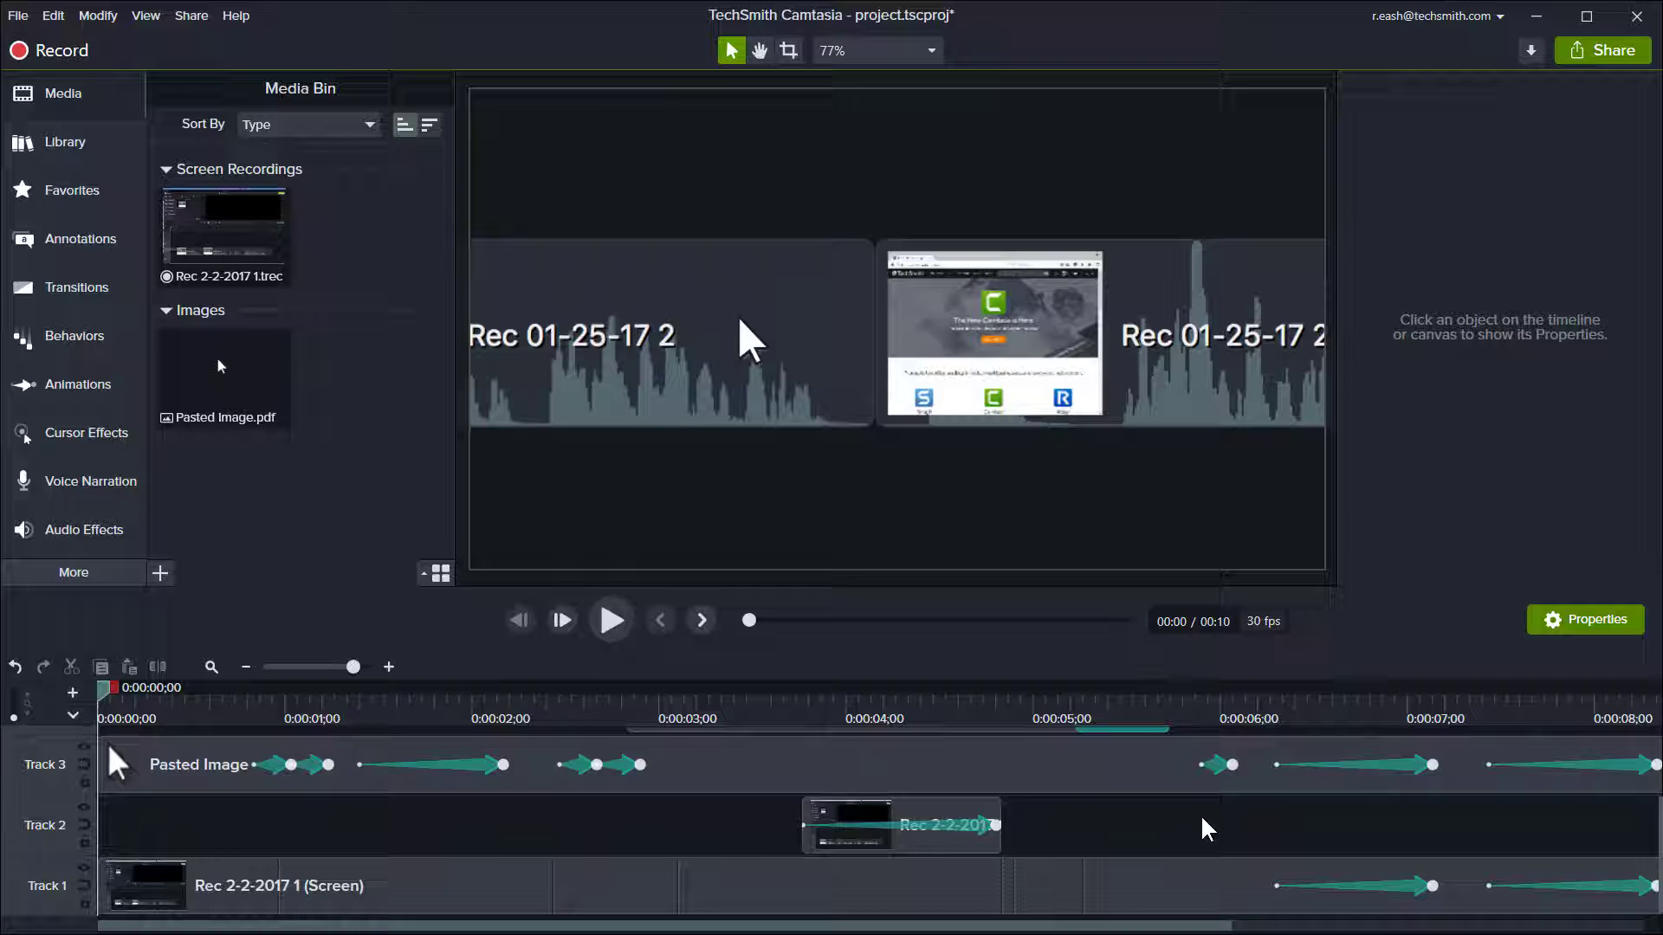
mouse_move(1455, 435)
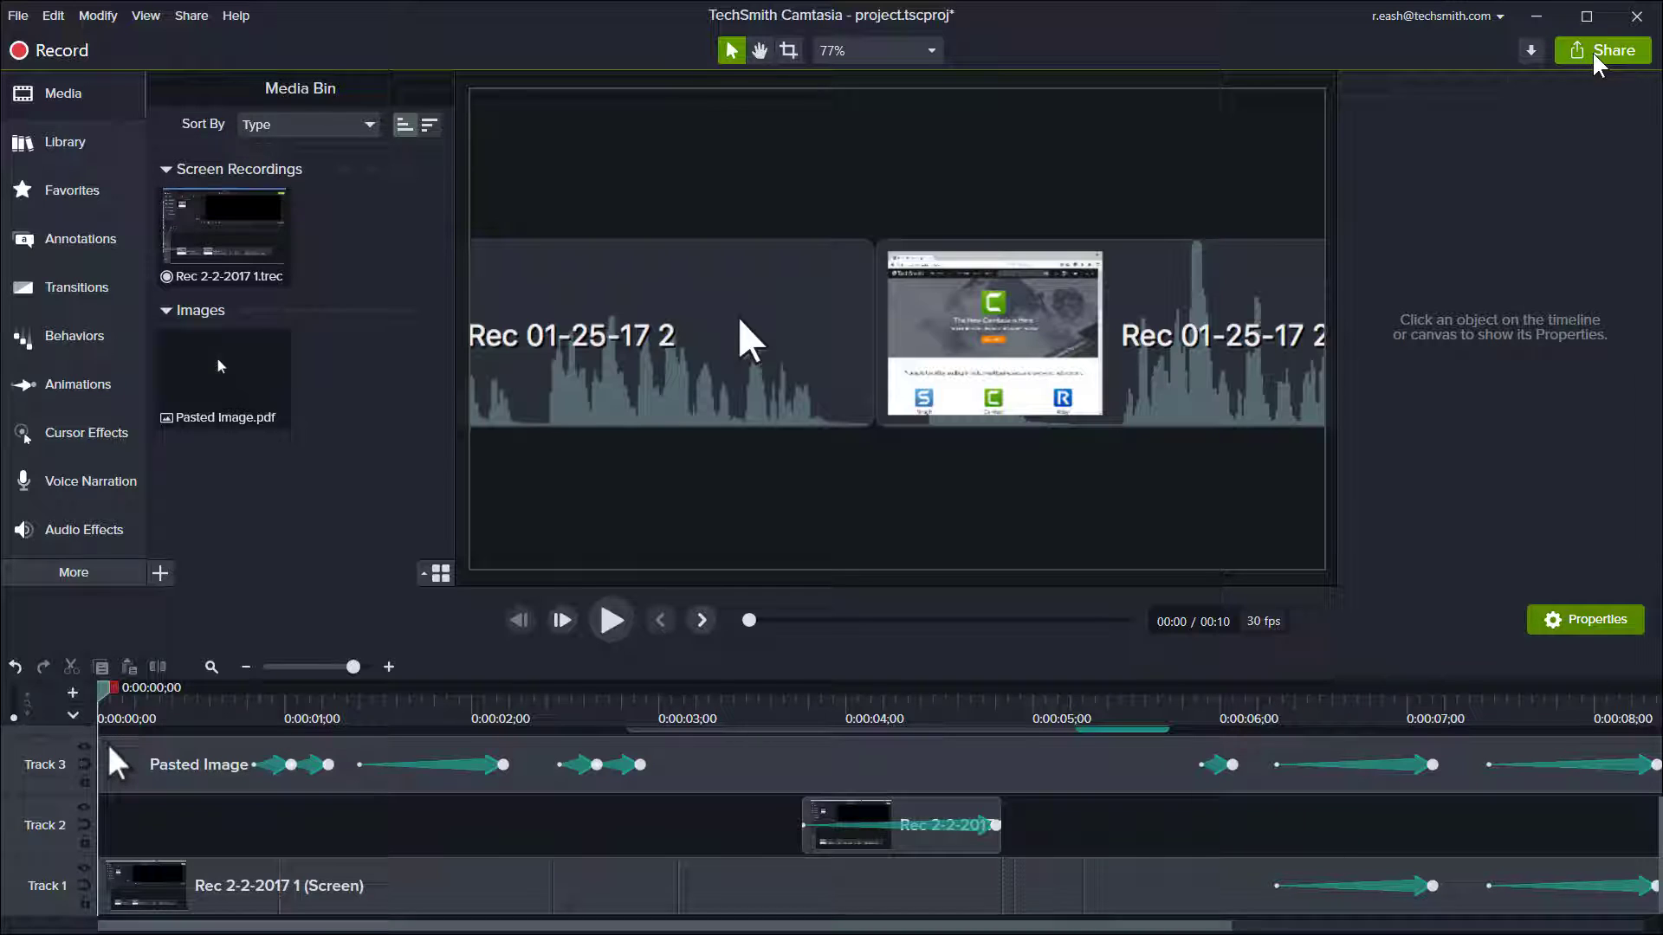
Step: Start producing the project to a local file and bring up the production presets
left_click(1600, 50)
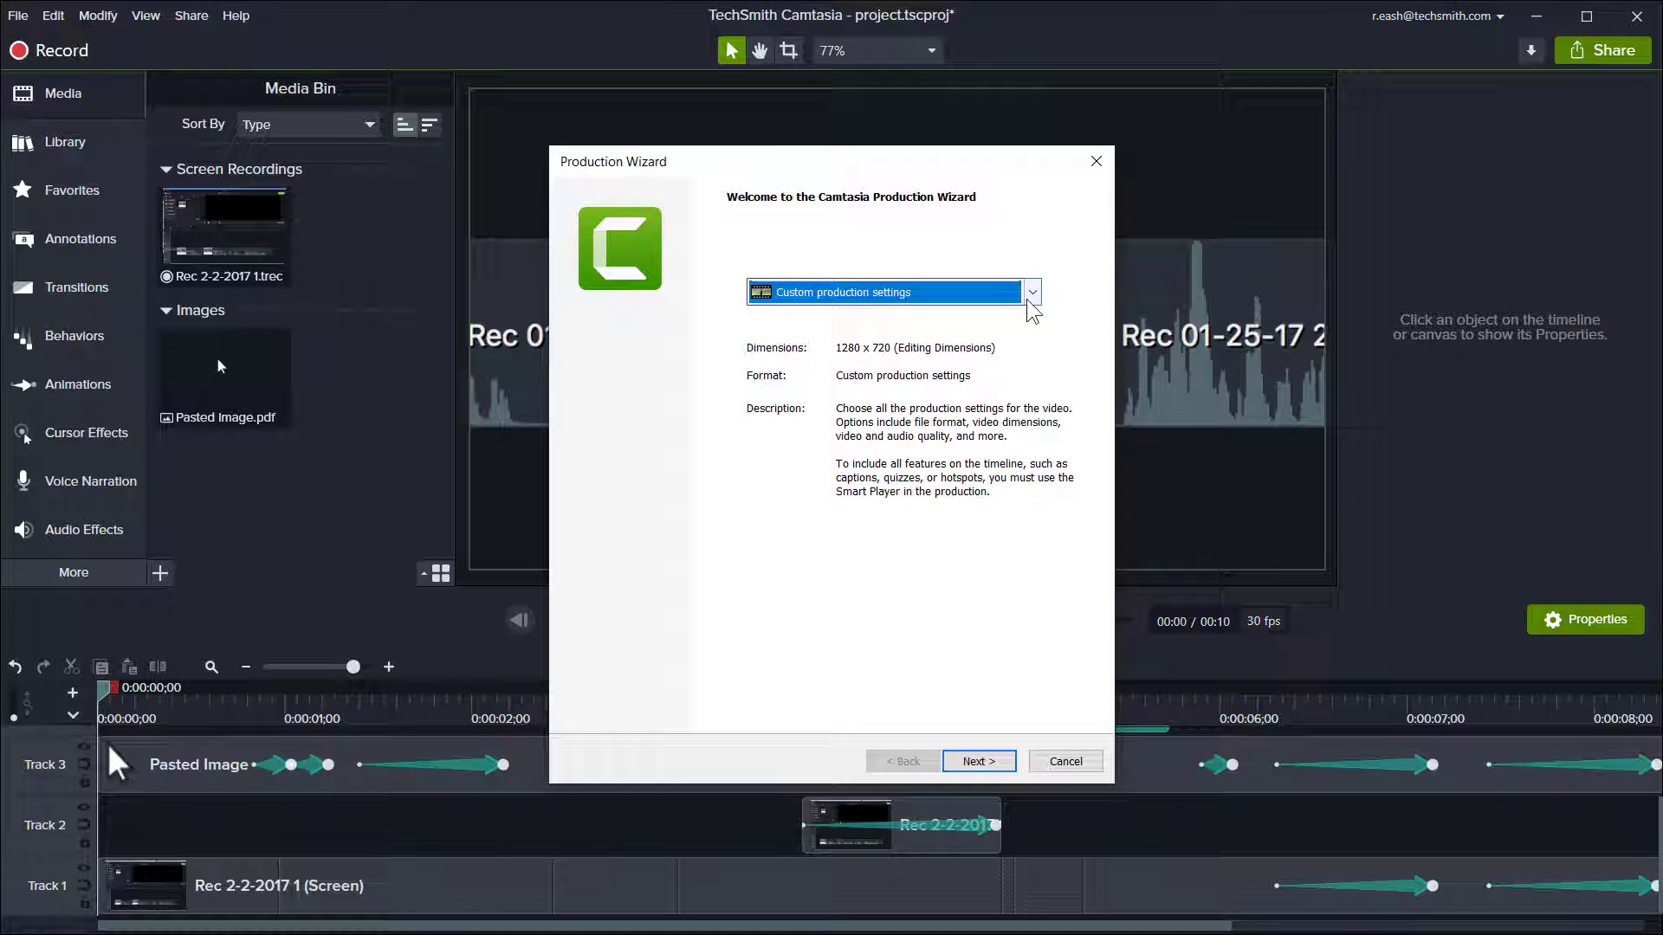
left_click(1029, 291)
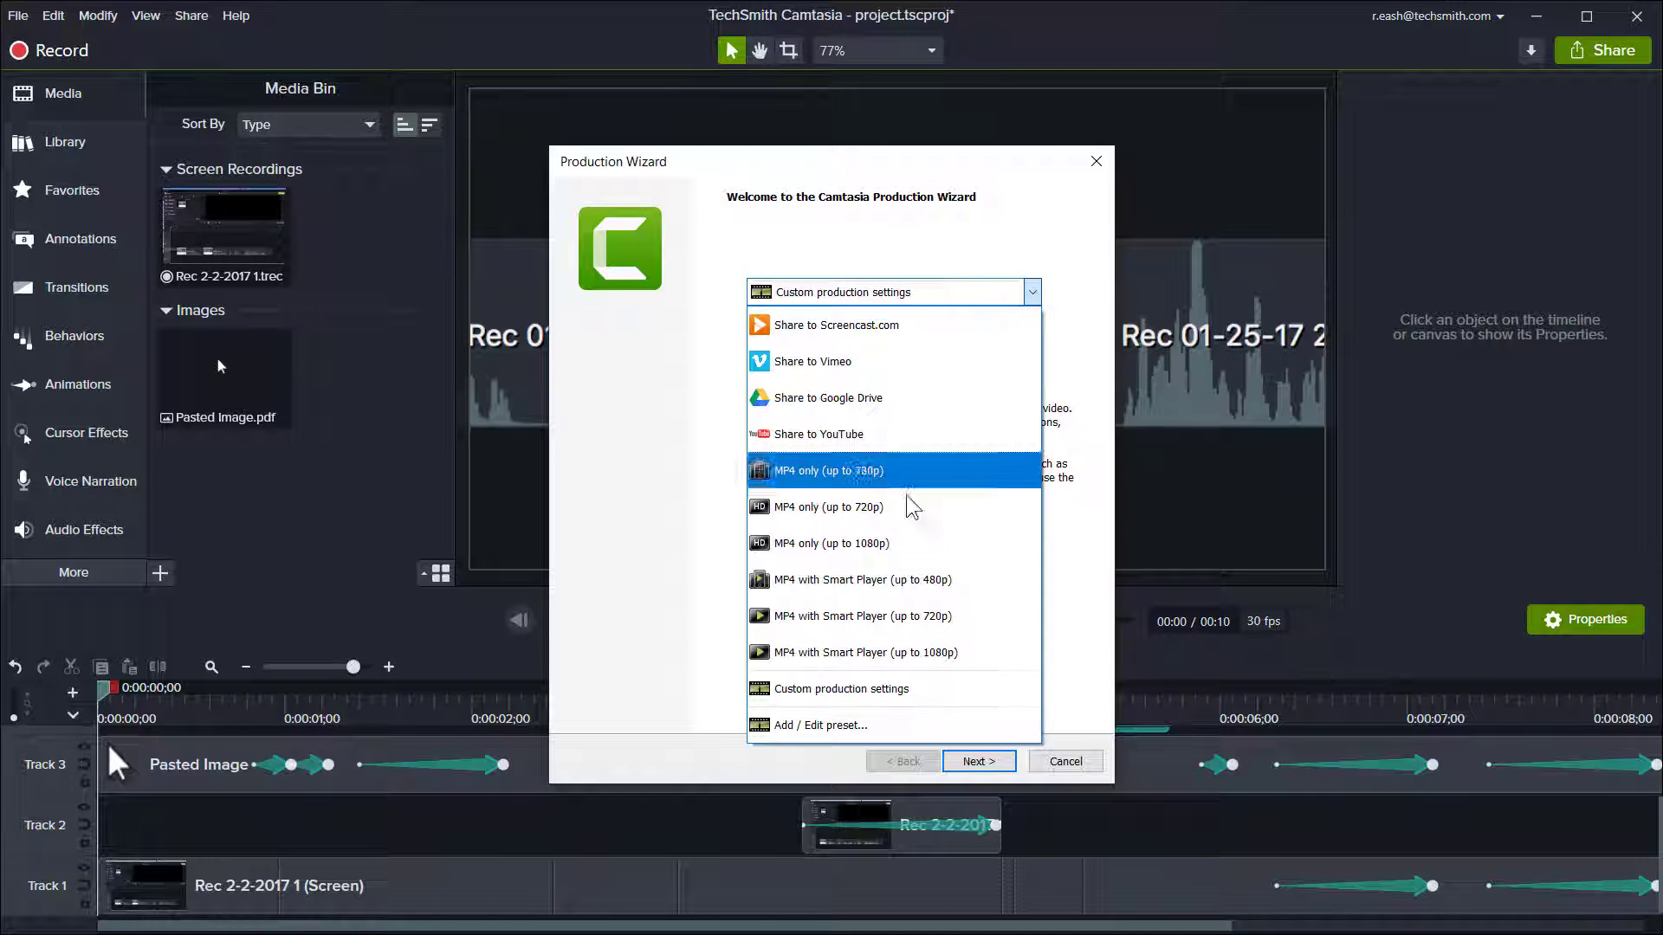
mouse_move(890, 689)
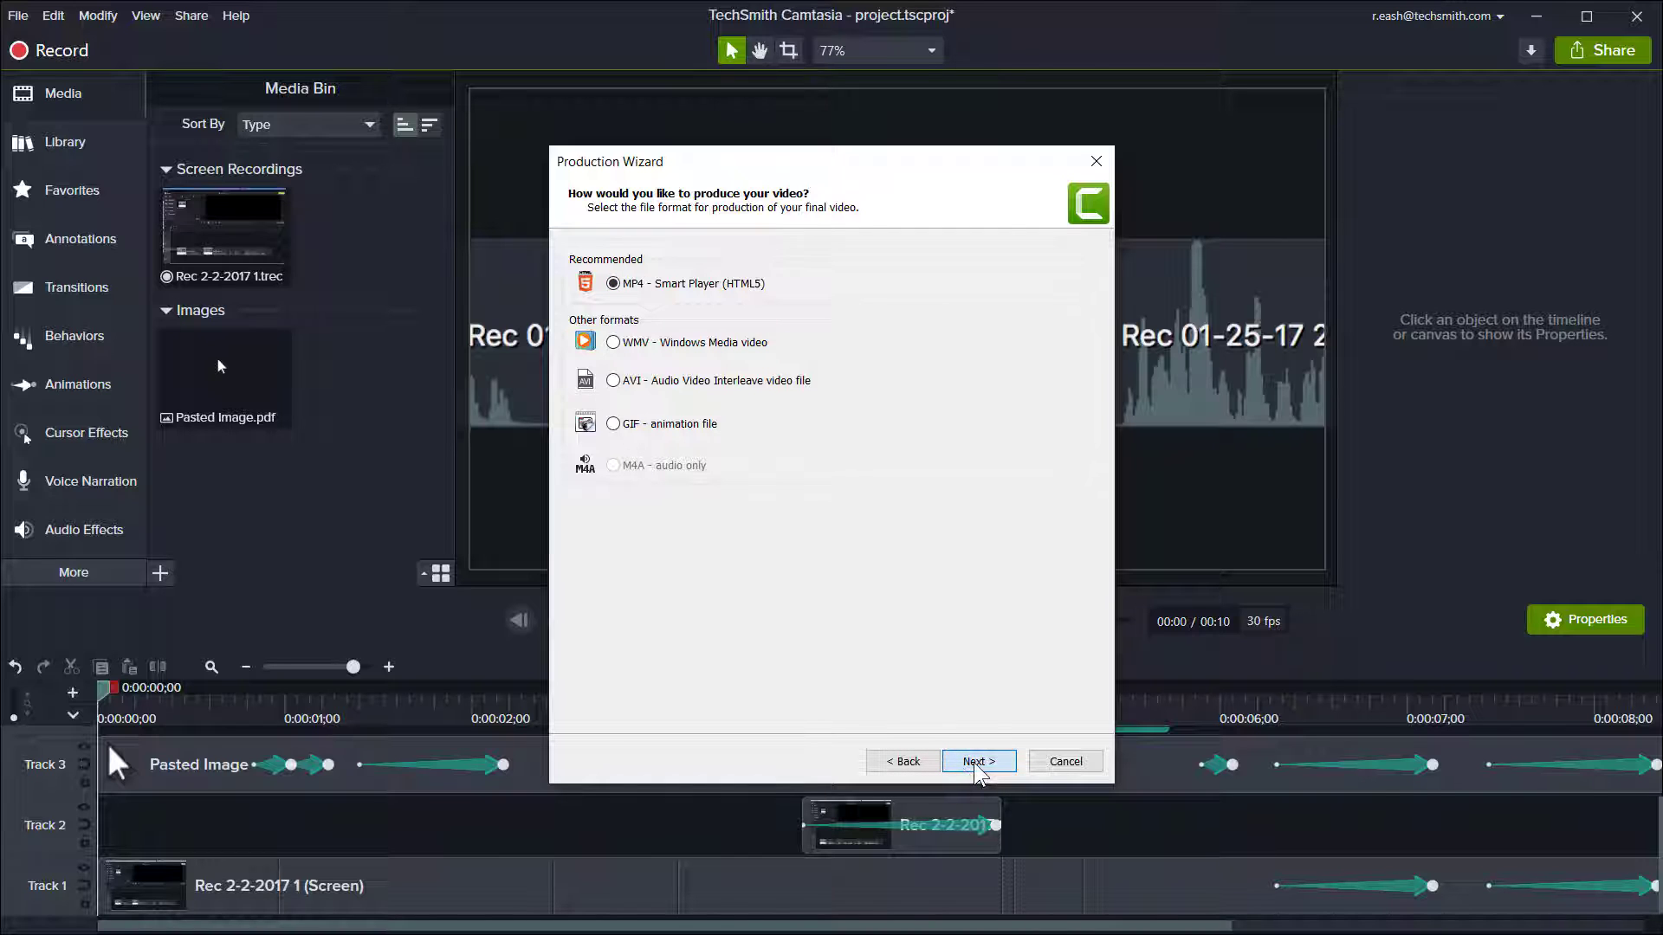
Step: Keep MP4 Smart Player (HTML5) output, review the player Options, and reach Video Options
left_click(977, 762)
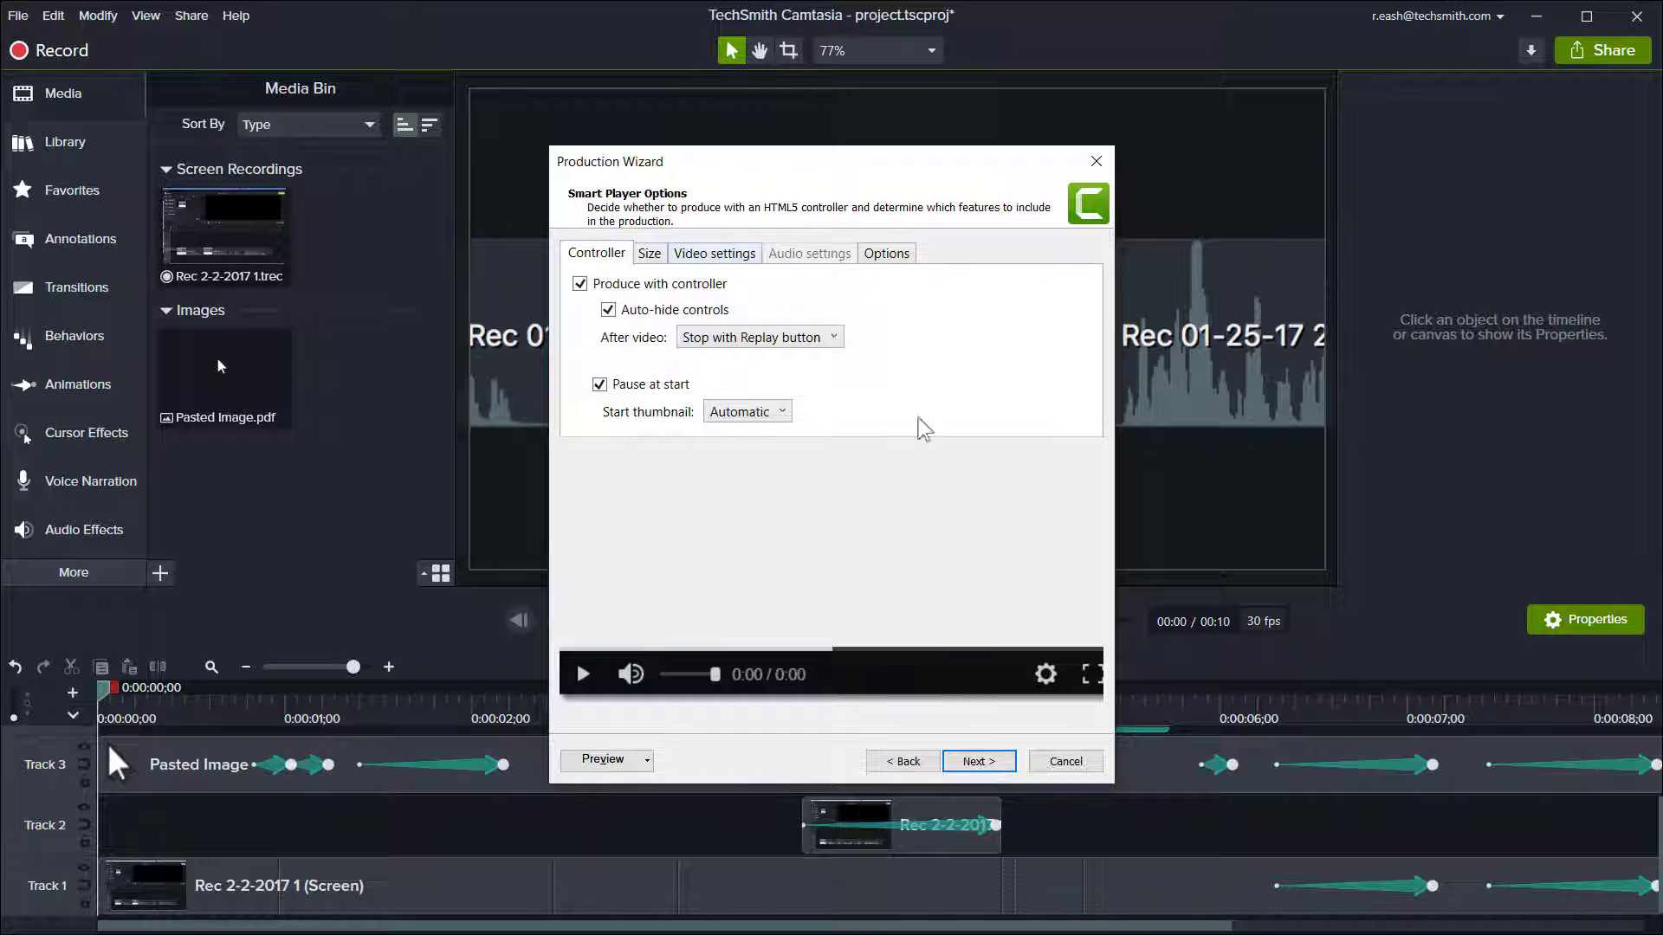
left_click(885, 253)
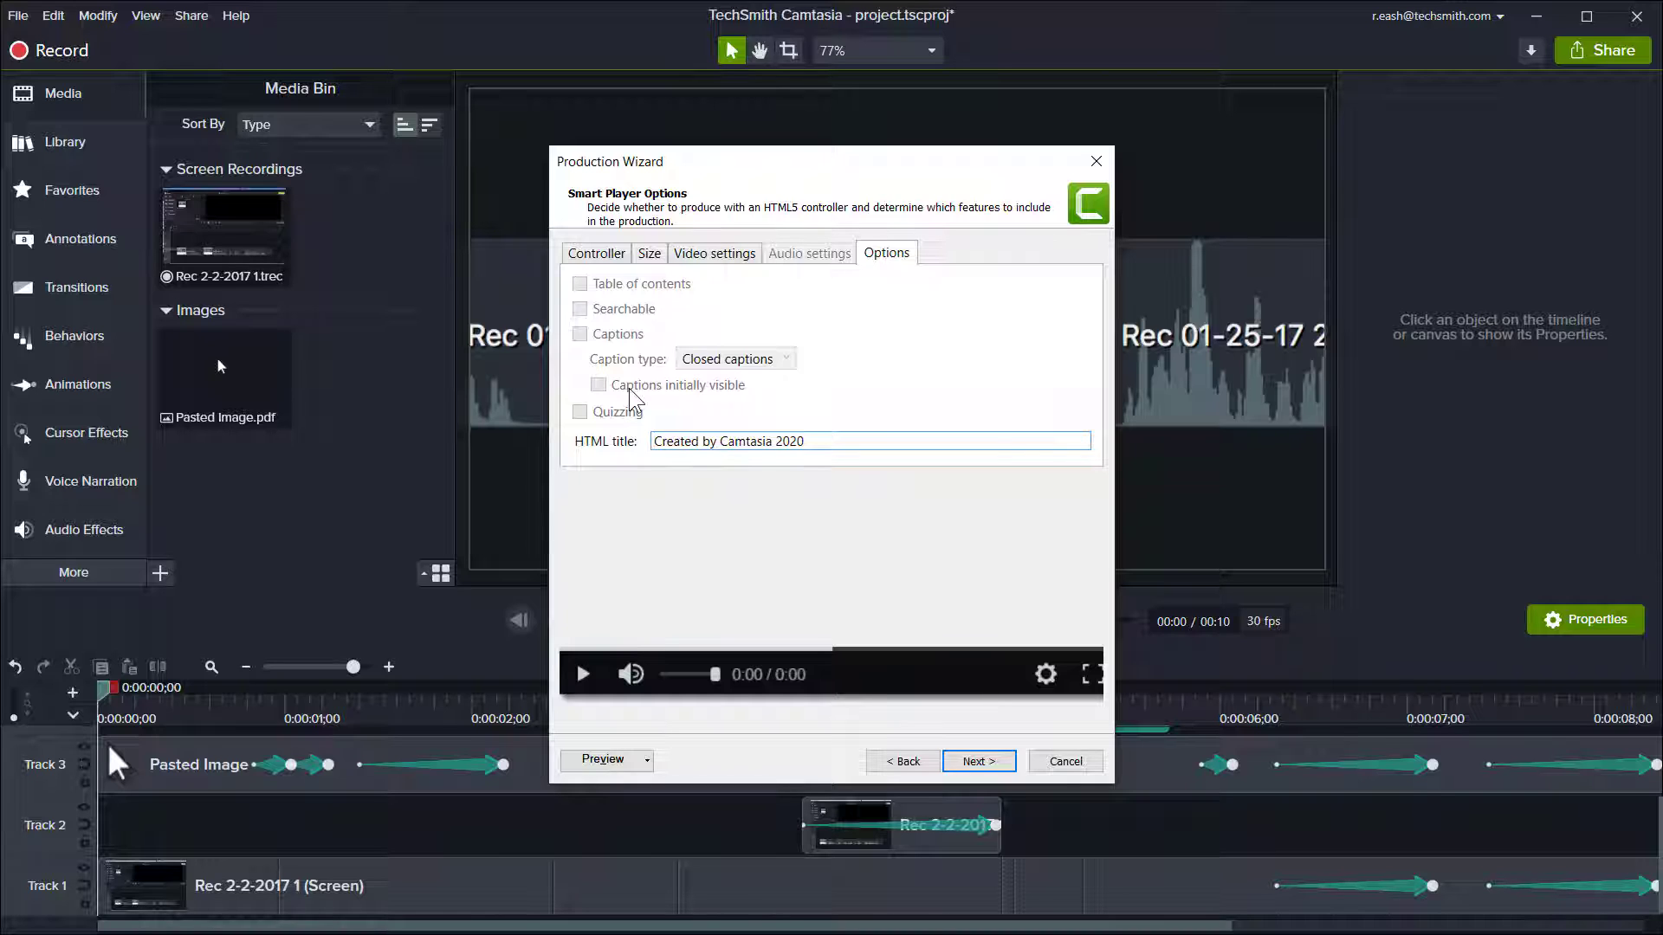
left_click(580, 282)
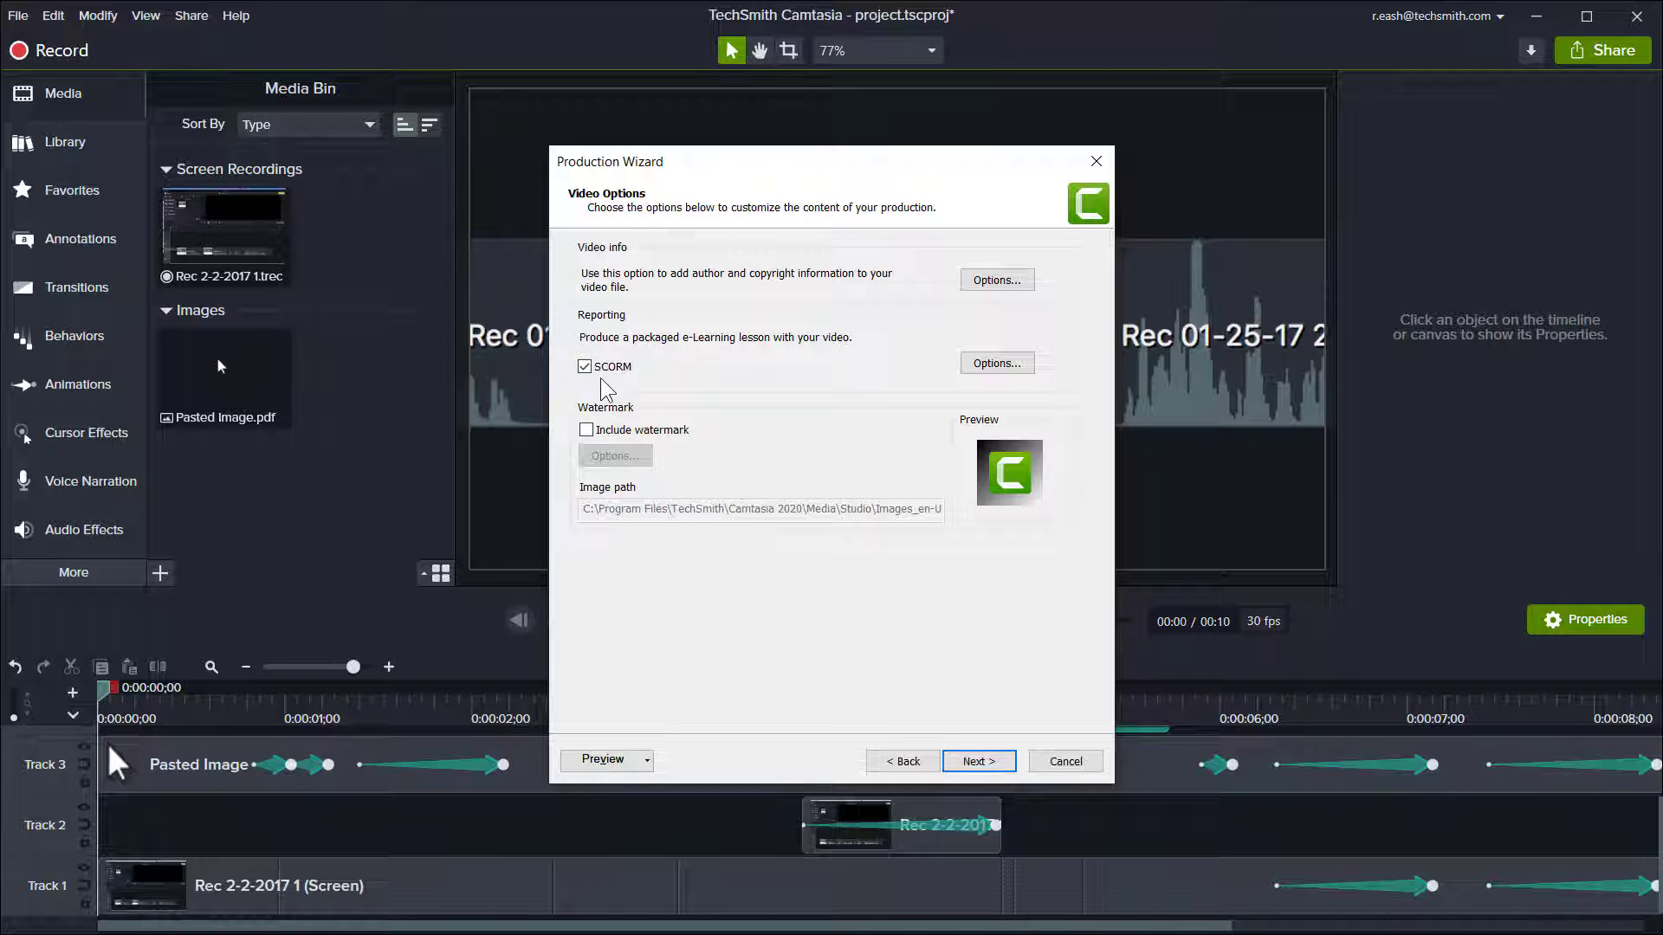
Step: Keep SCORM reporting enabled and bring up the SCORM manifest settings
left_click(584, 365)
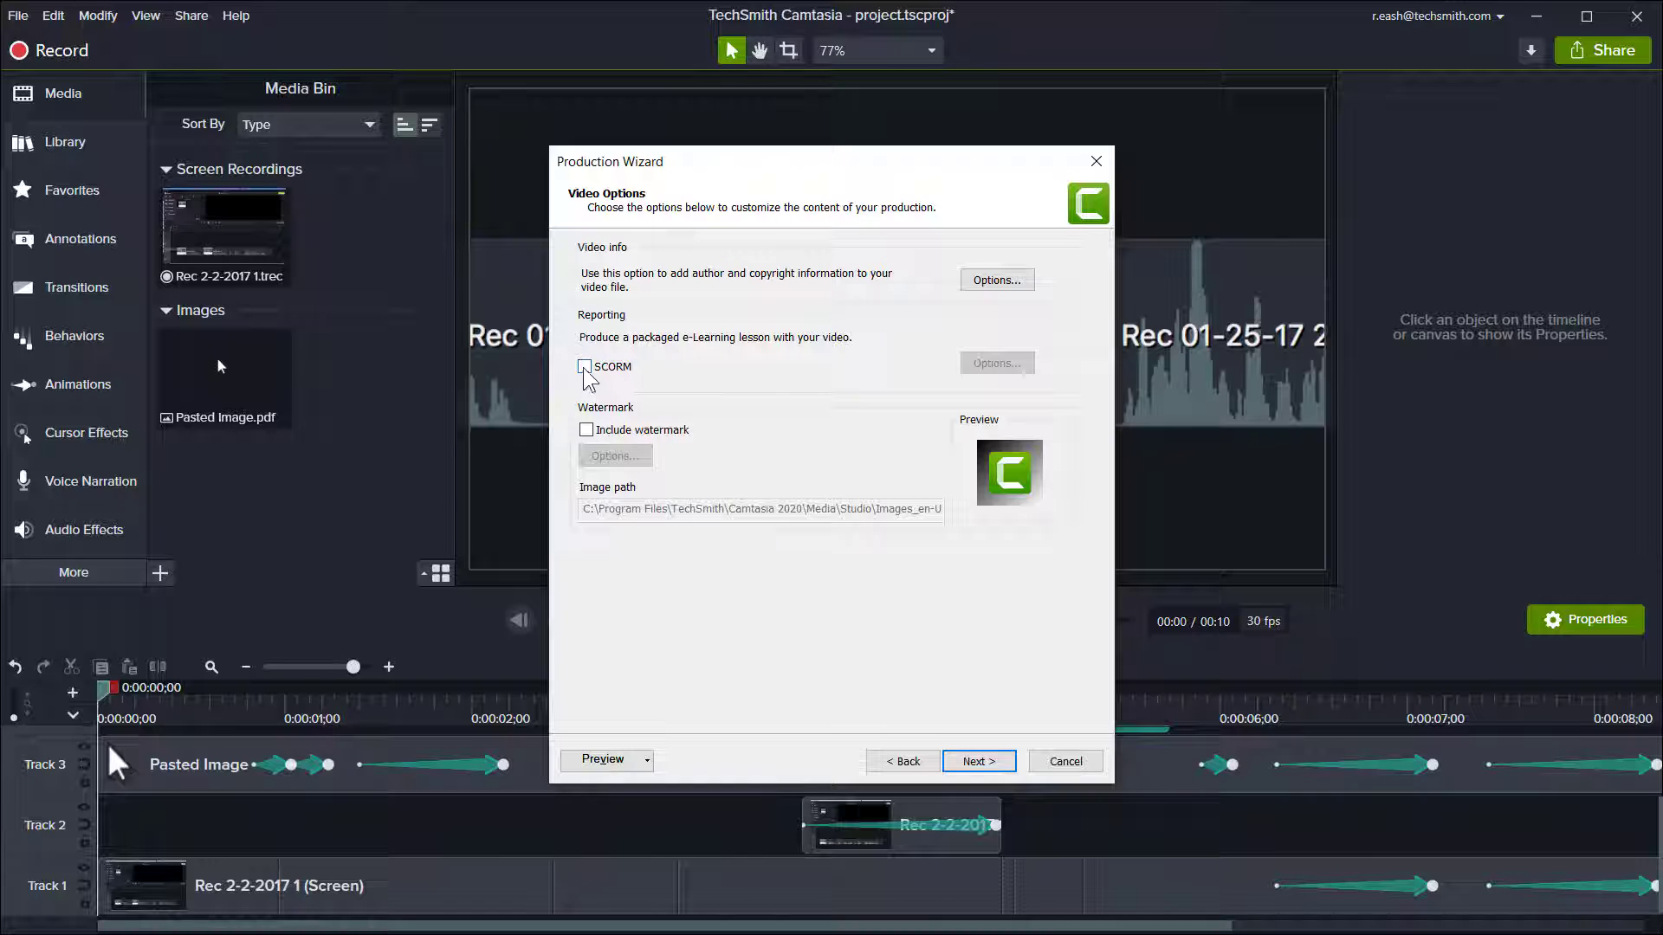
left_click(586, 365)
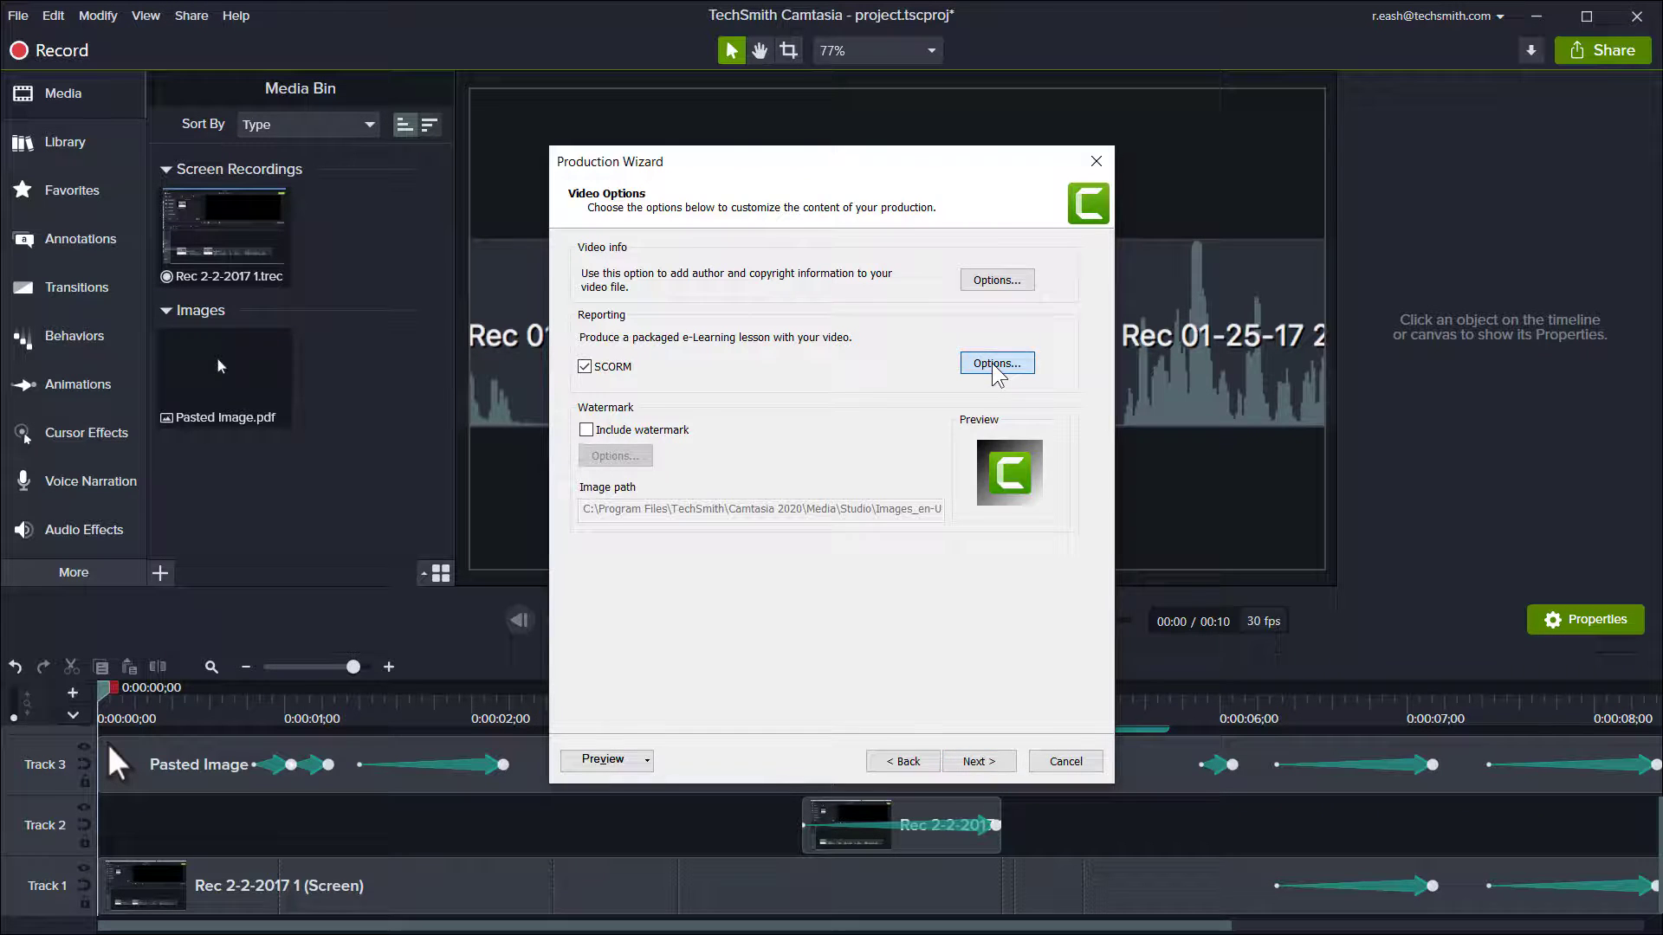
left_click(994, 362)
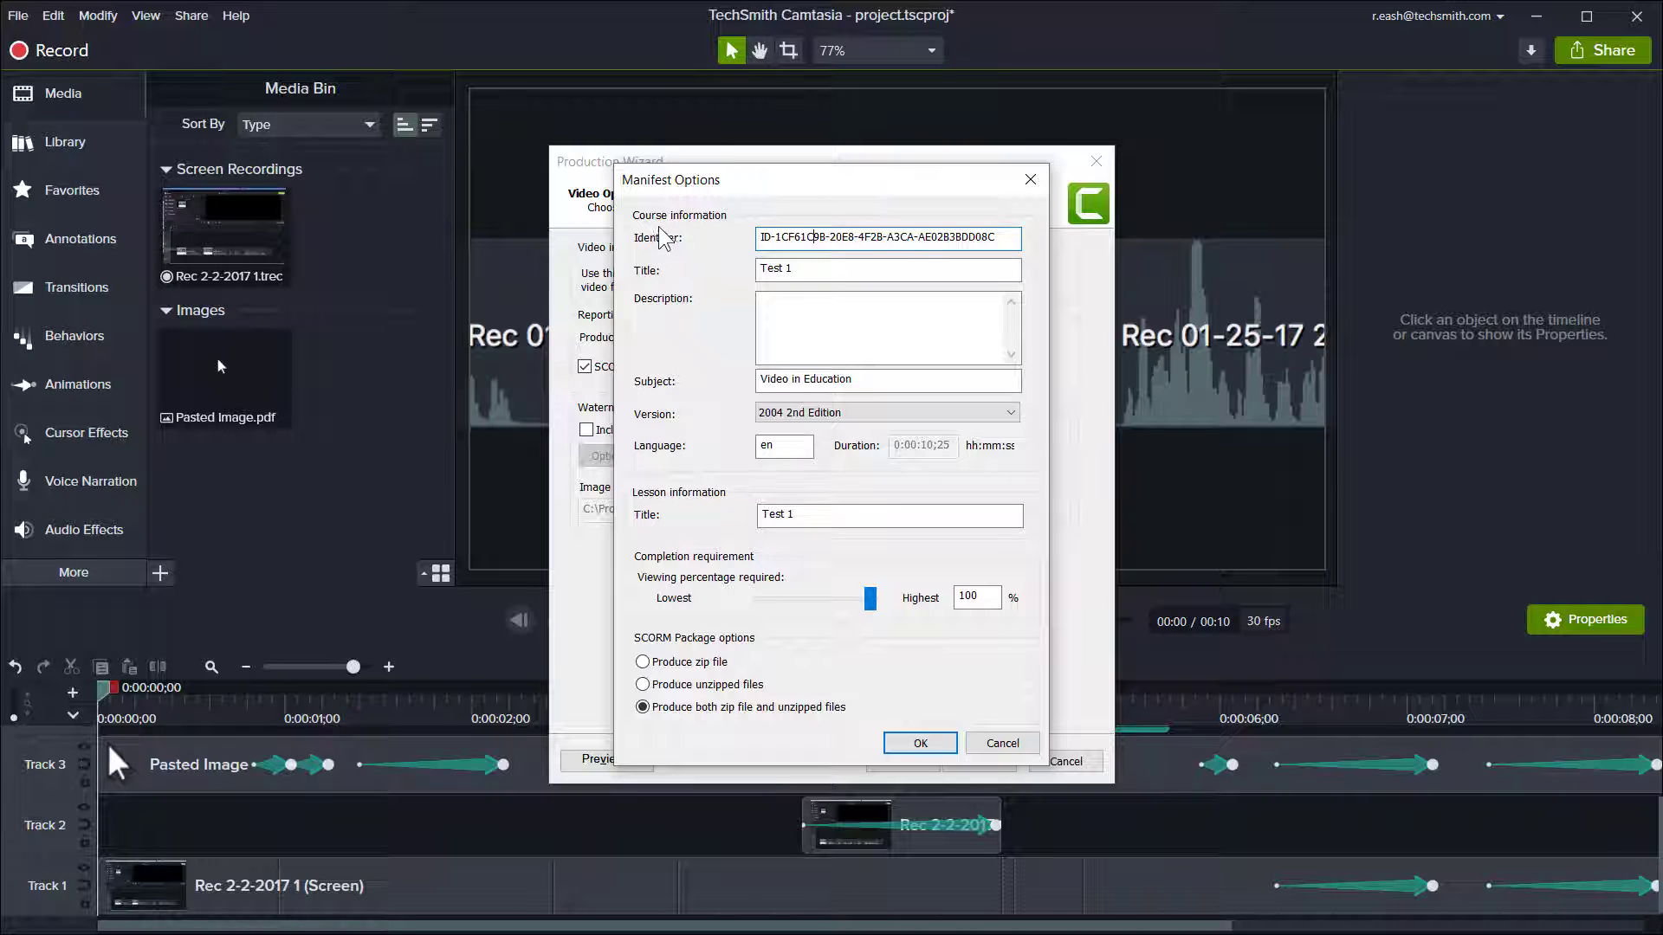
Step: Set the SCORM course title to Test 2, keeping the description and Video in Education subject
left_click(886, 270)
type("2")
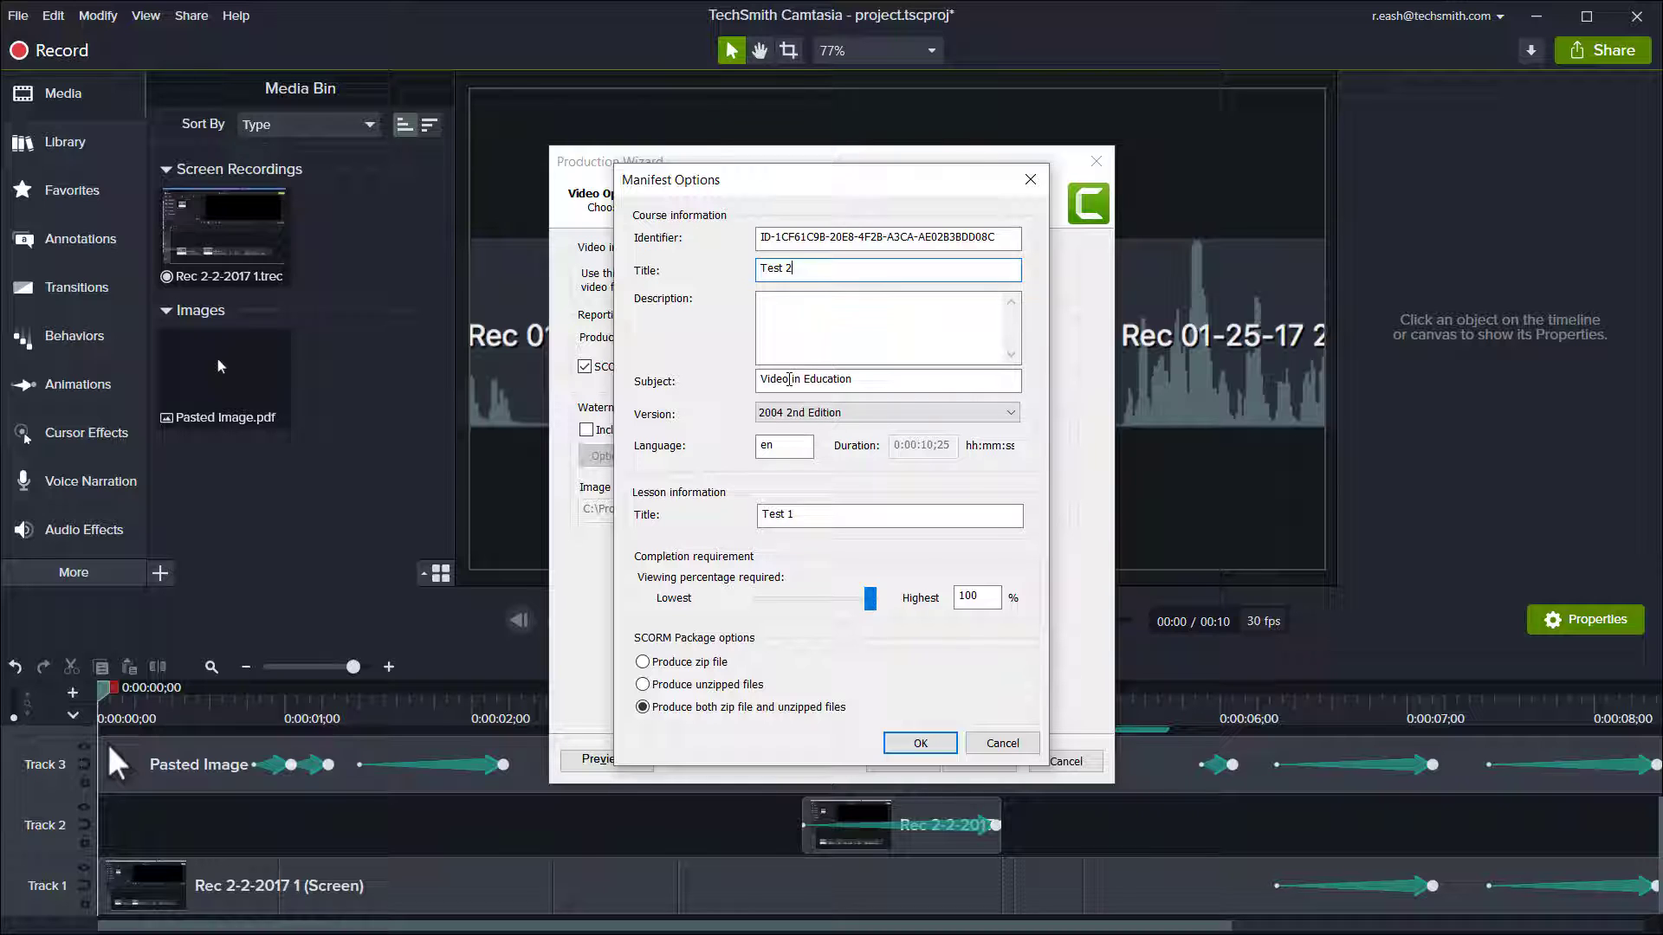
left_click(885, 327)
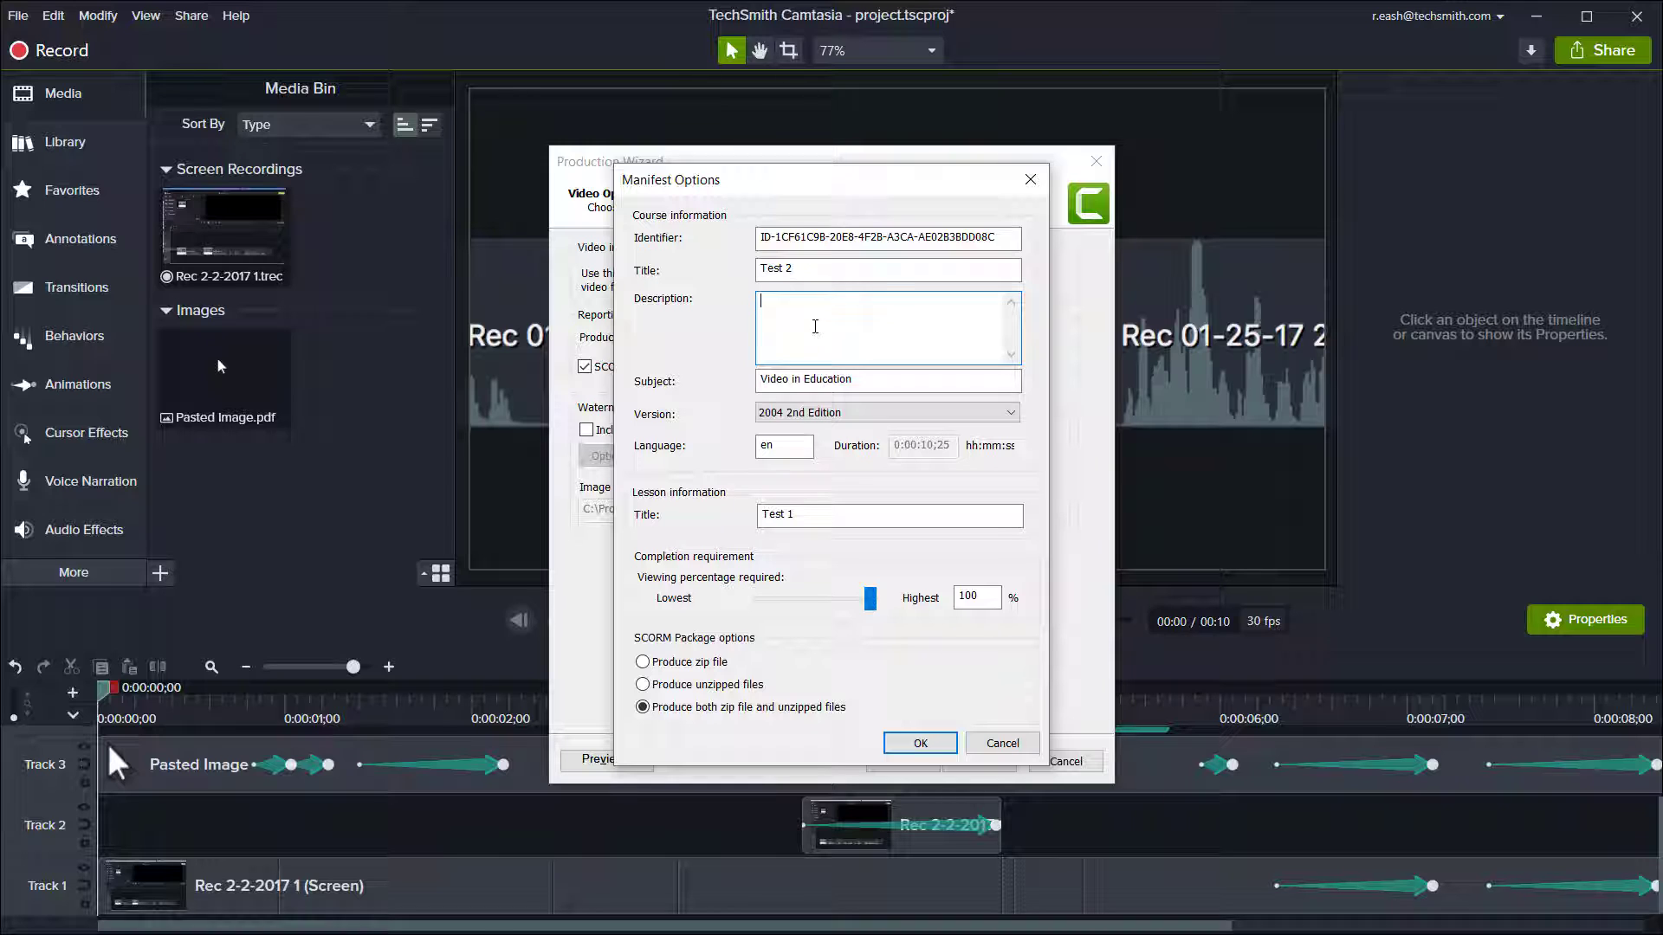
left_click(887, 379)
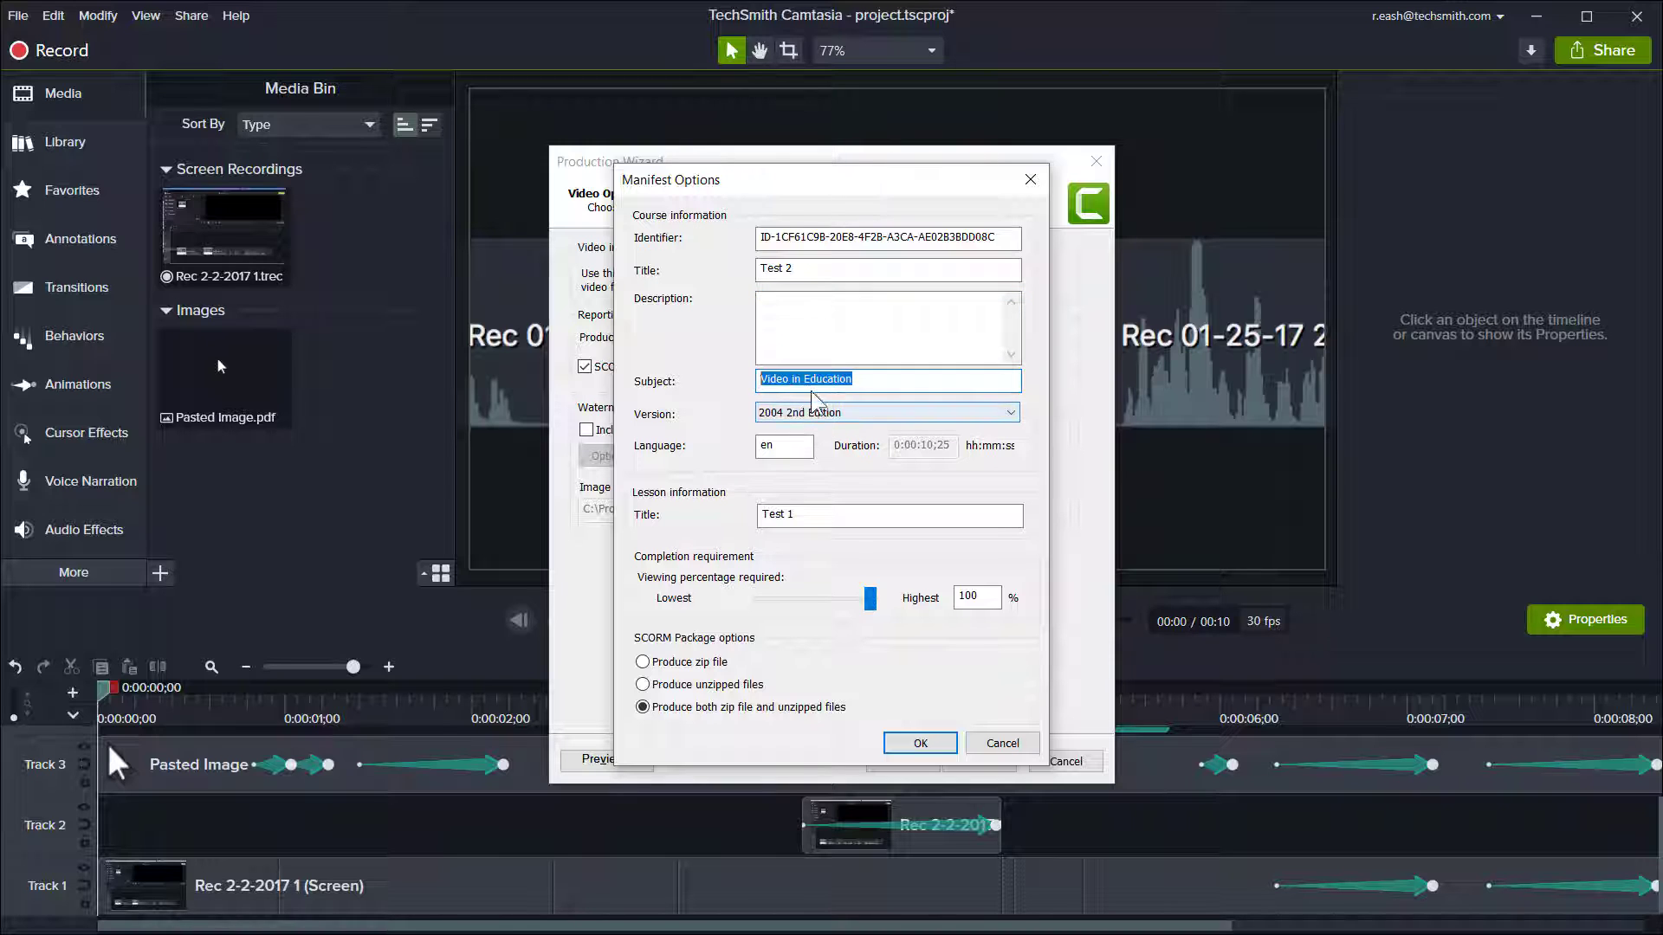
left_click(886, 379)
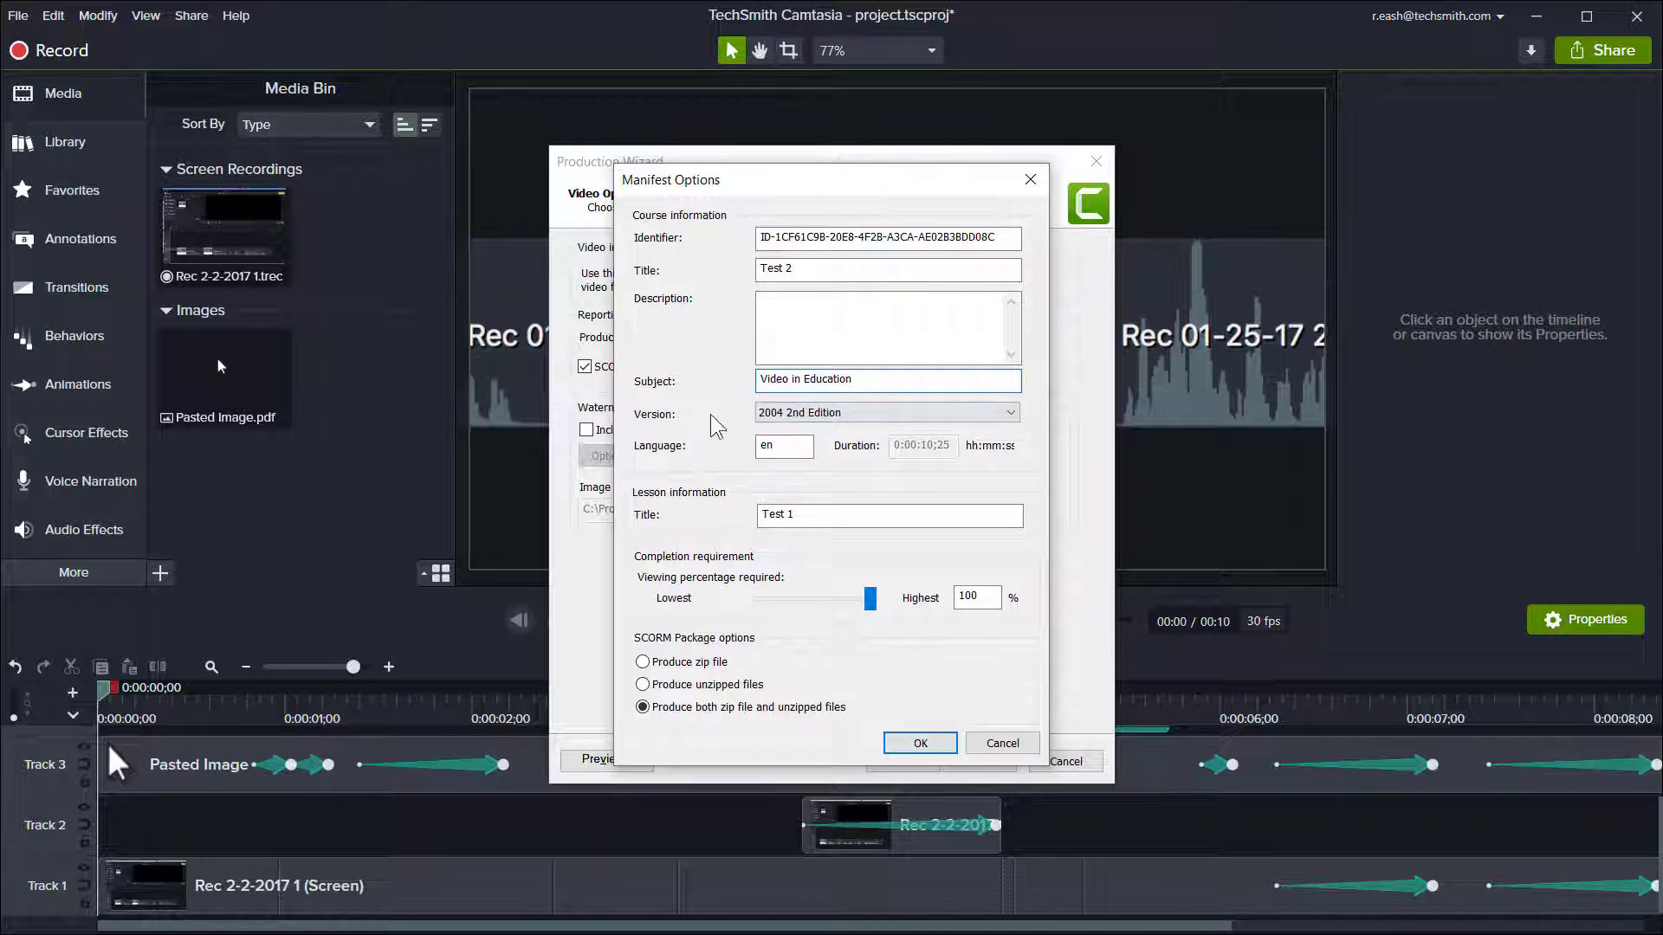
Step: Keep SCORM version 2004 2nd Edition, set the lesson title to Test 2, and confirm the manifest
left_click(887, 412)
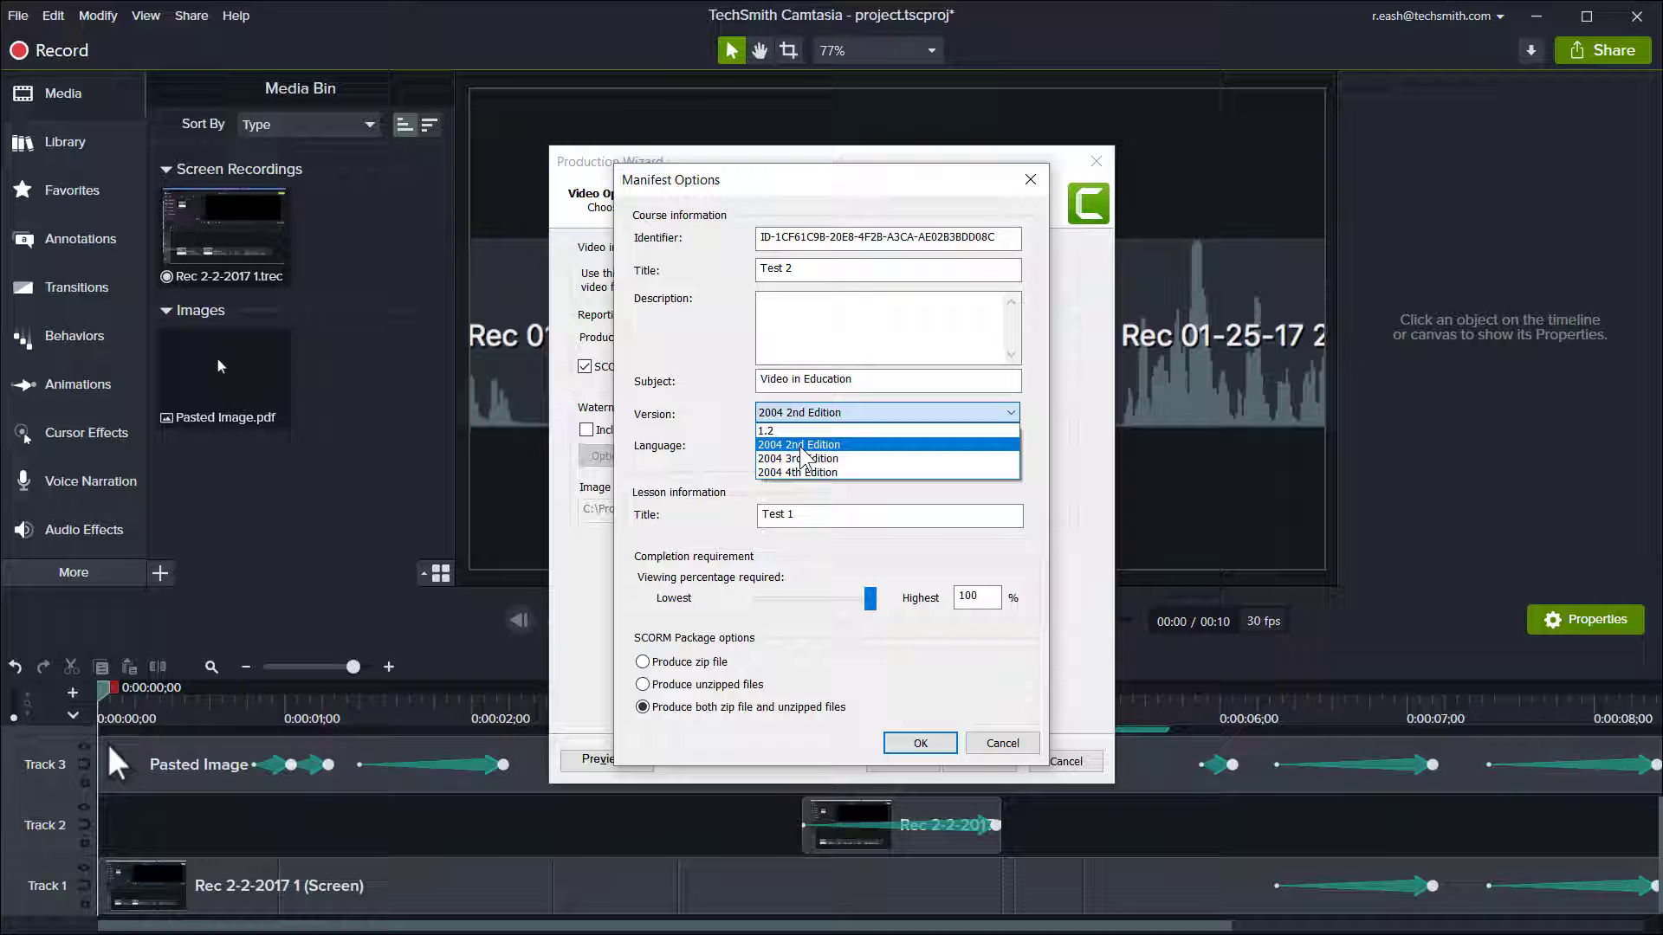
left_click(800, 445)
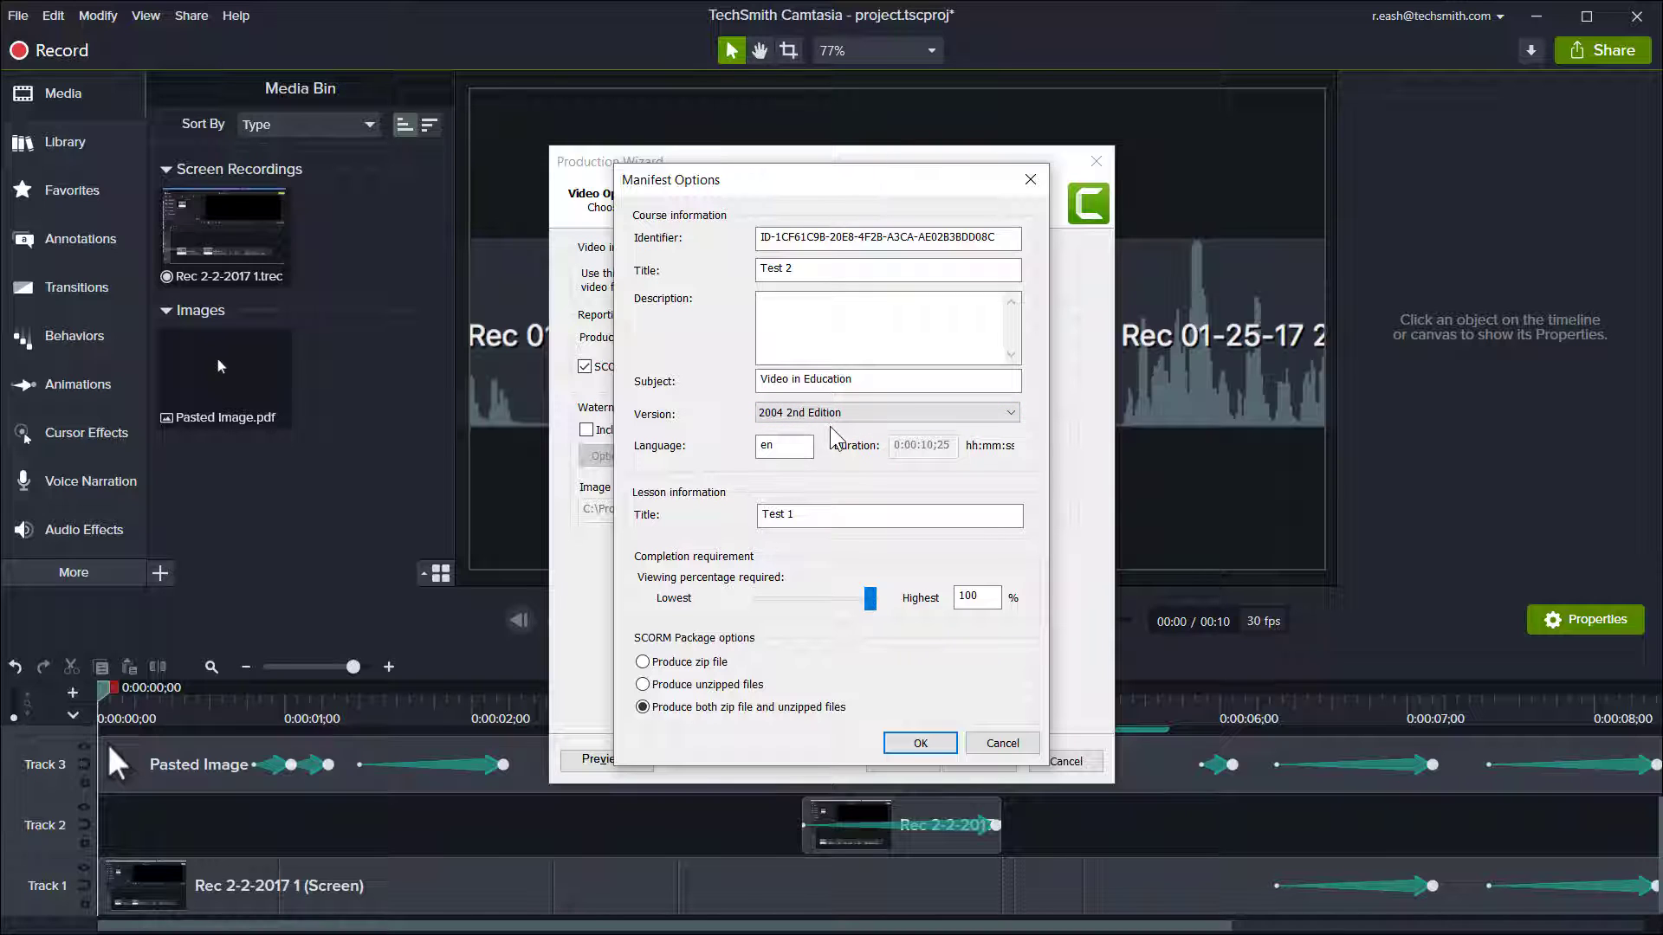
left_click(889, 514)
type("2")
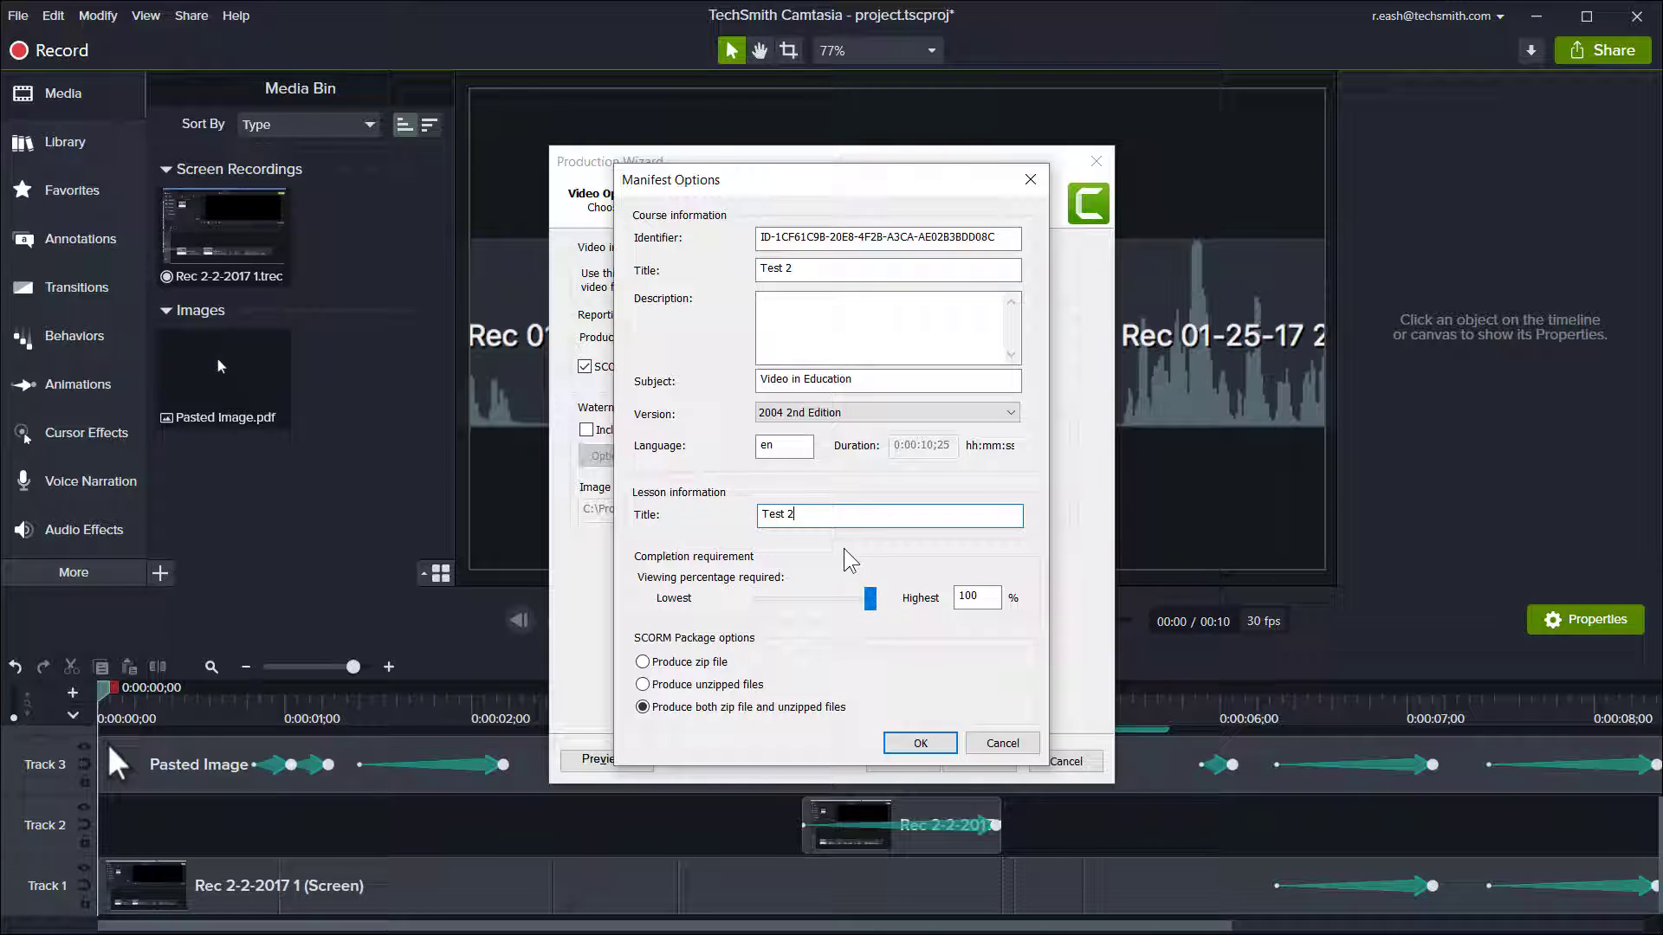
mouse_move(739, 604)
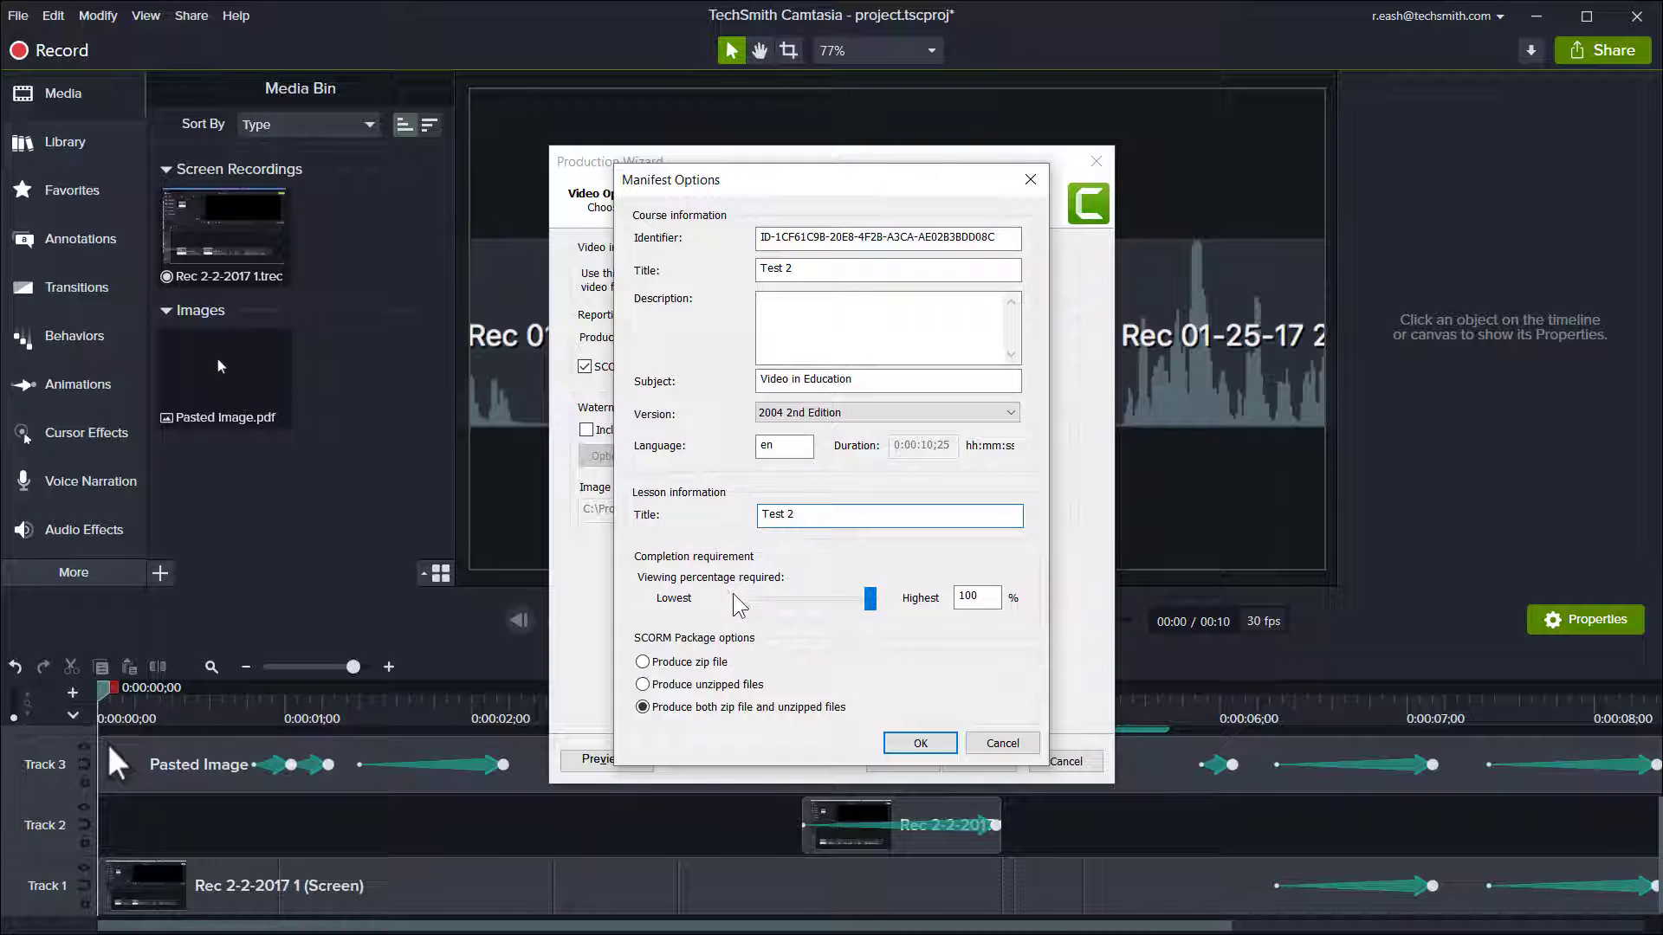
left_click(973, 598)
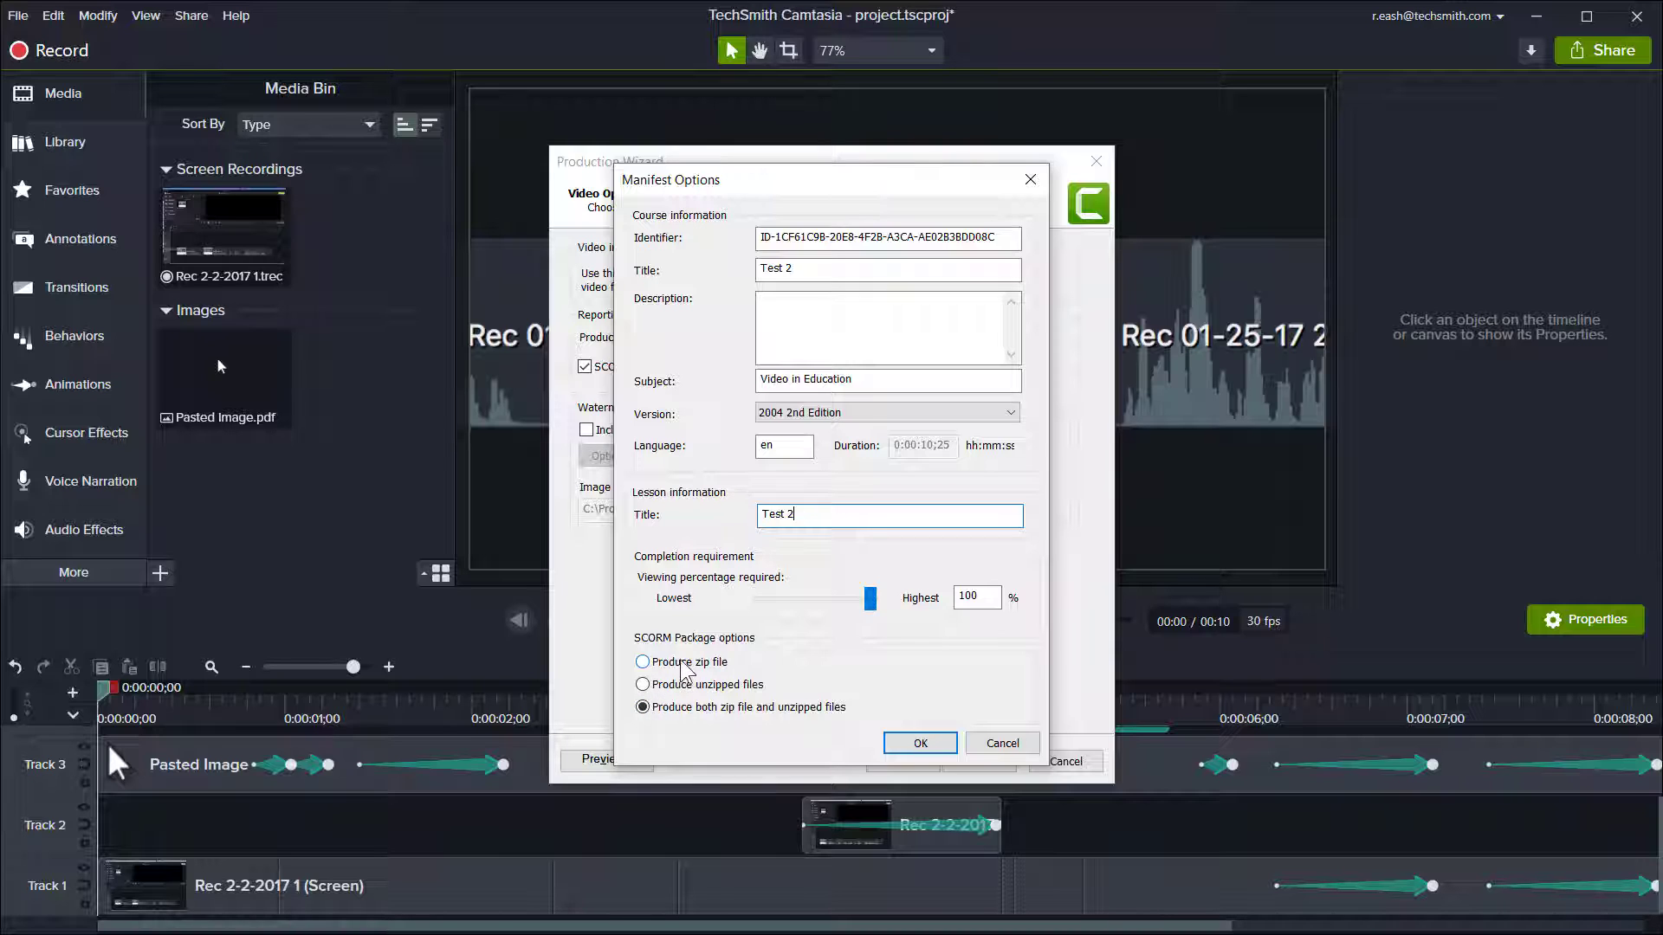
left_click(643, 706)
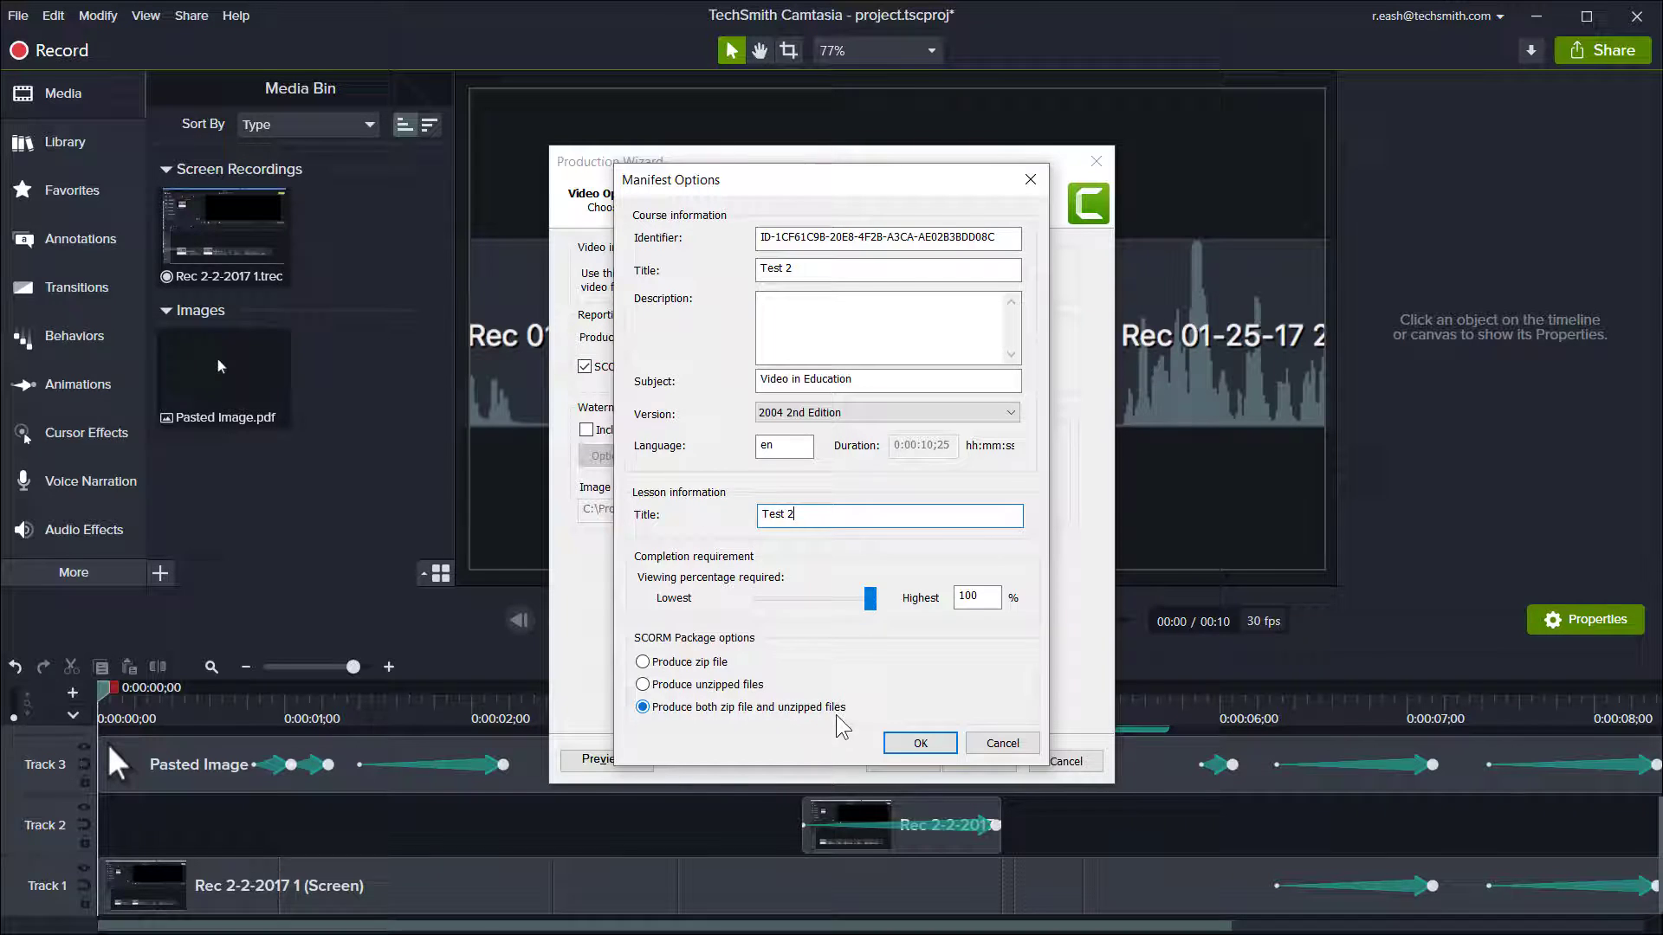
left_click(918, 743)
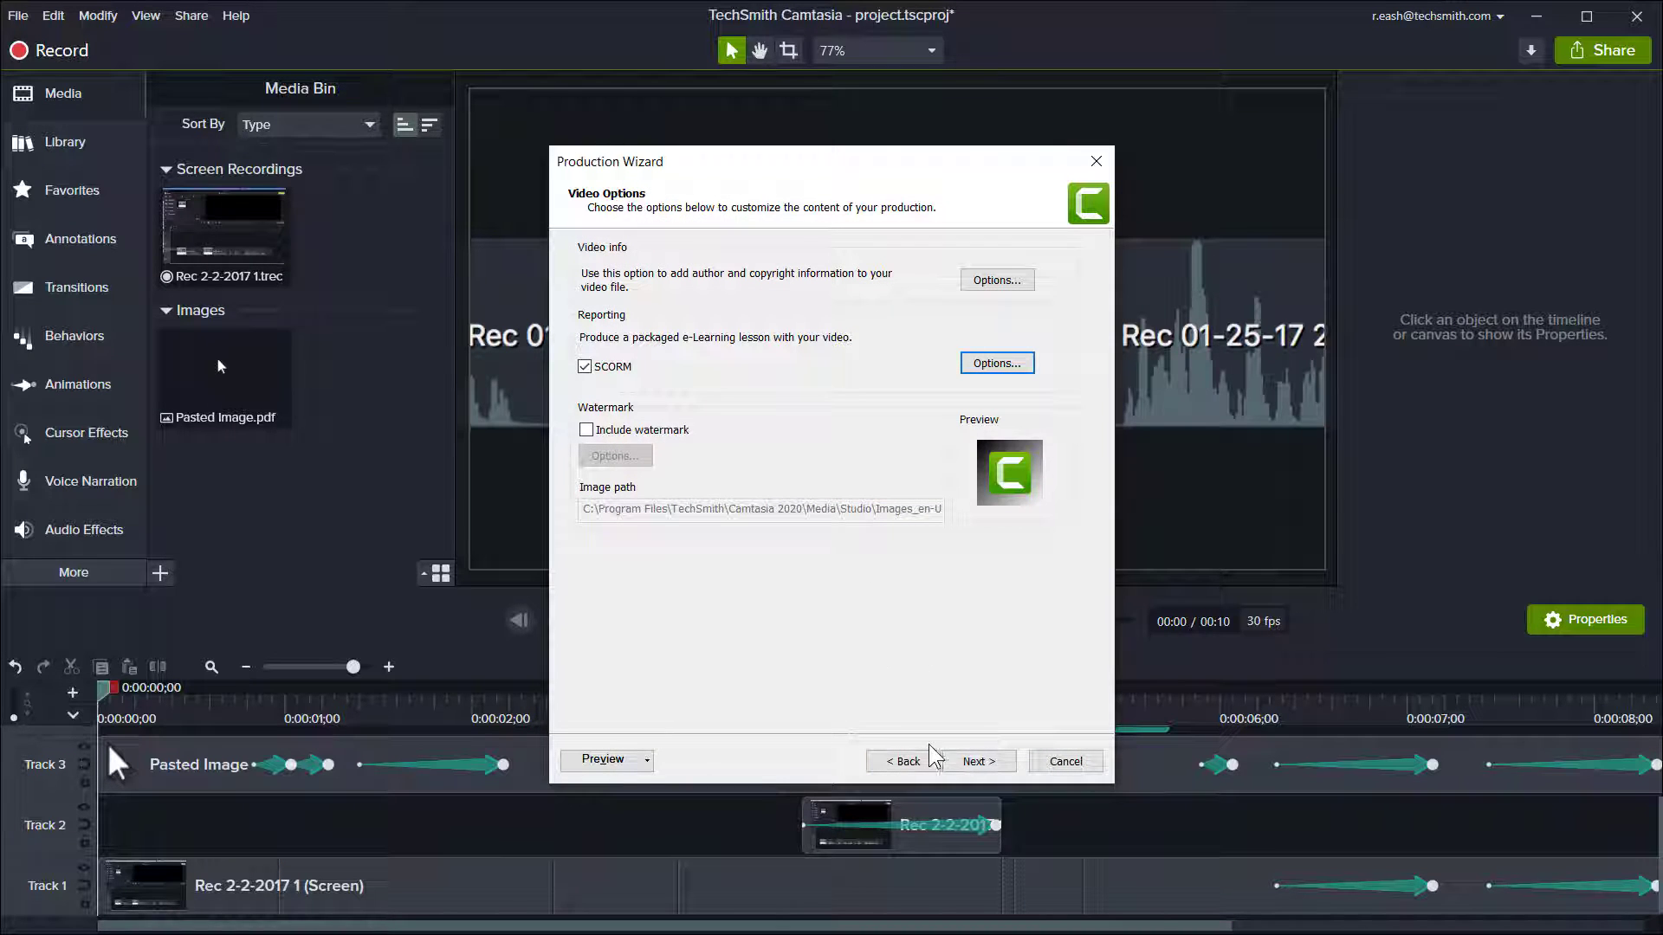
Step: Name the production 'SCORM Test 2' in the SCORM_TEST folder and finish producing the package
left_click(977, 762)
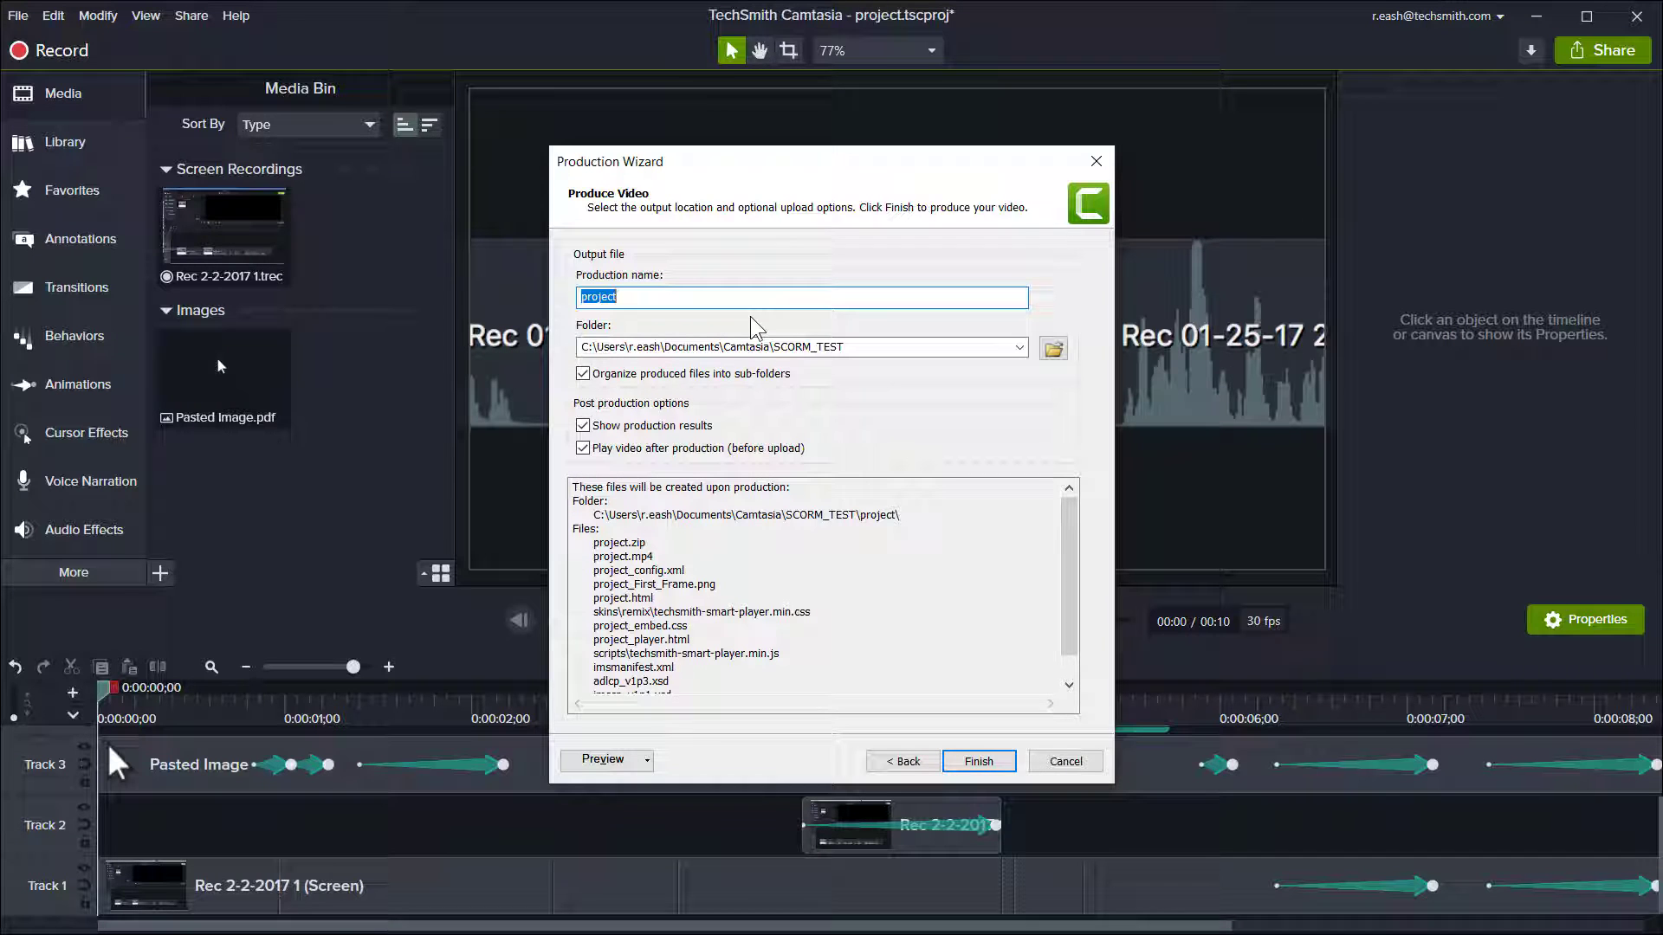
type("S")
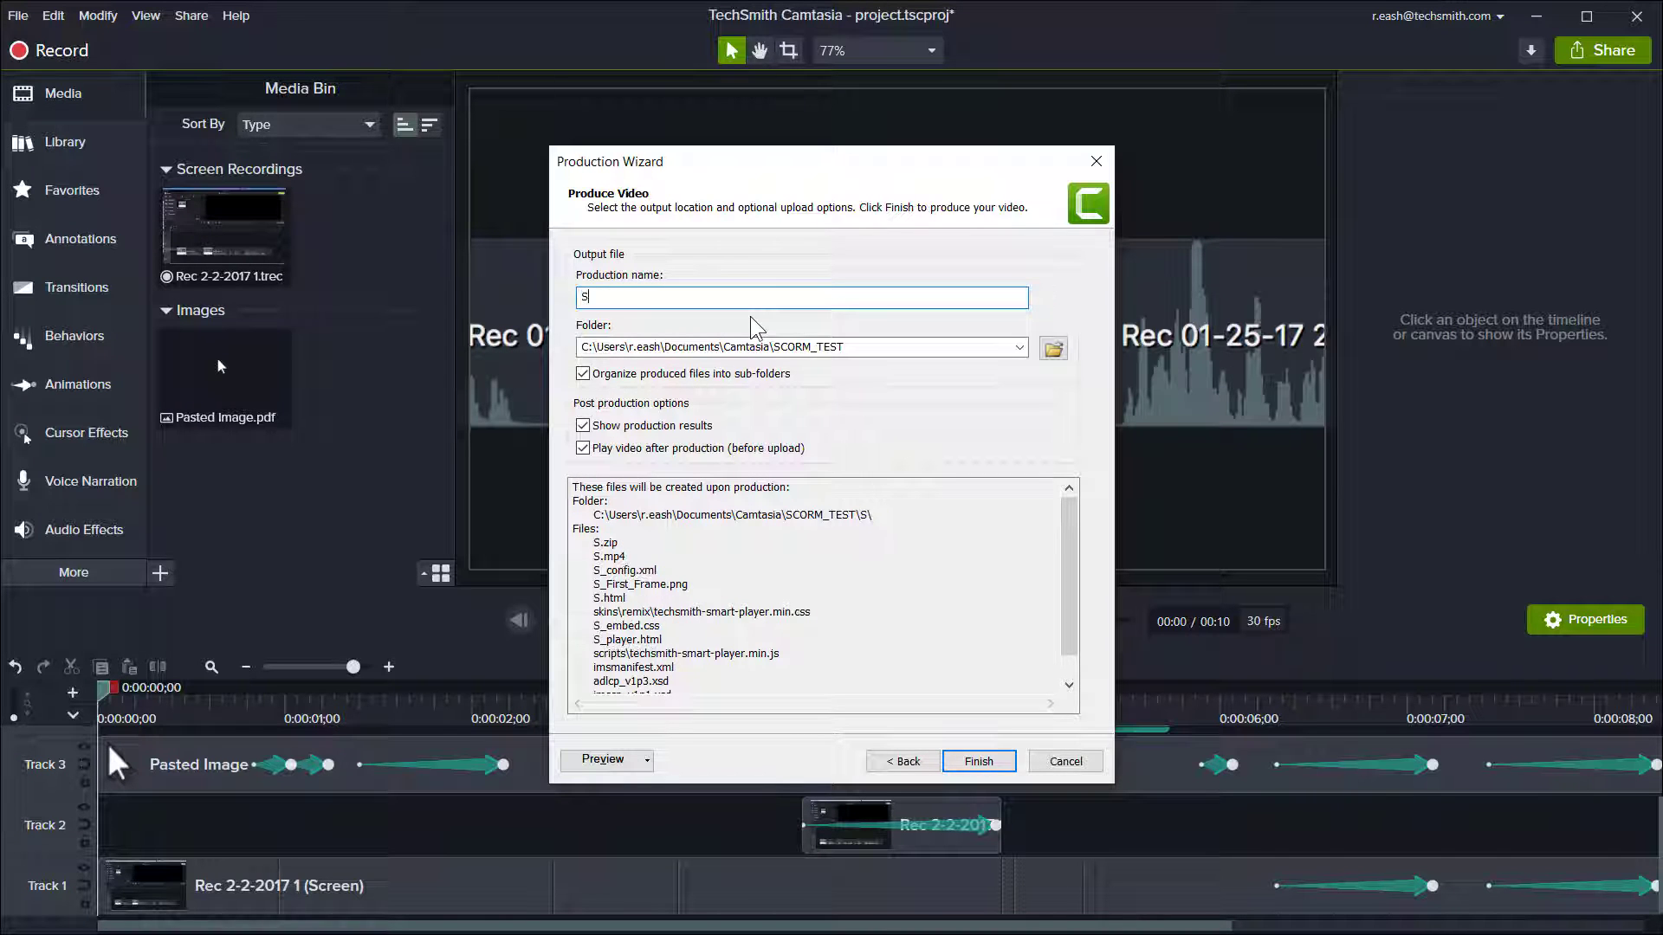
type("CORM Test 2")
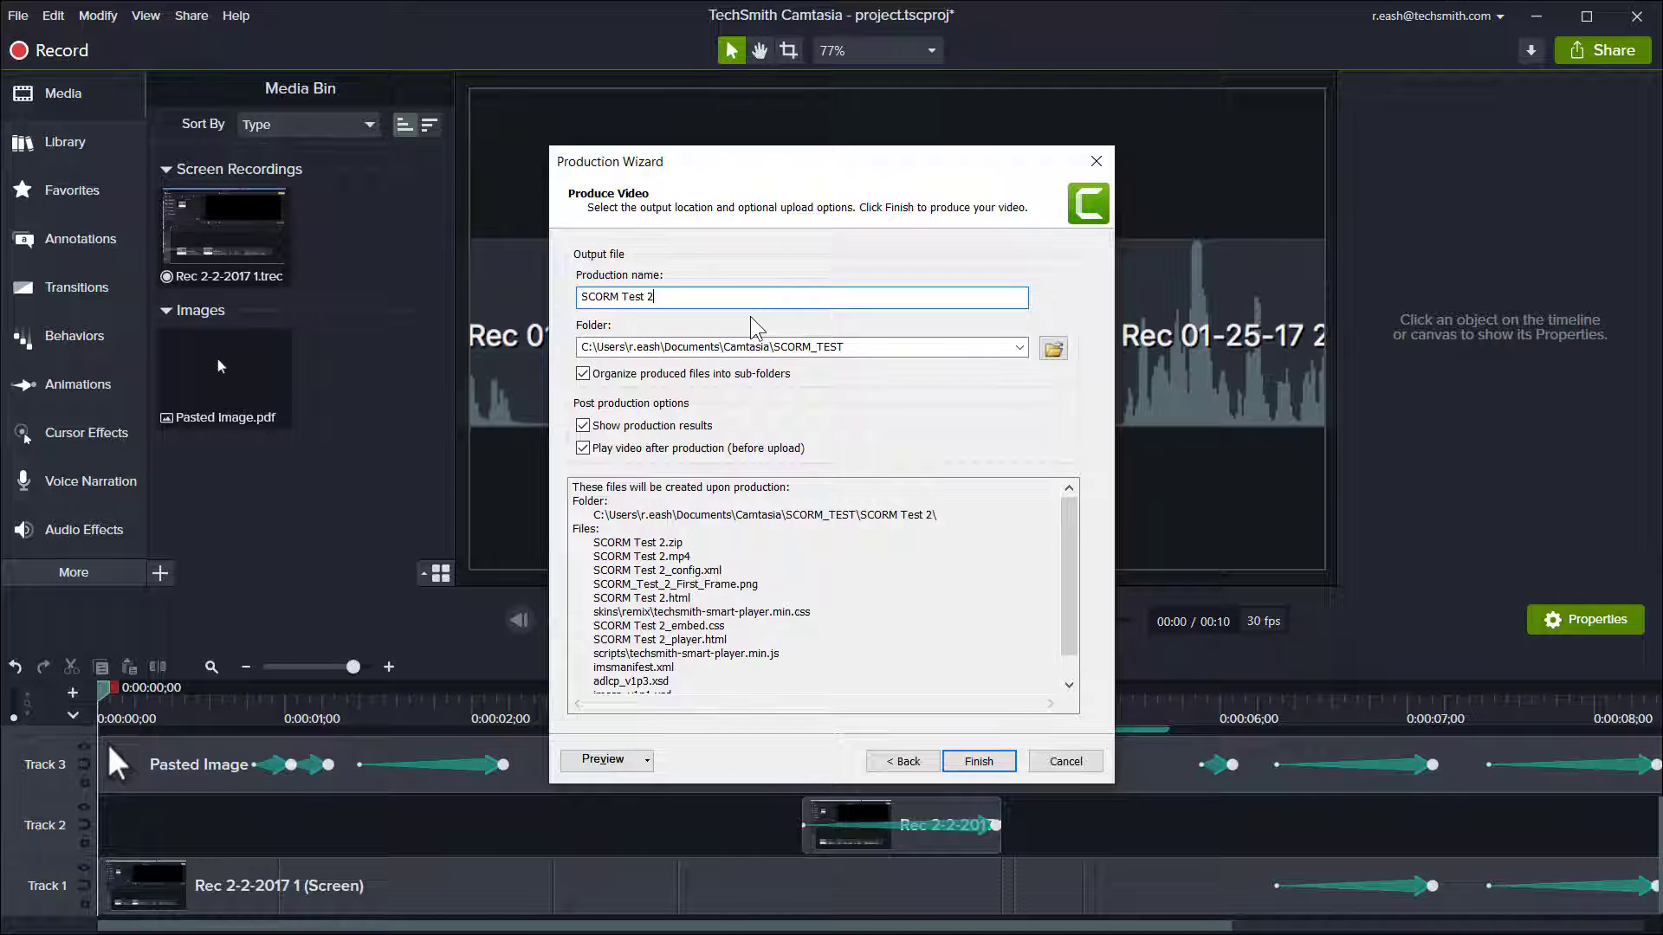
left_click(800, 347)
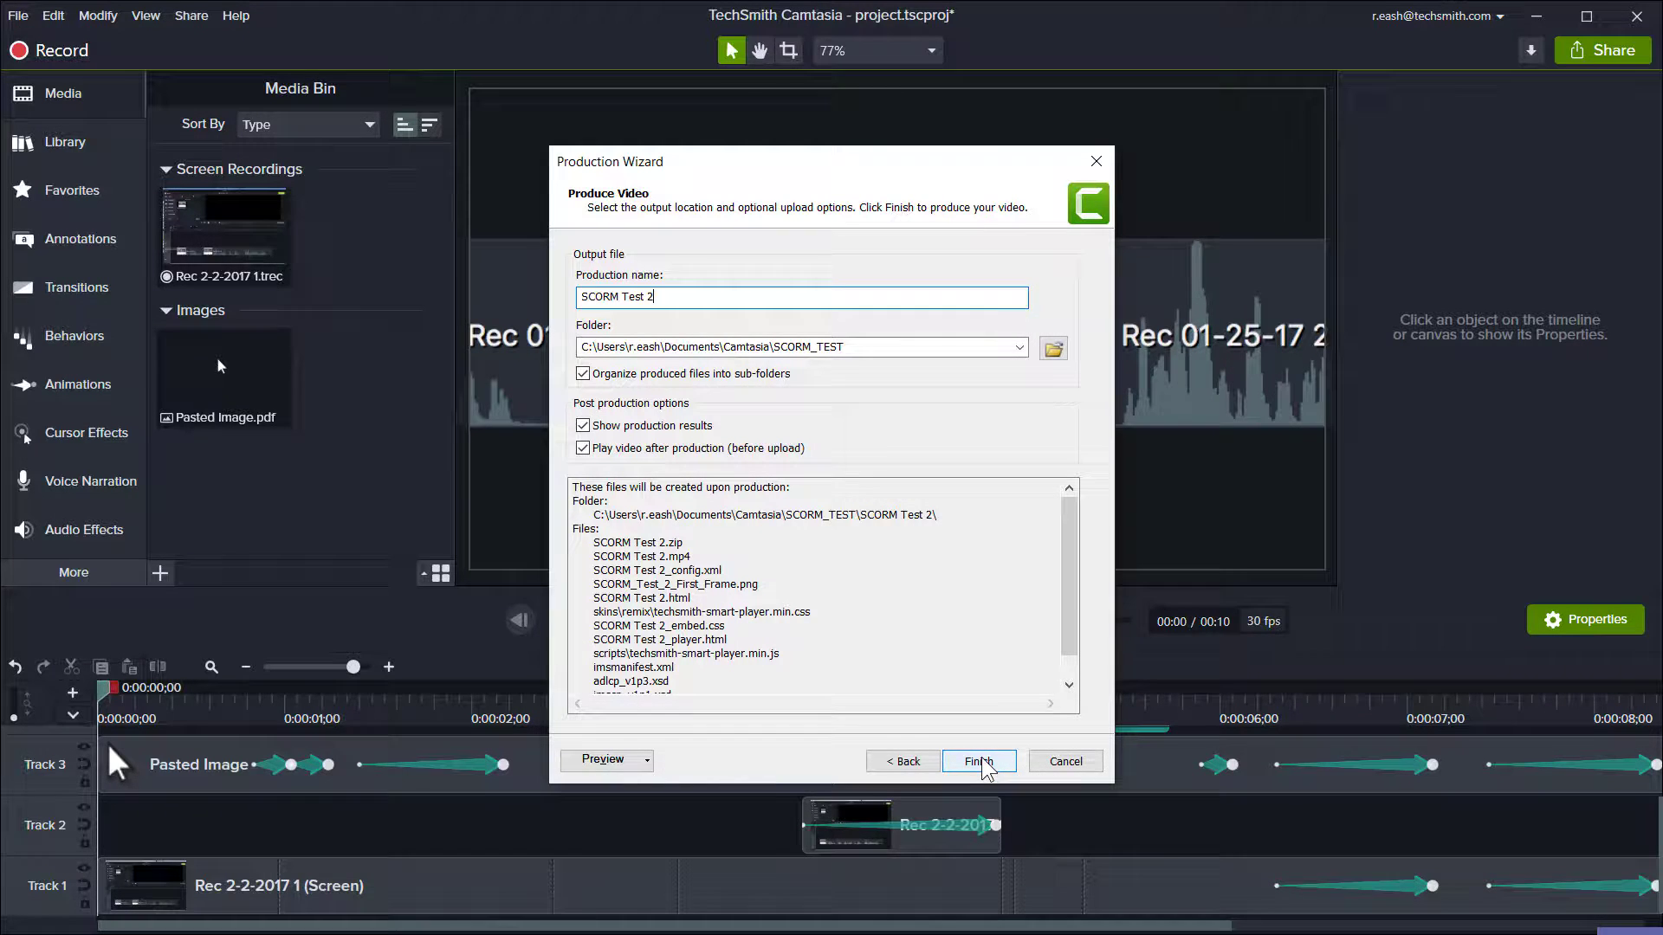
left_click(976, 762)
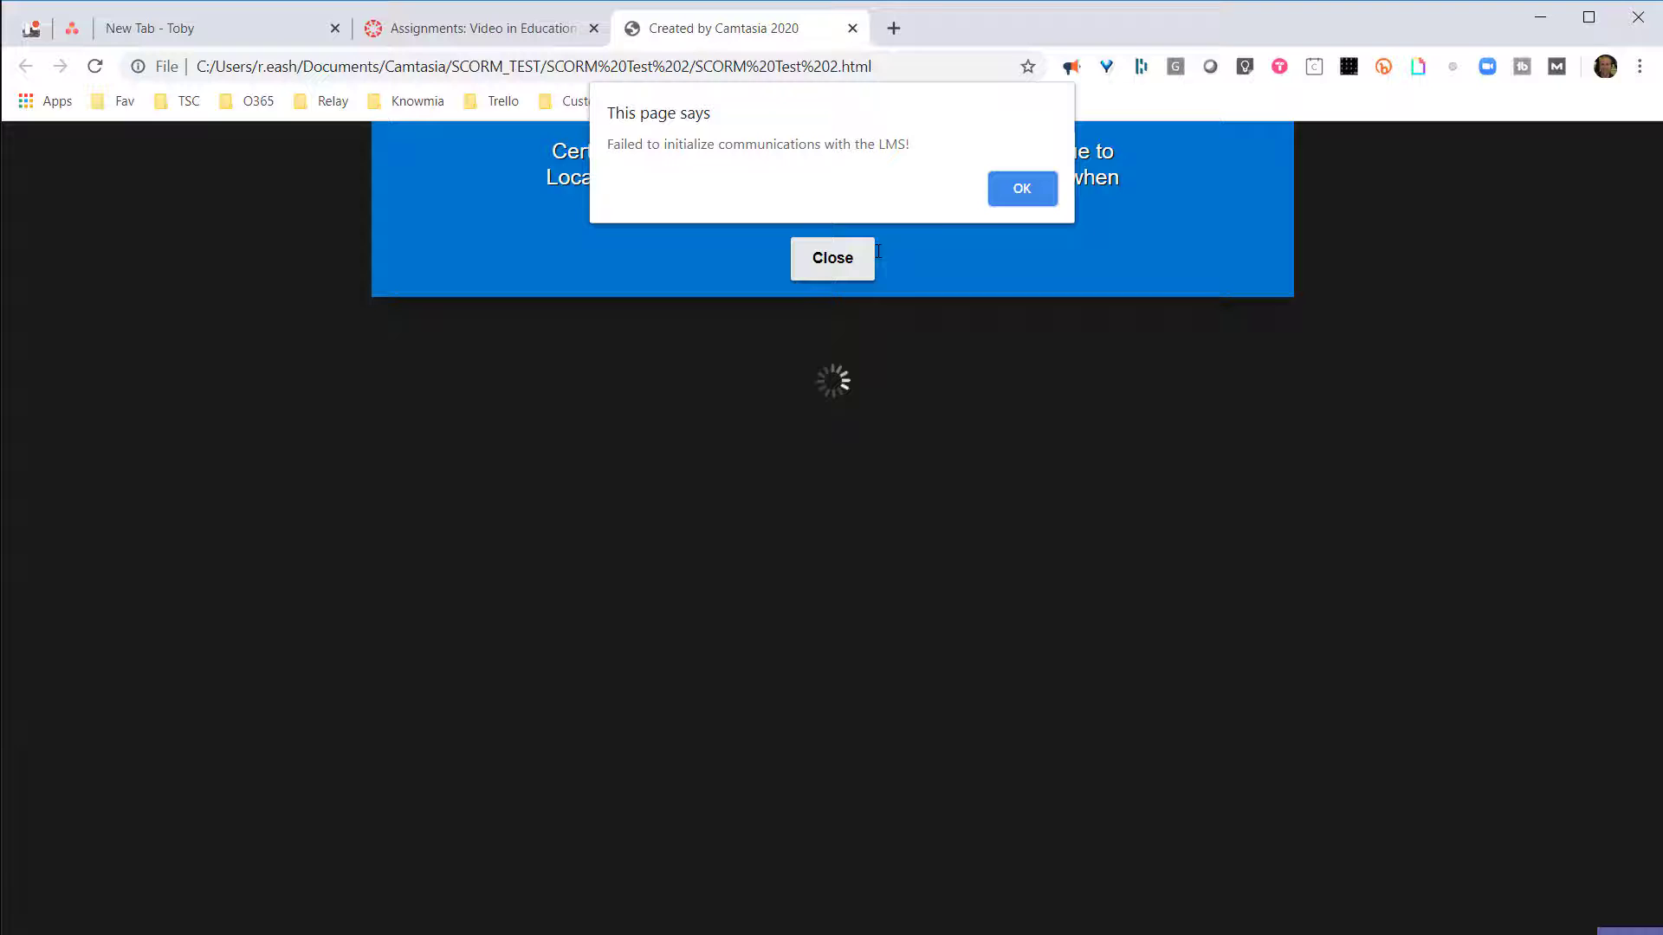
Step: Dismiss the 'Failed to initialize communications with the LMS' alert and close the preview
left_click(1018, 187)
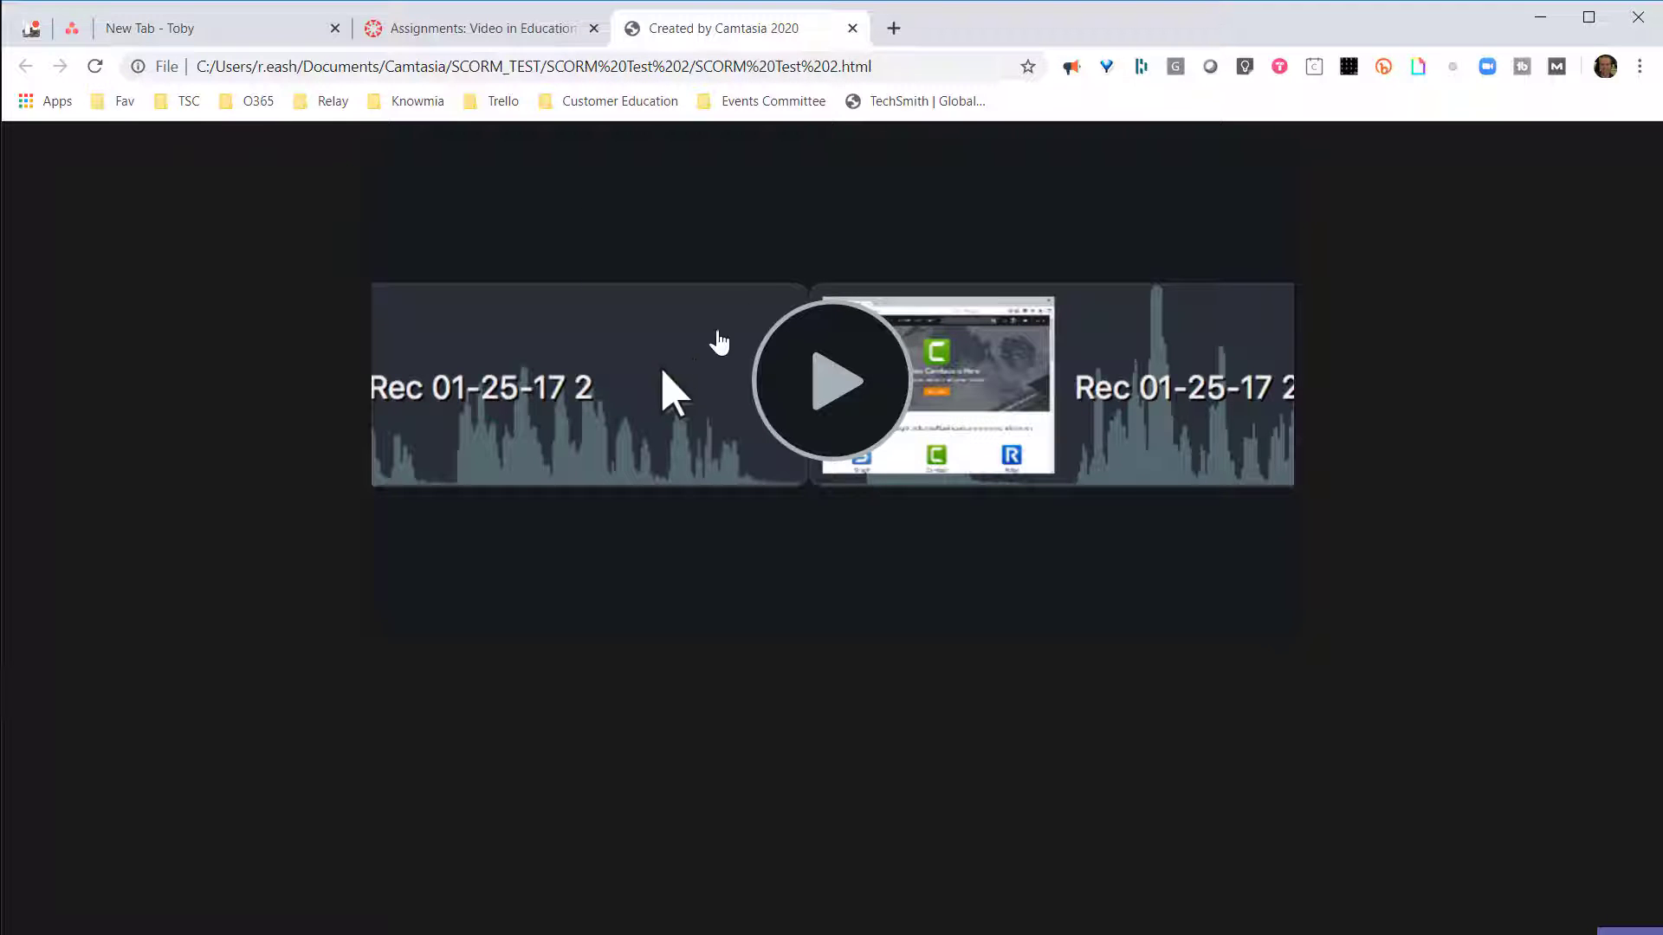
left_click(852, 28)
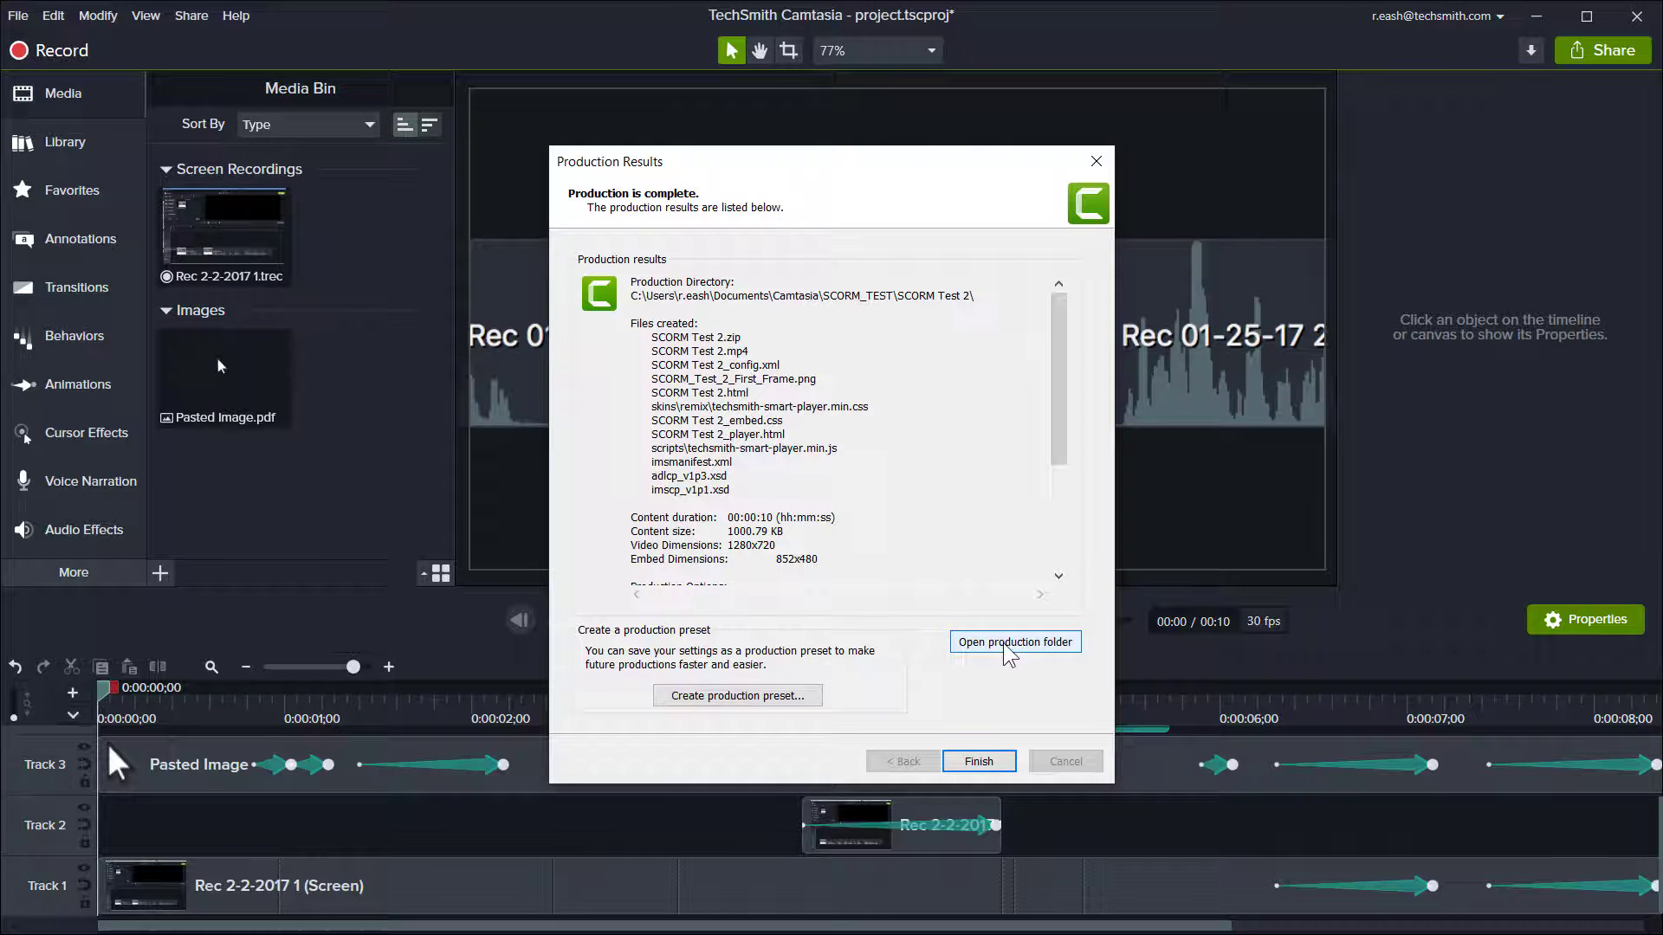
Step: Open the SCORM_TEST production folder and pick out the SCORM Test 2 zip package
left_click(1013, 640)
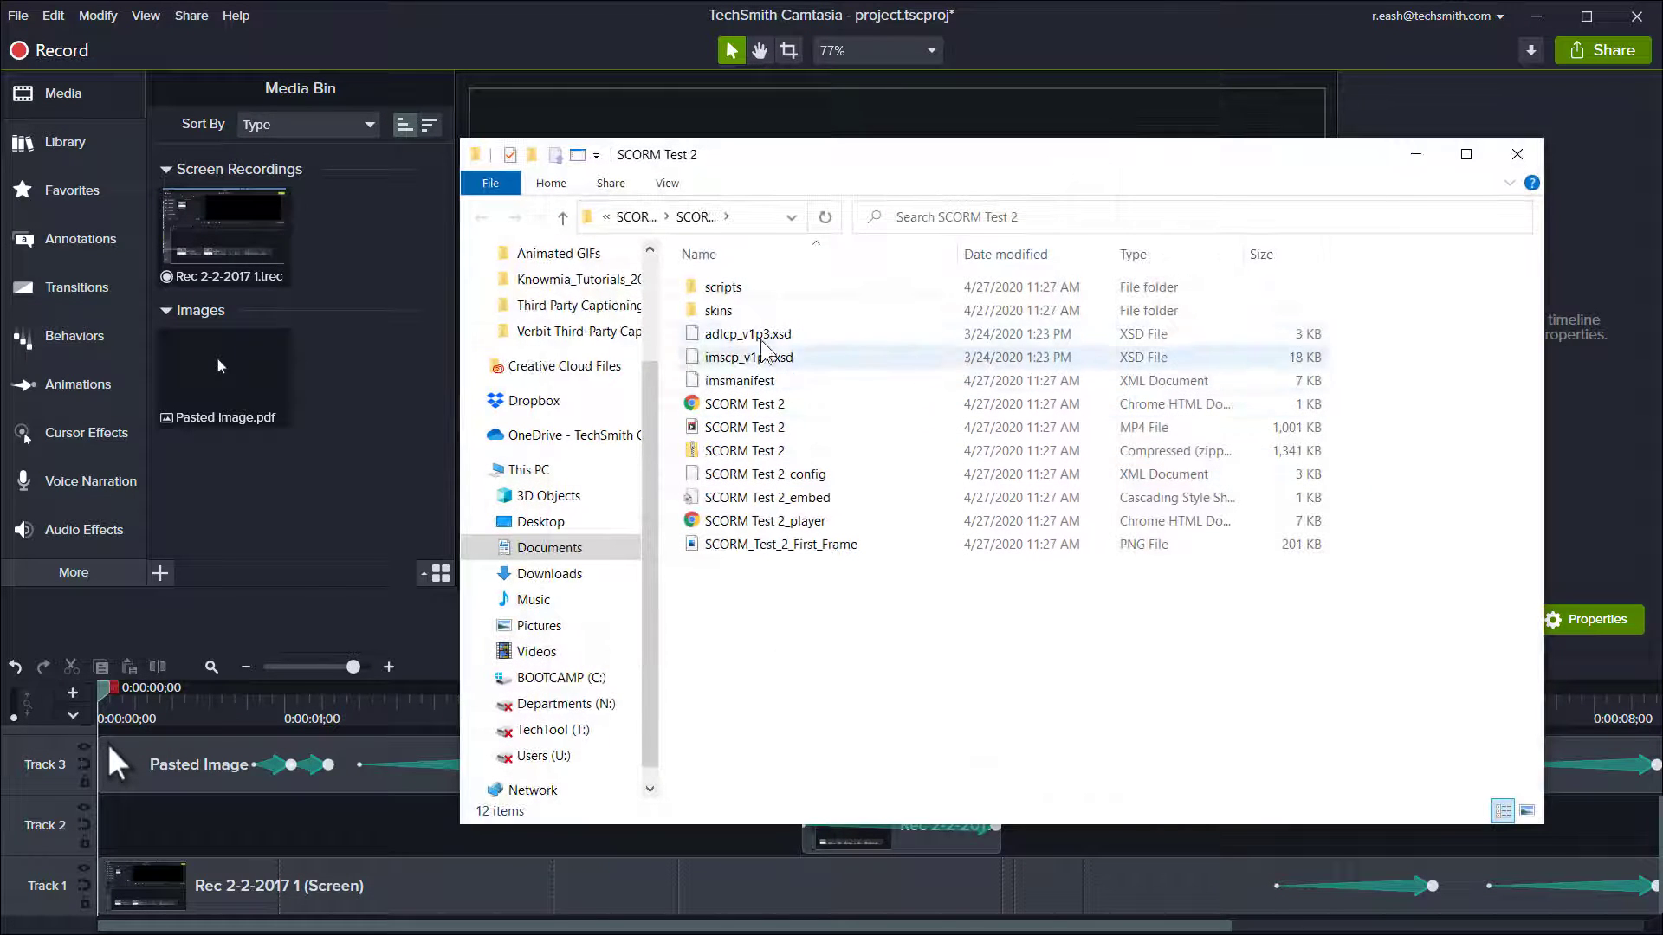
left_click(737, 646)
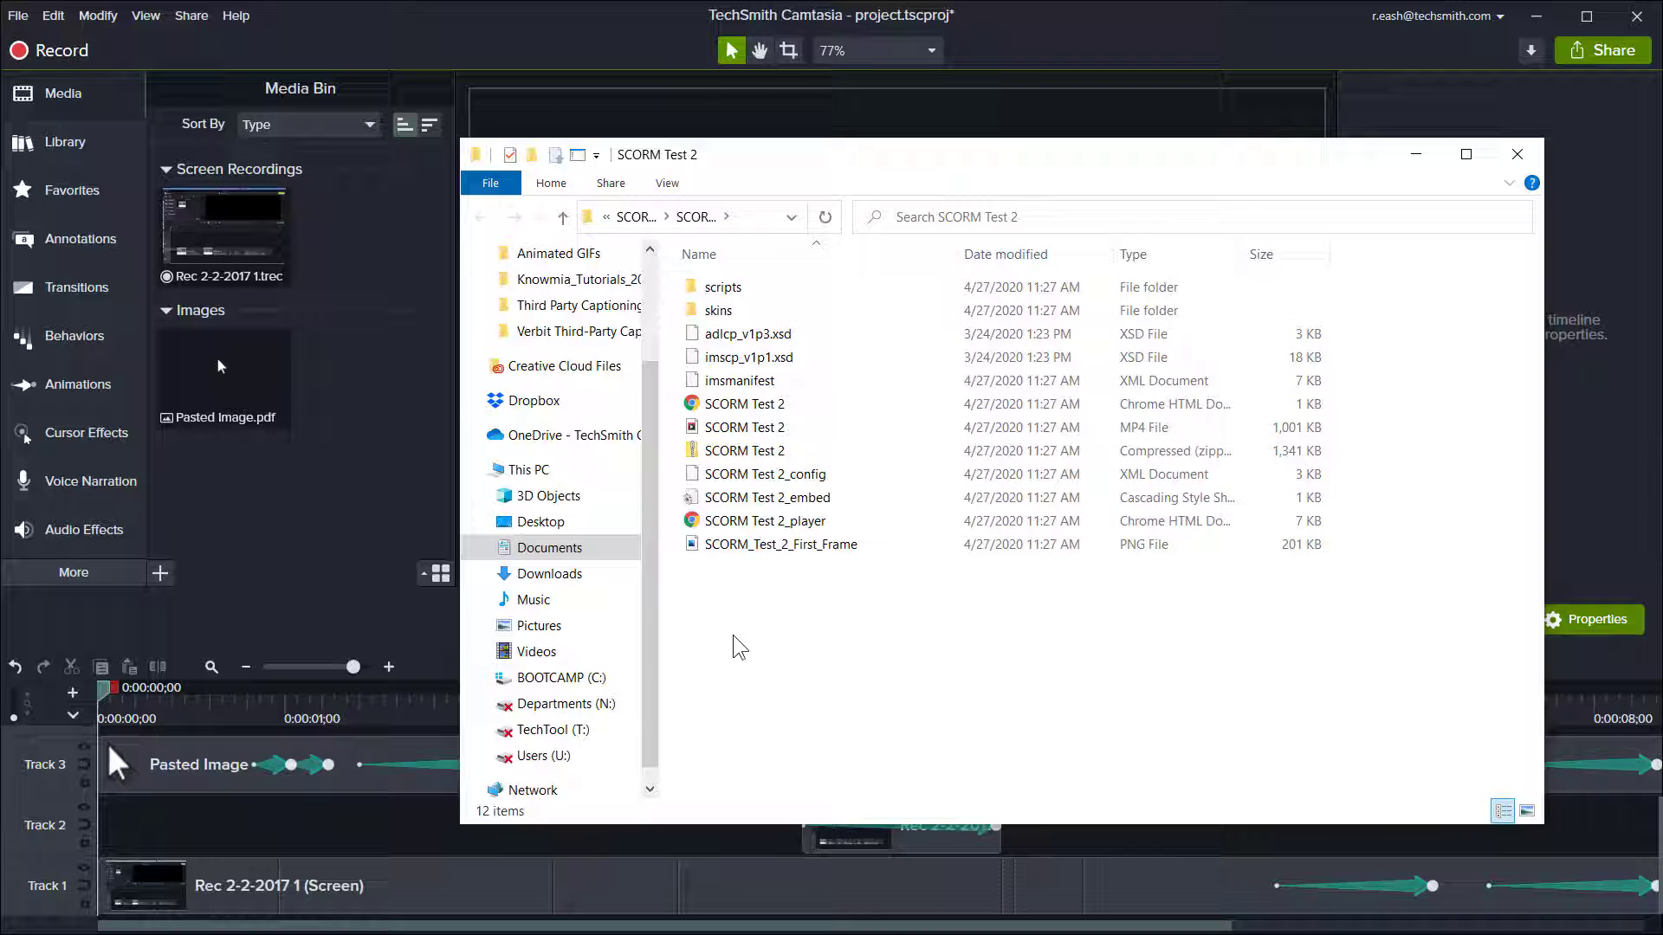
left_click(745, 450)
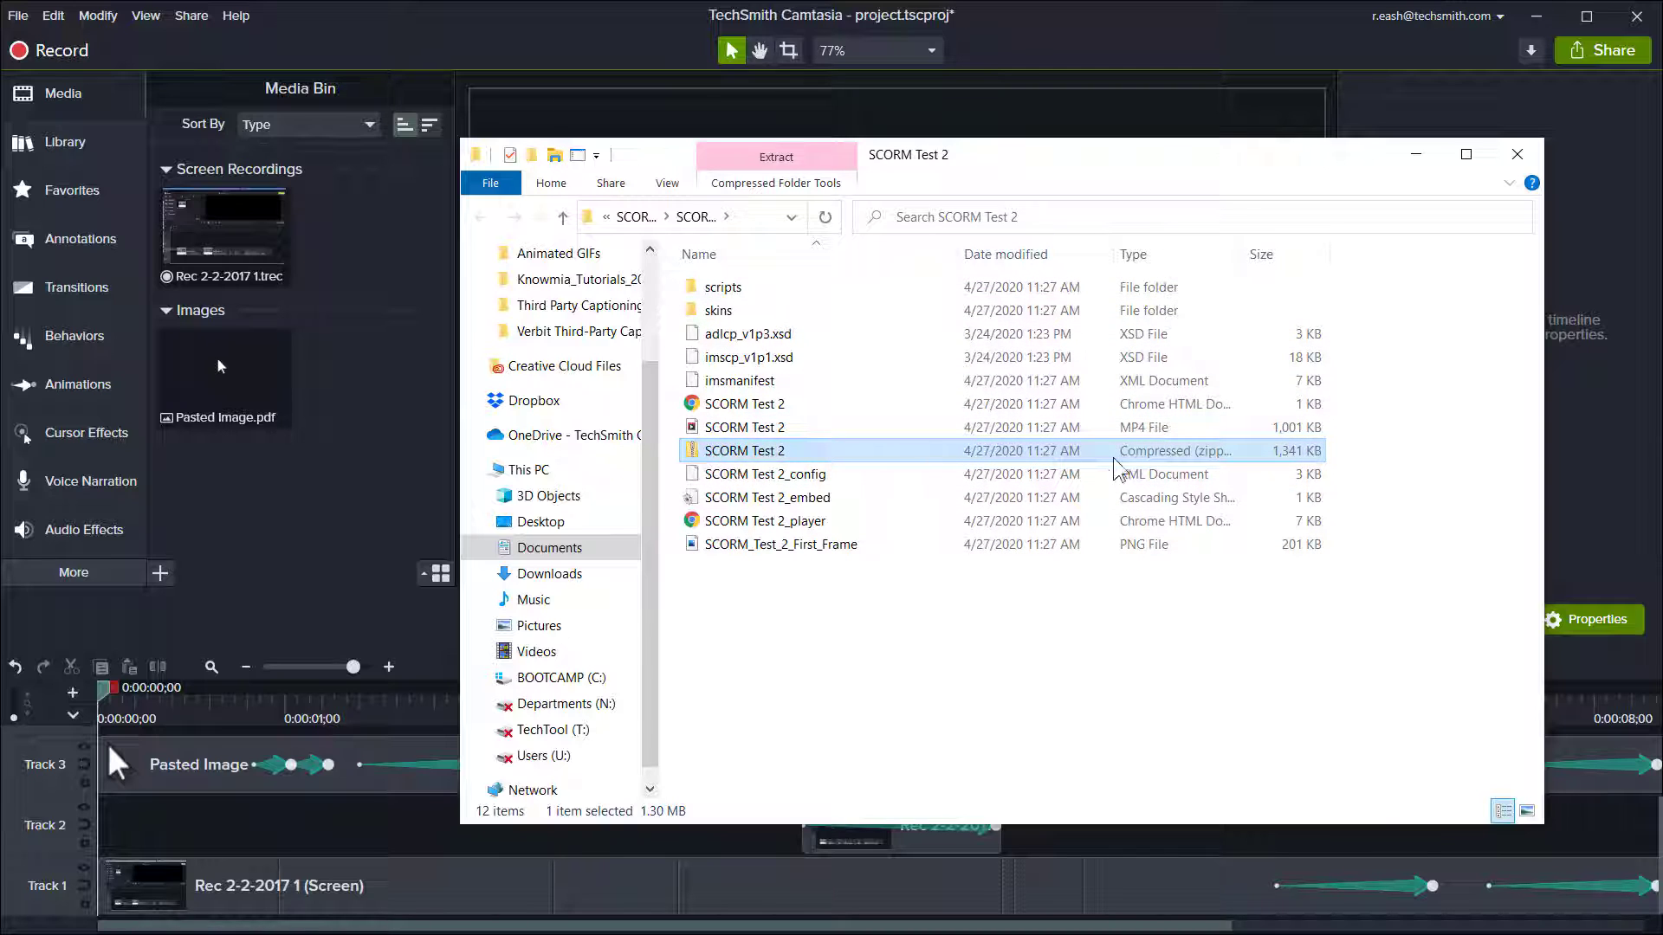
mouse_move(699, 460)
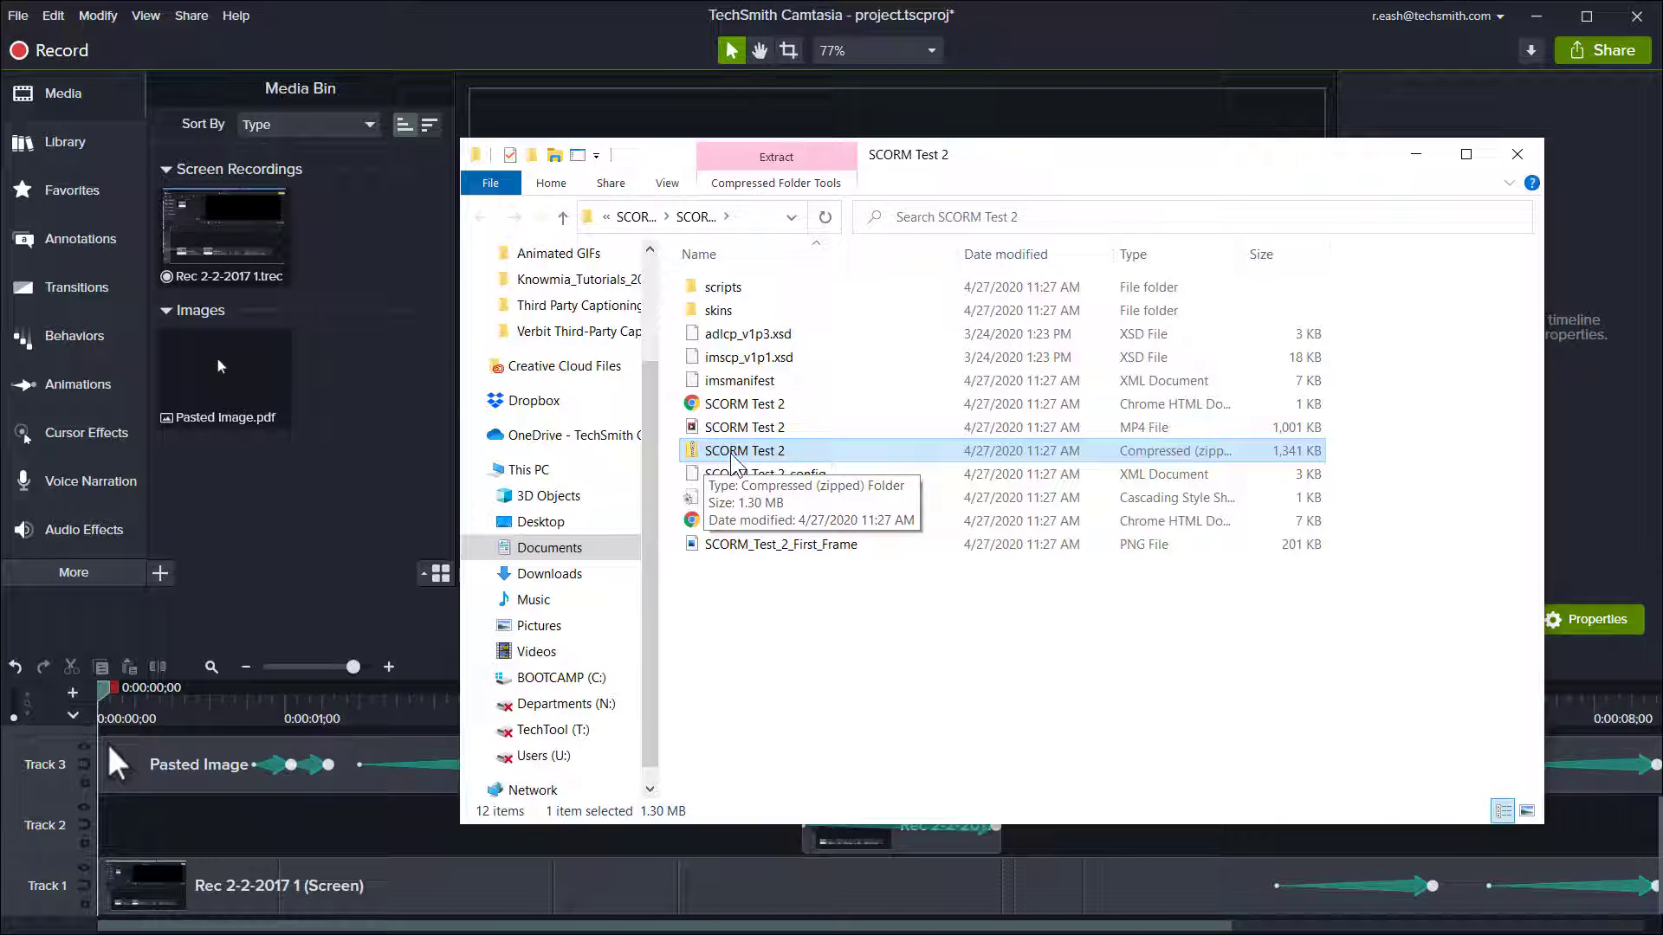
mouse_move(1387, 114)
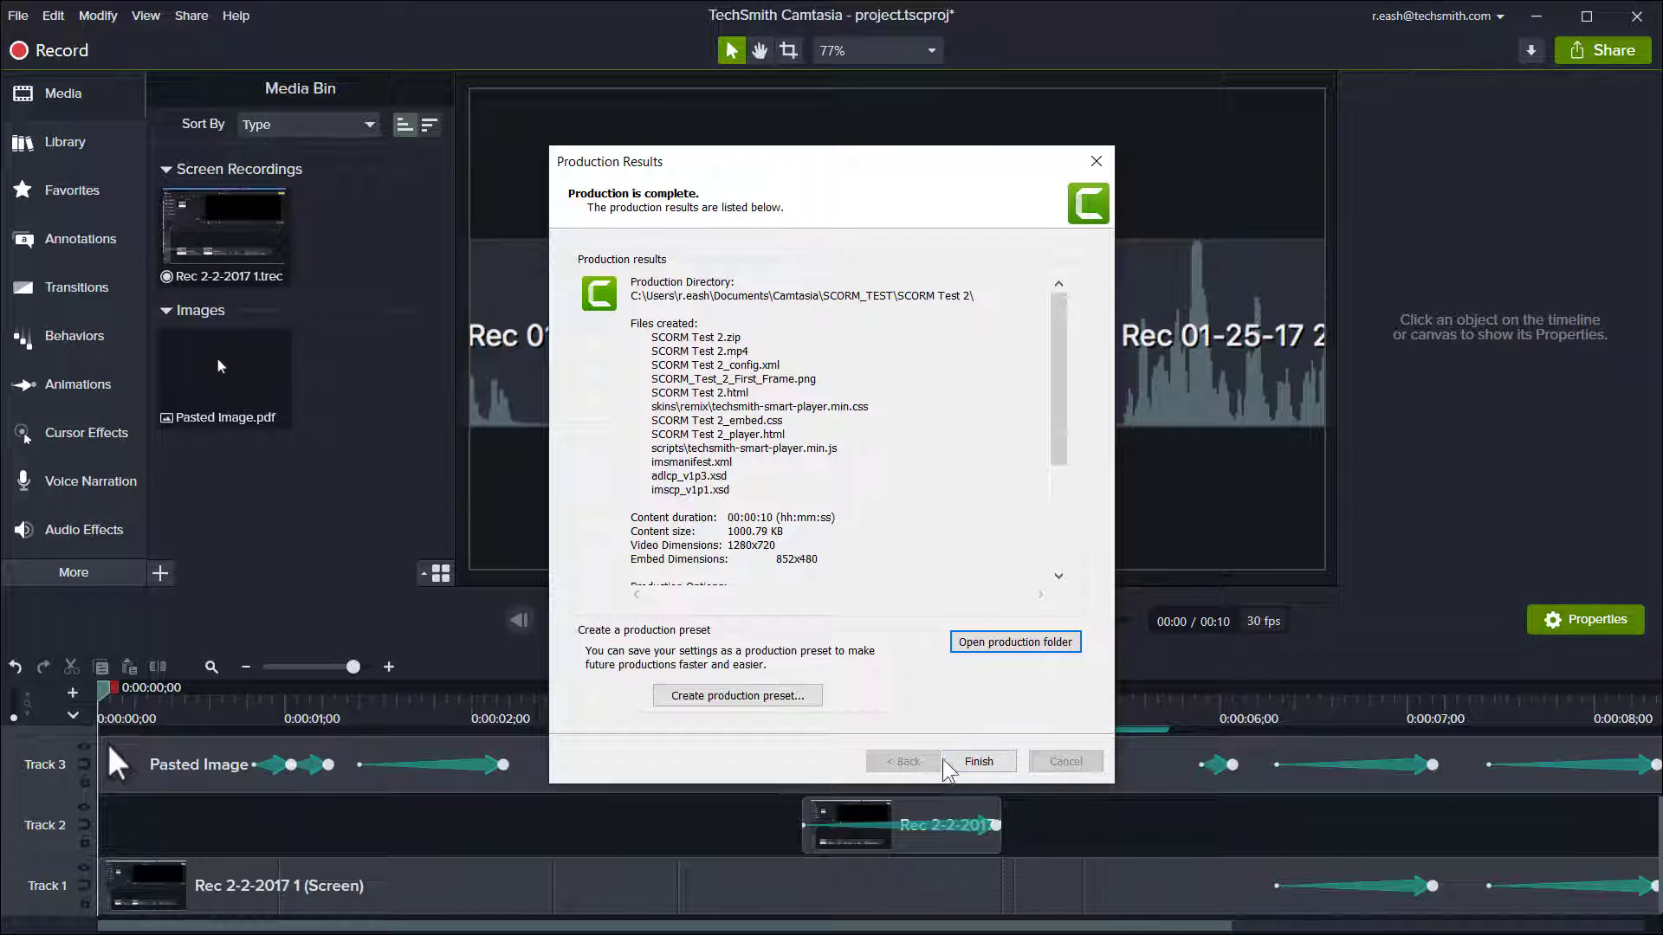
Step: Finish the Production Results and move the File Explorer window out of the way
left_click(1013, 641)
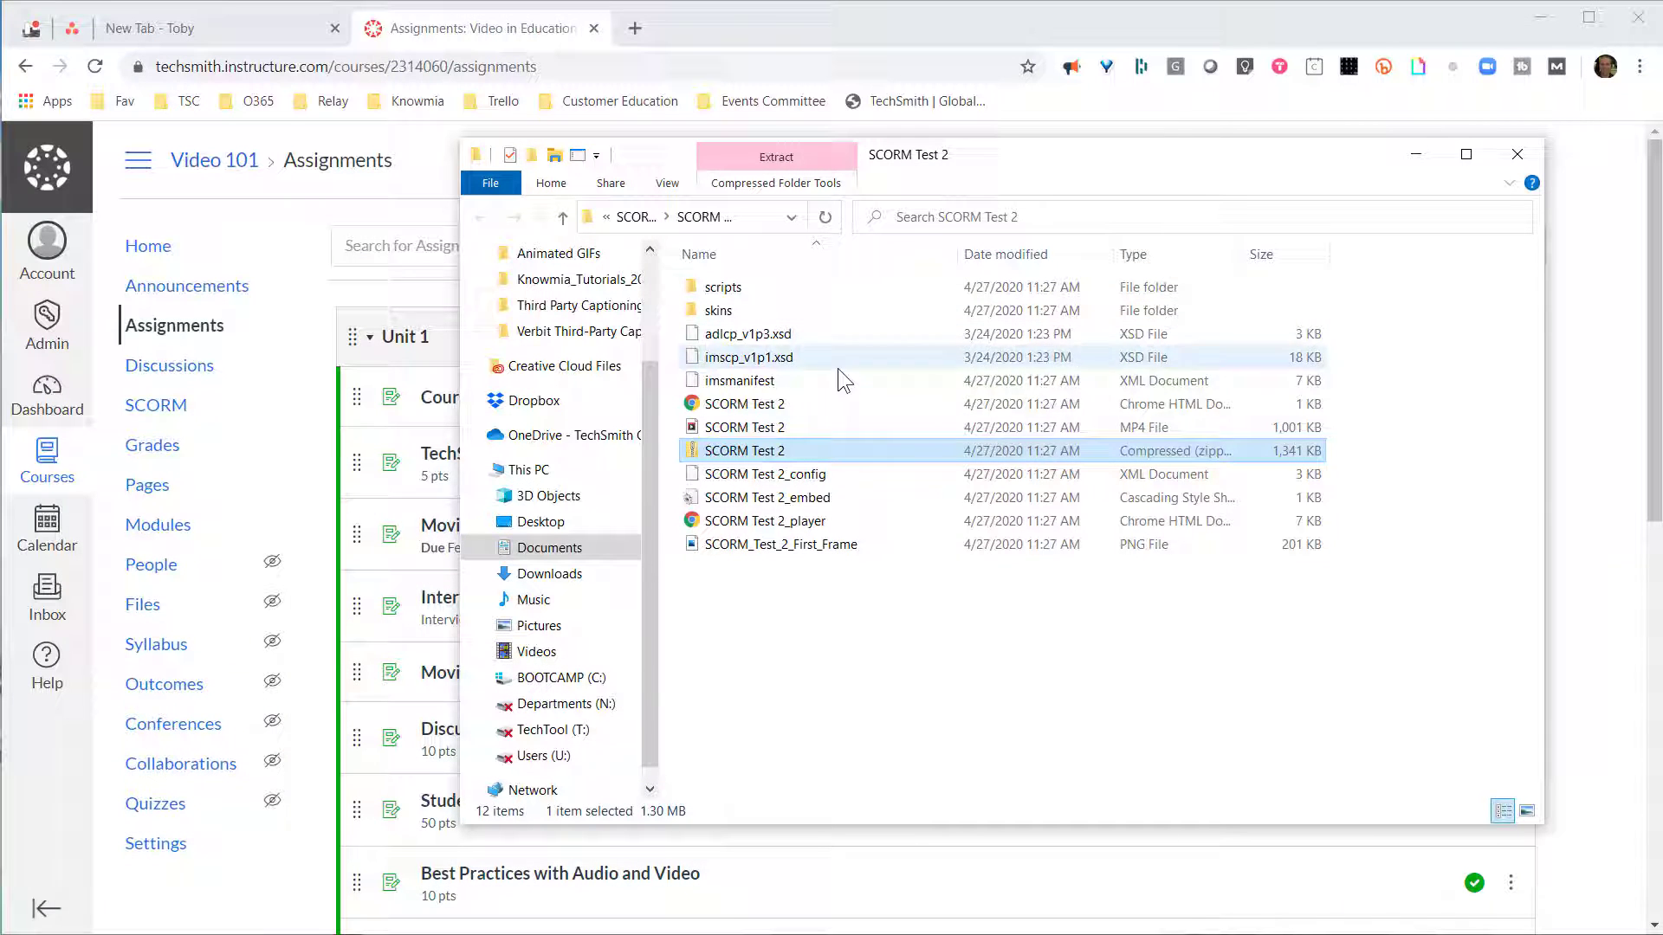
left_click_drag(906, 154, 859, 177)
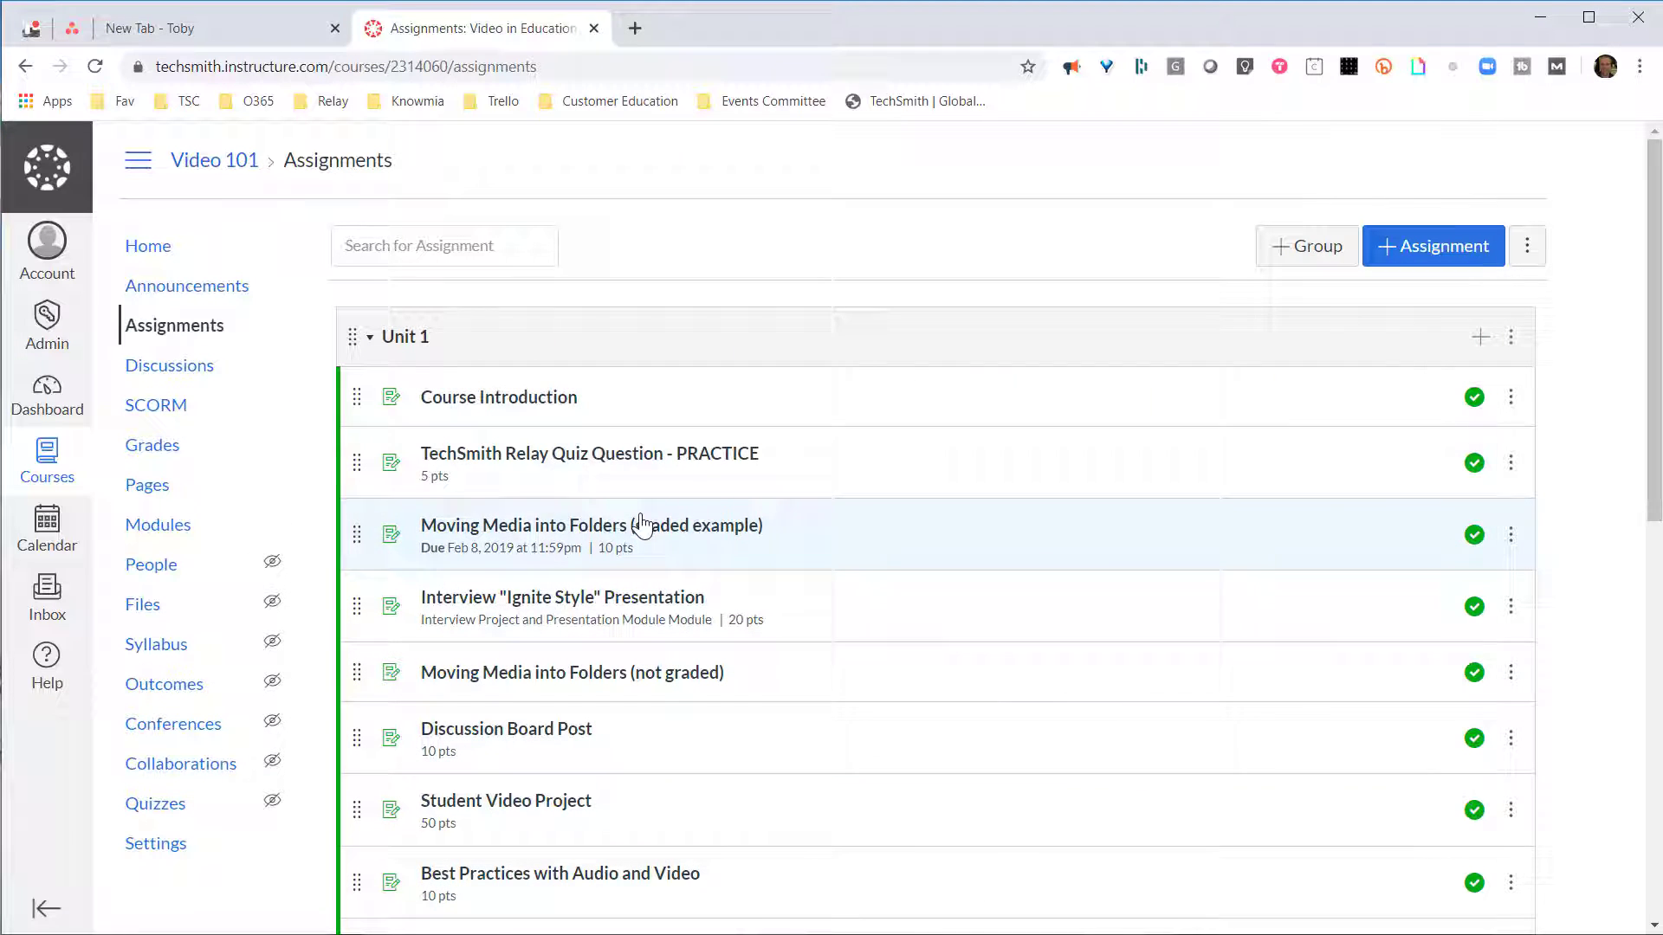
mouse_move(433, 175)
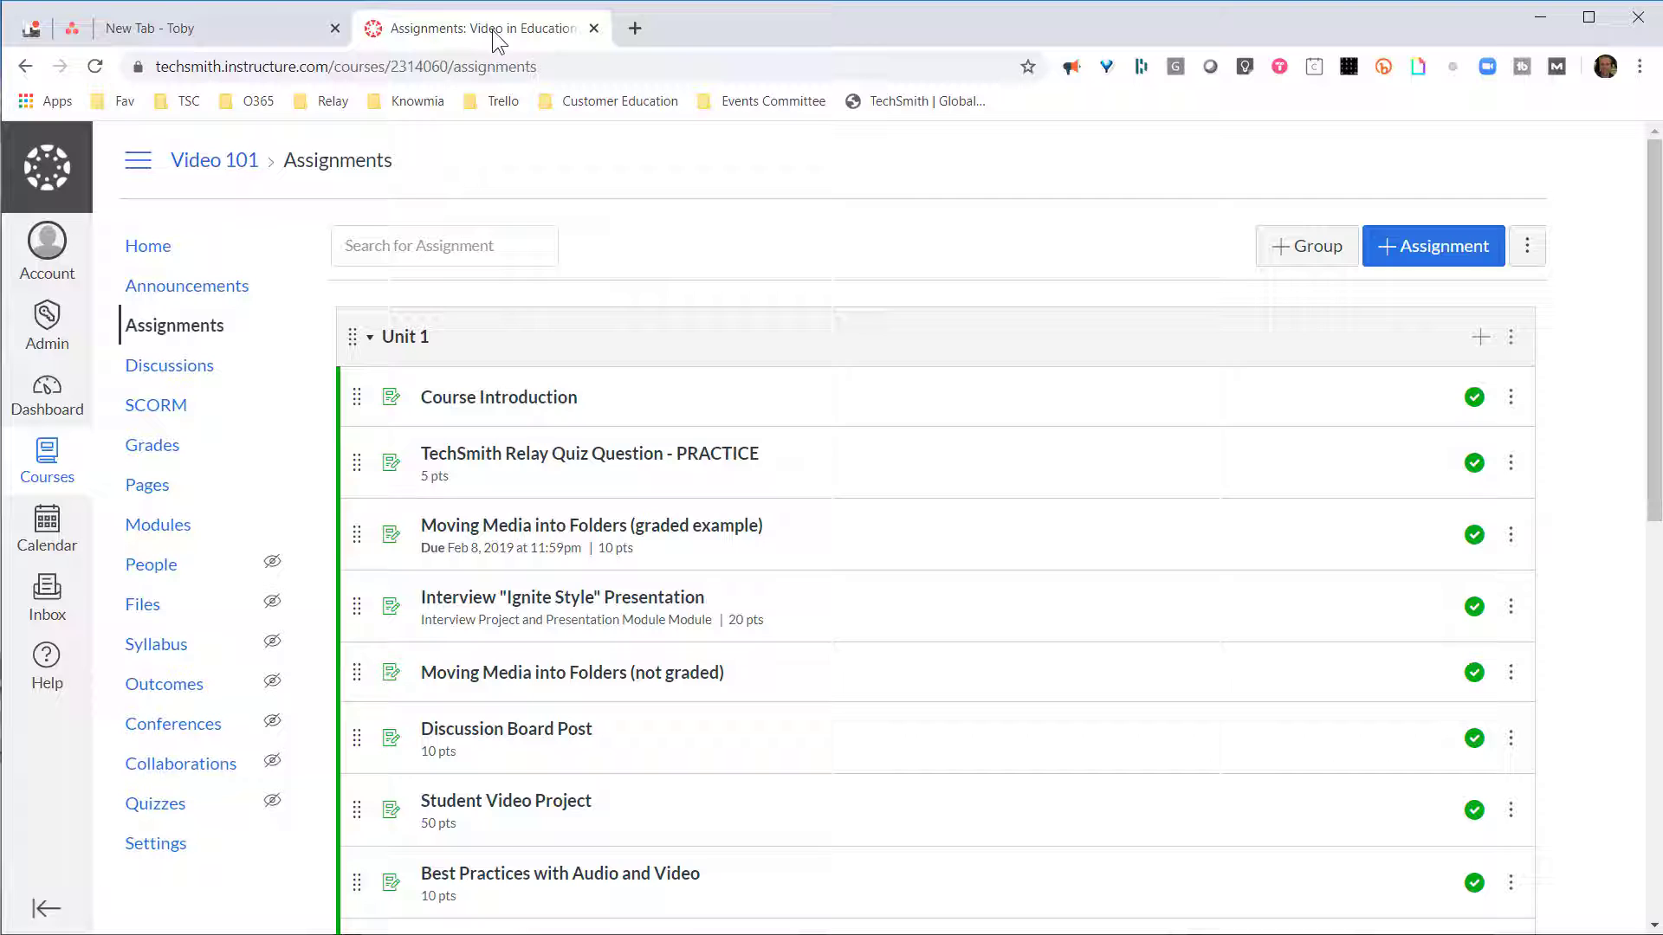
mouse_move(153, 445)
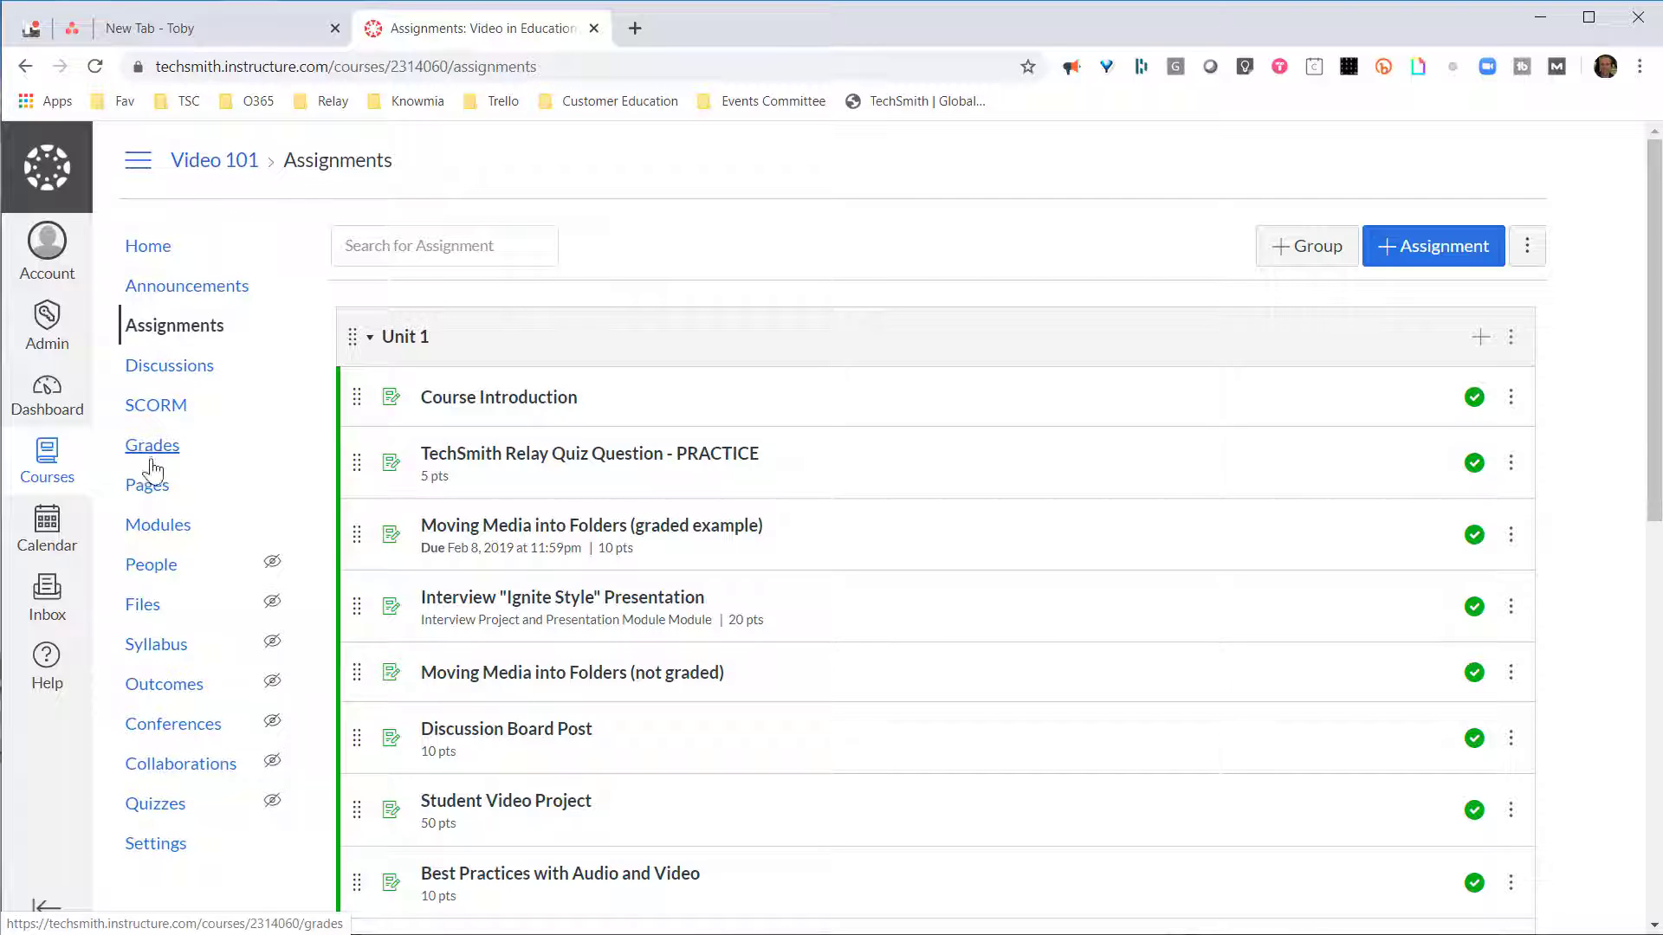
mouse_move(156, 405)
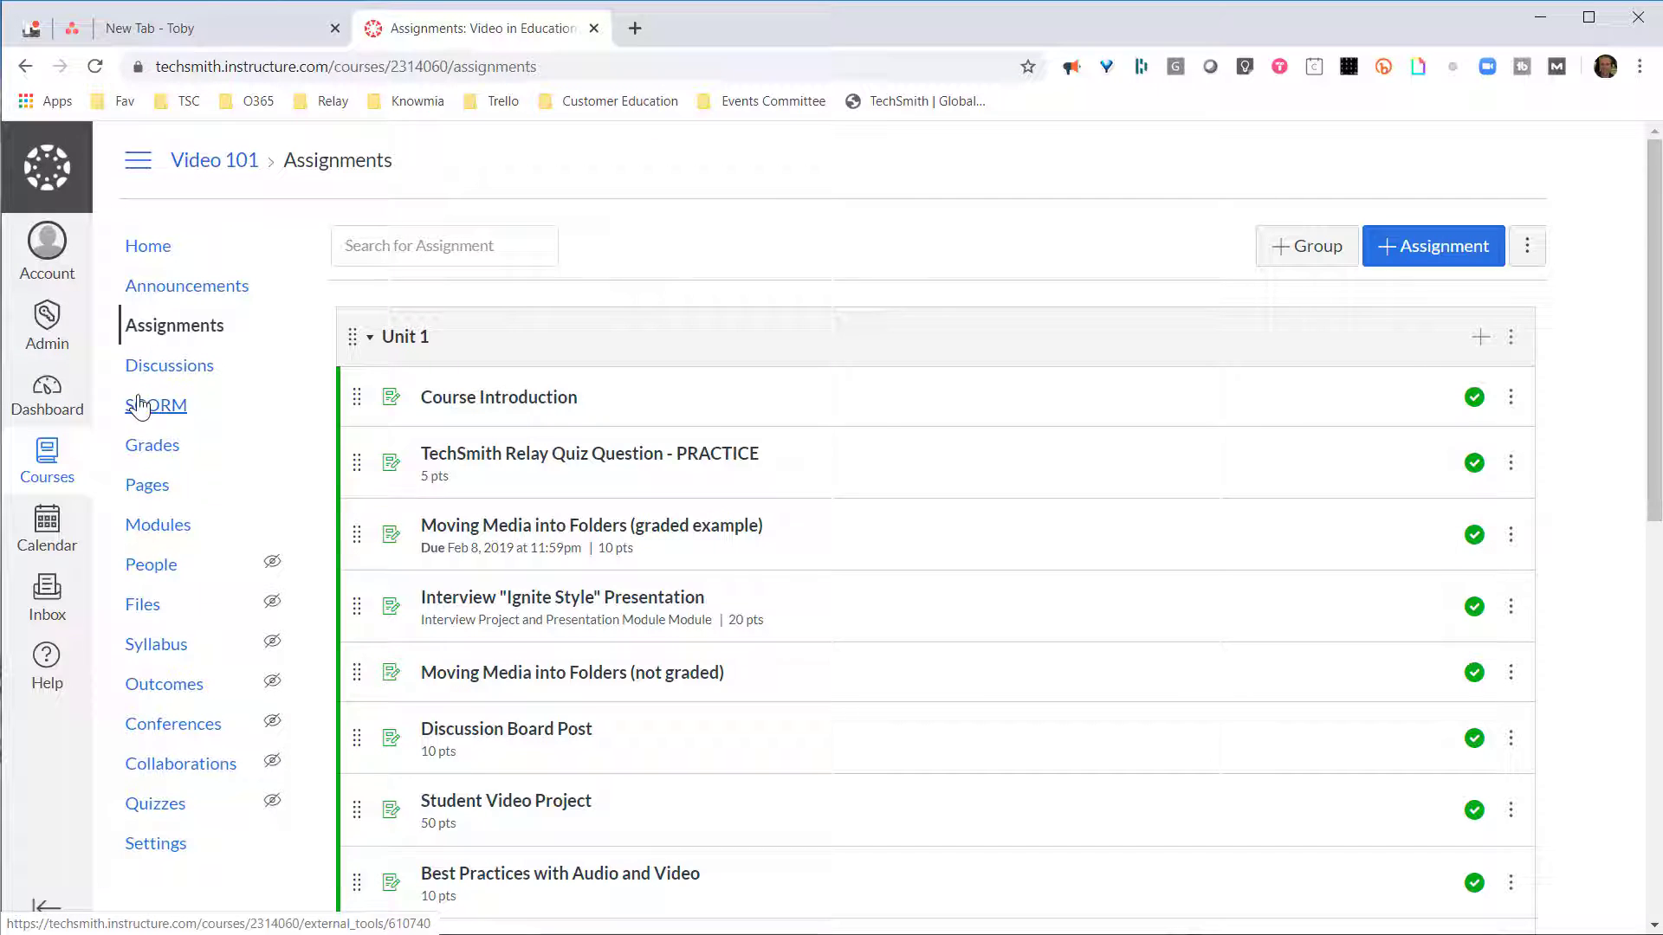
Step: Upload the SCORM Test 2 zip from the course's SCORM page so Test 2 is listed
left_click(156, 405)
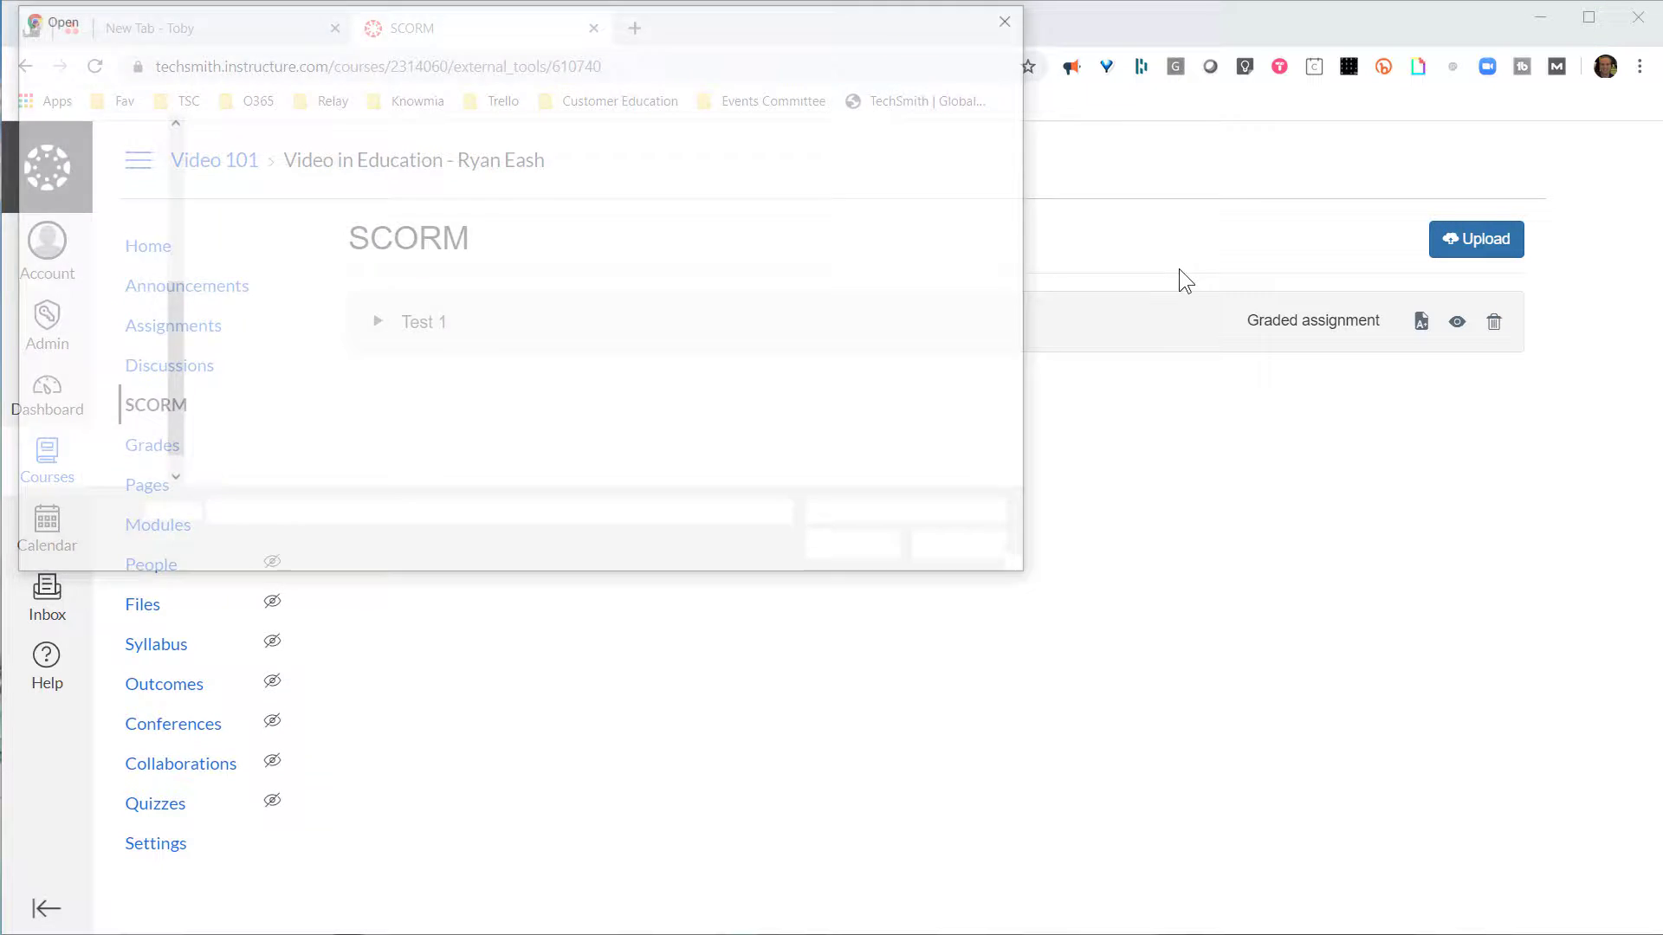
left_click(1476, 239)
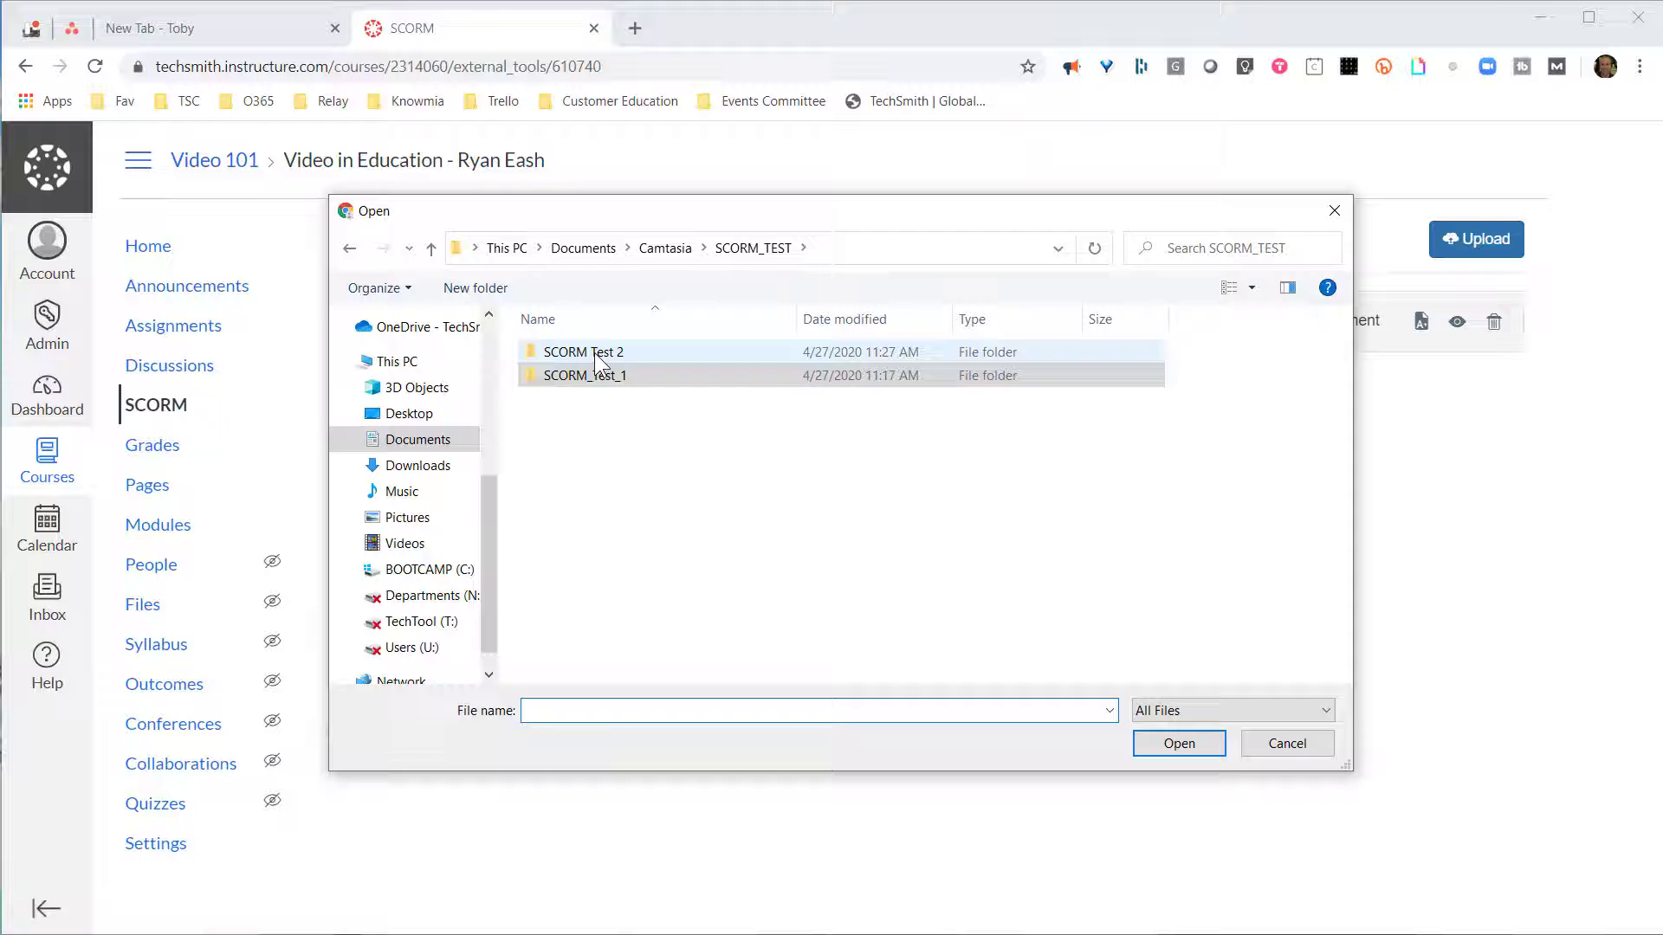
double_click(582, 352)
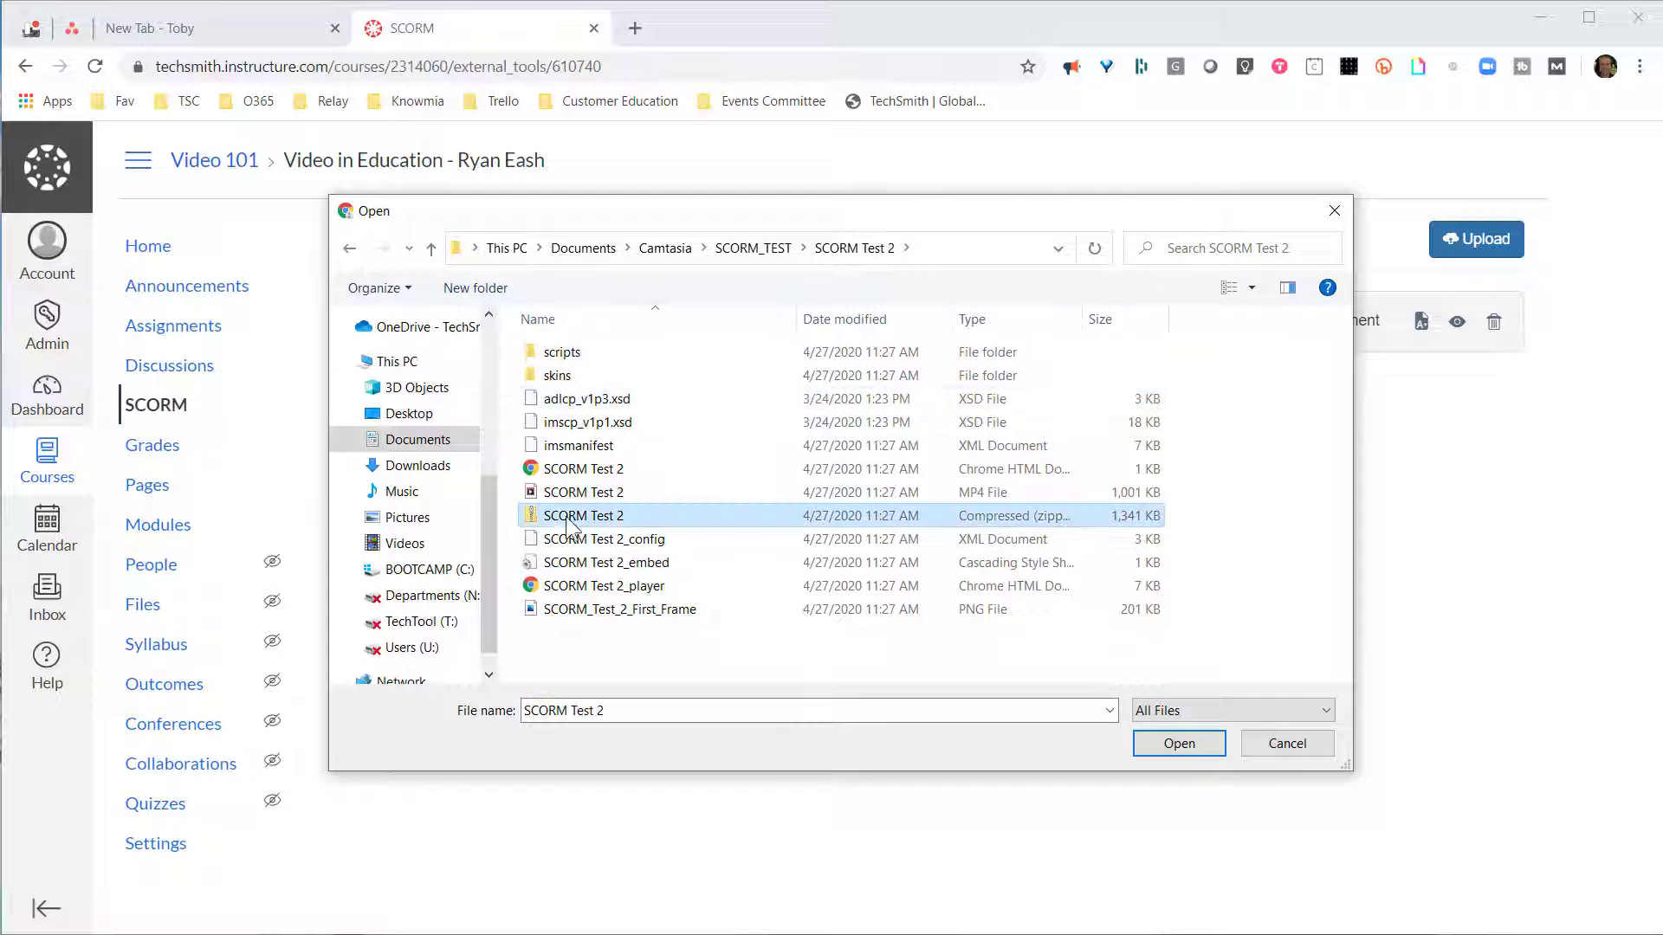
mouse_move(573, 527)
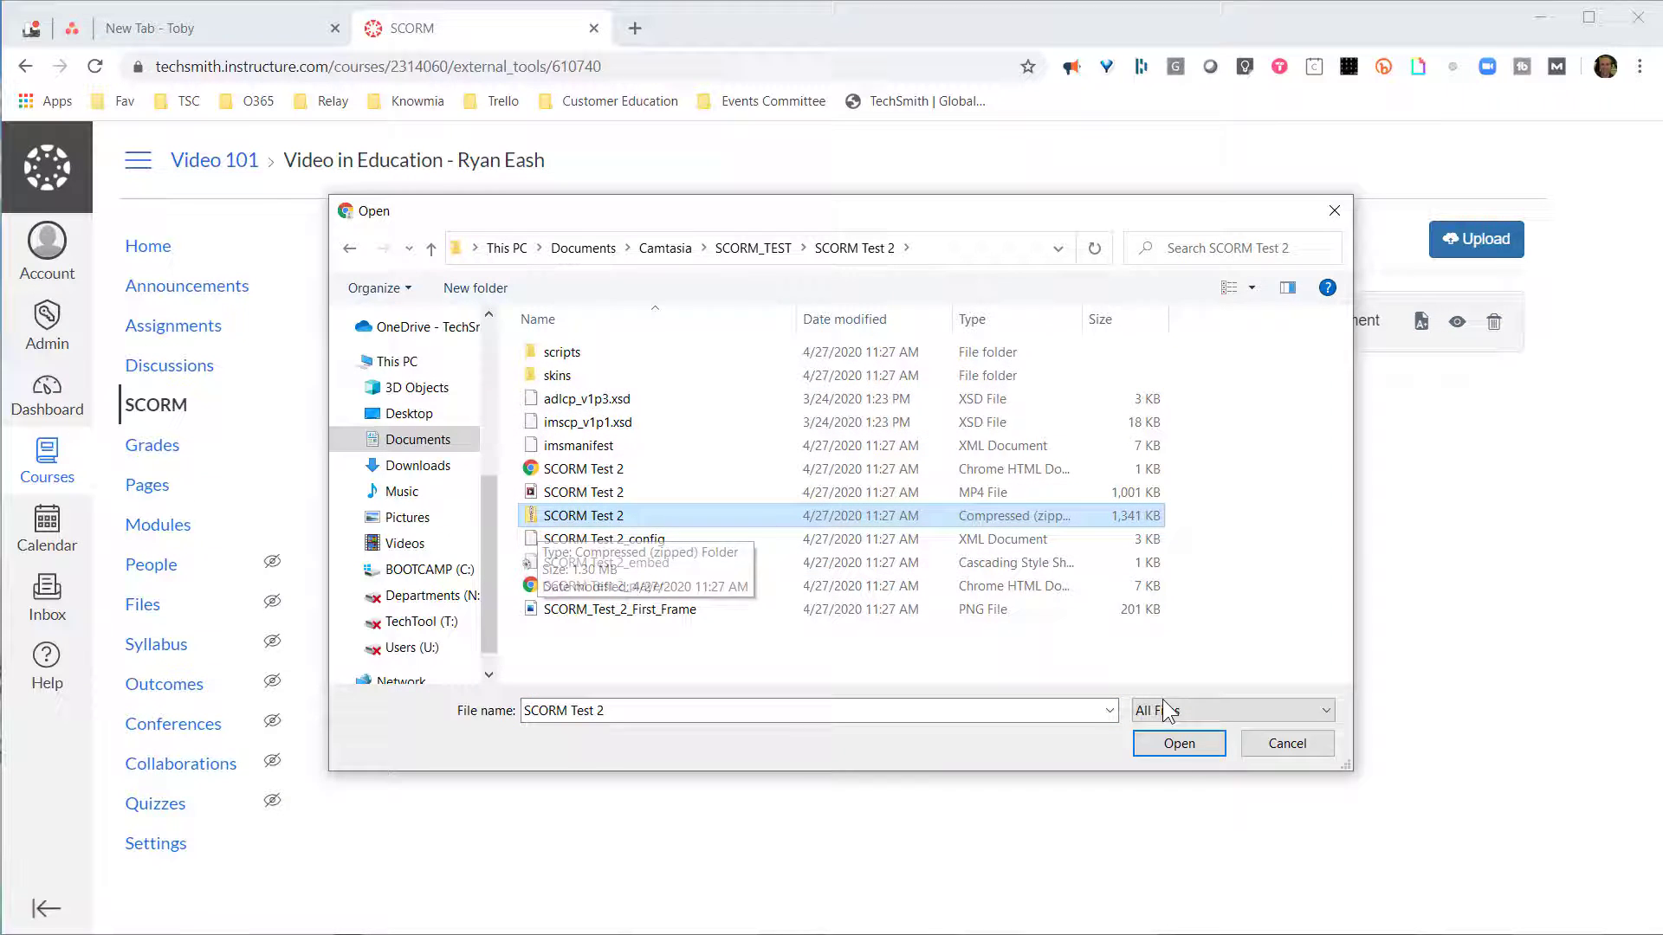
left_click(1177, 742)
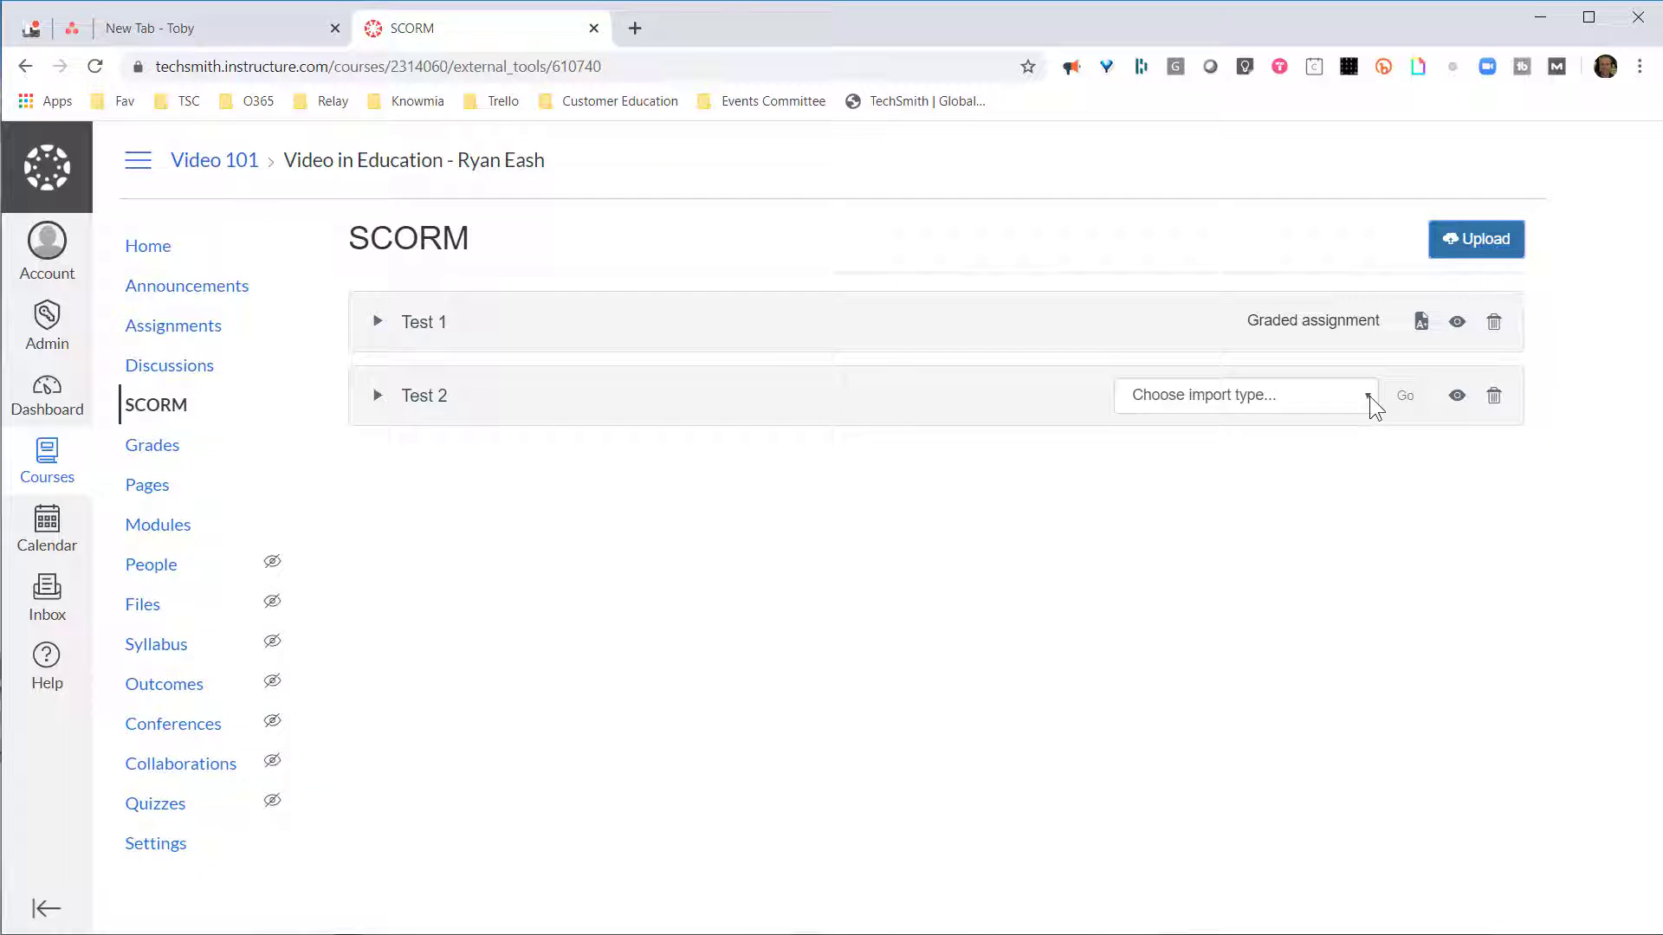
Step: Import Test 2 as a graded assignment, matching Test 1
left_click(1246, 394)
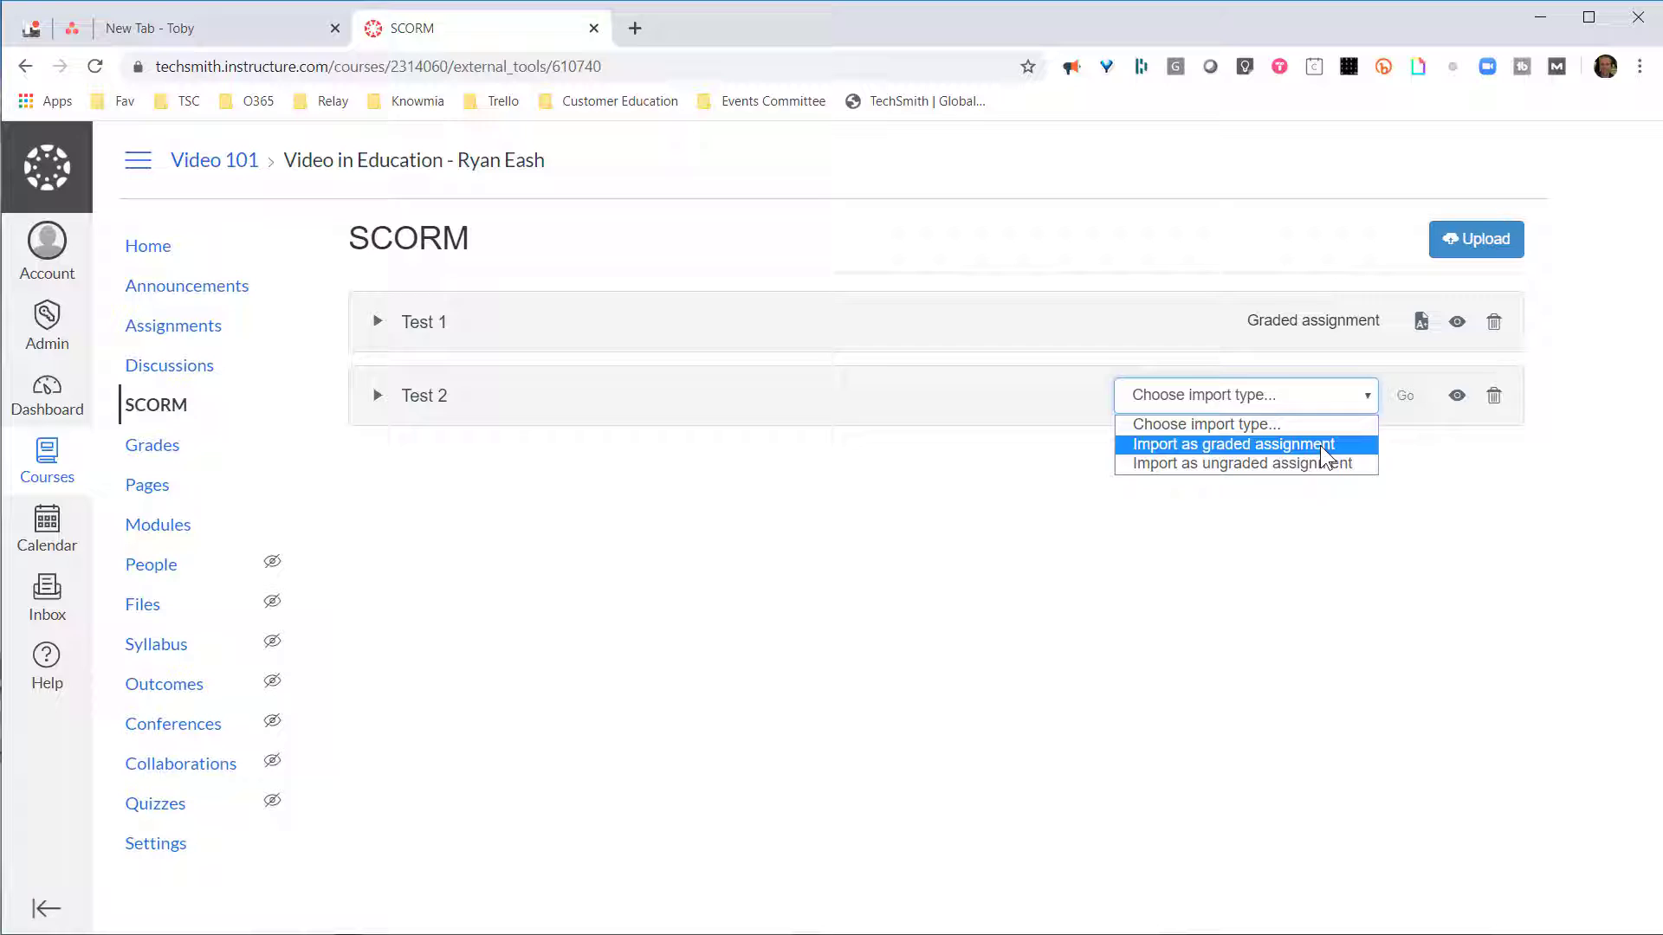
left_click(1231, 444)
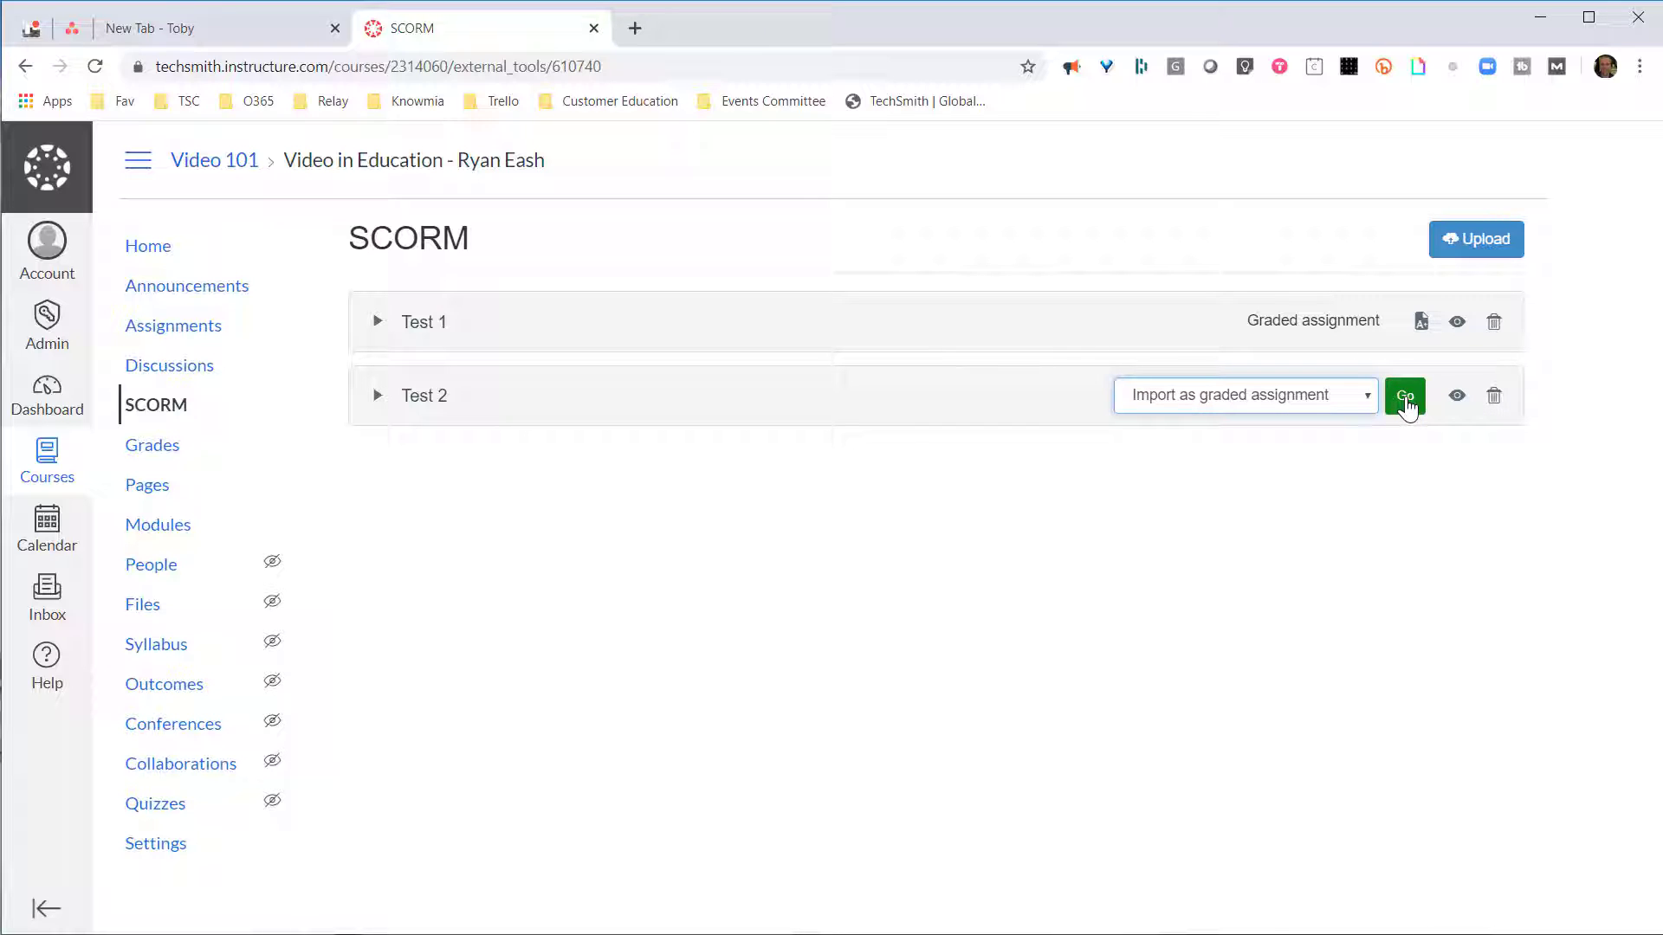
left_click(1404, 395)
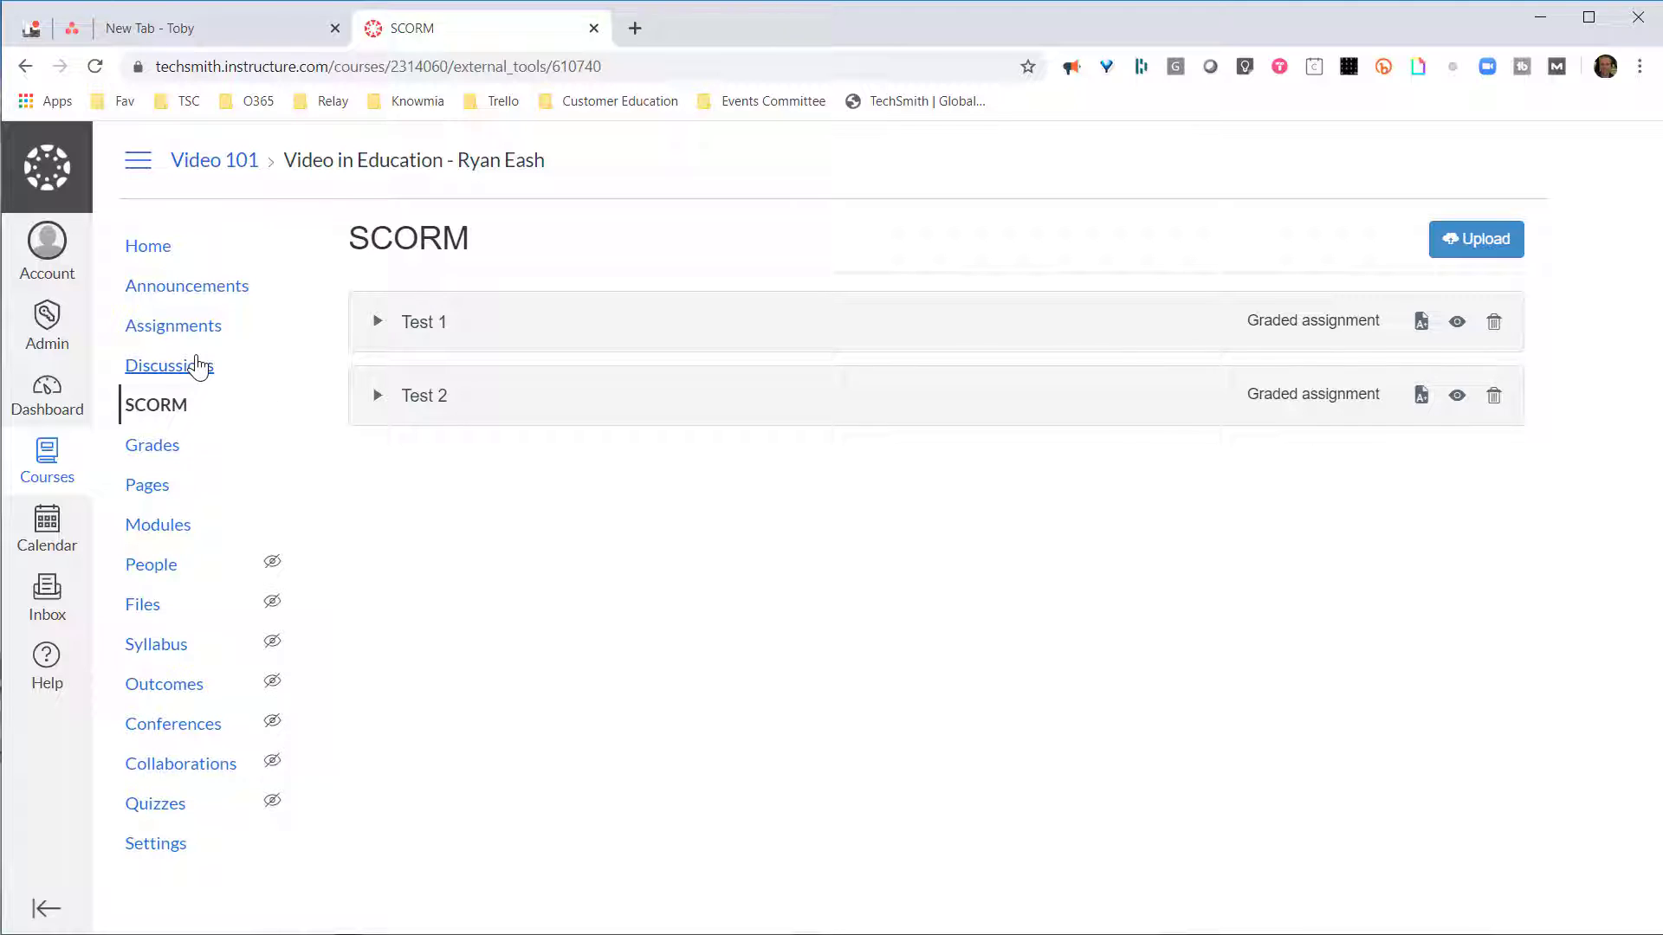
mouse_move(173, 325)
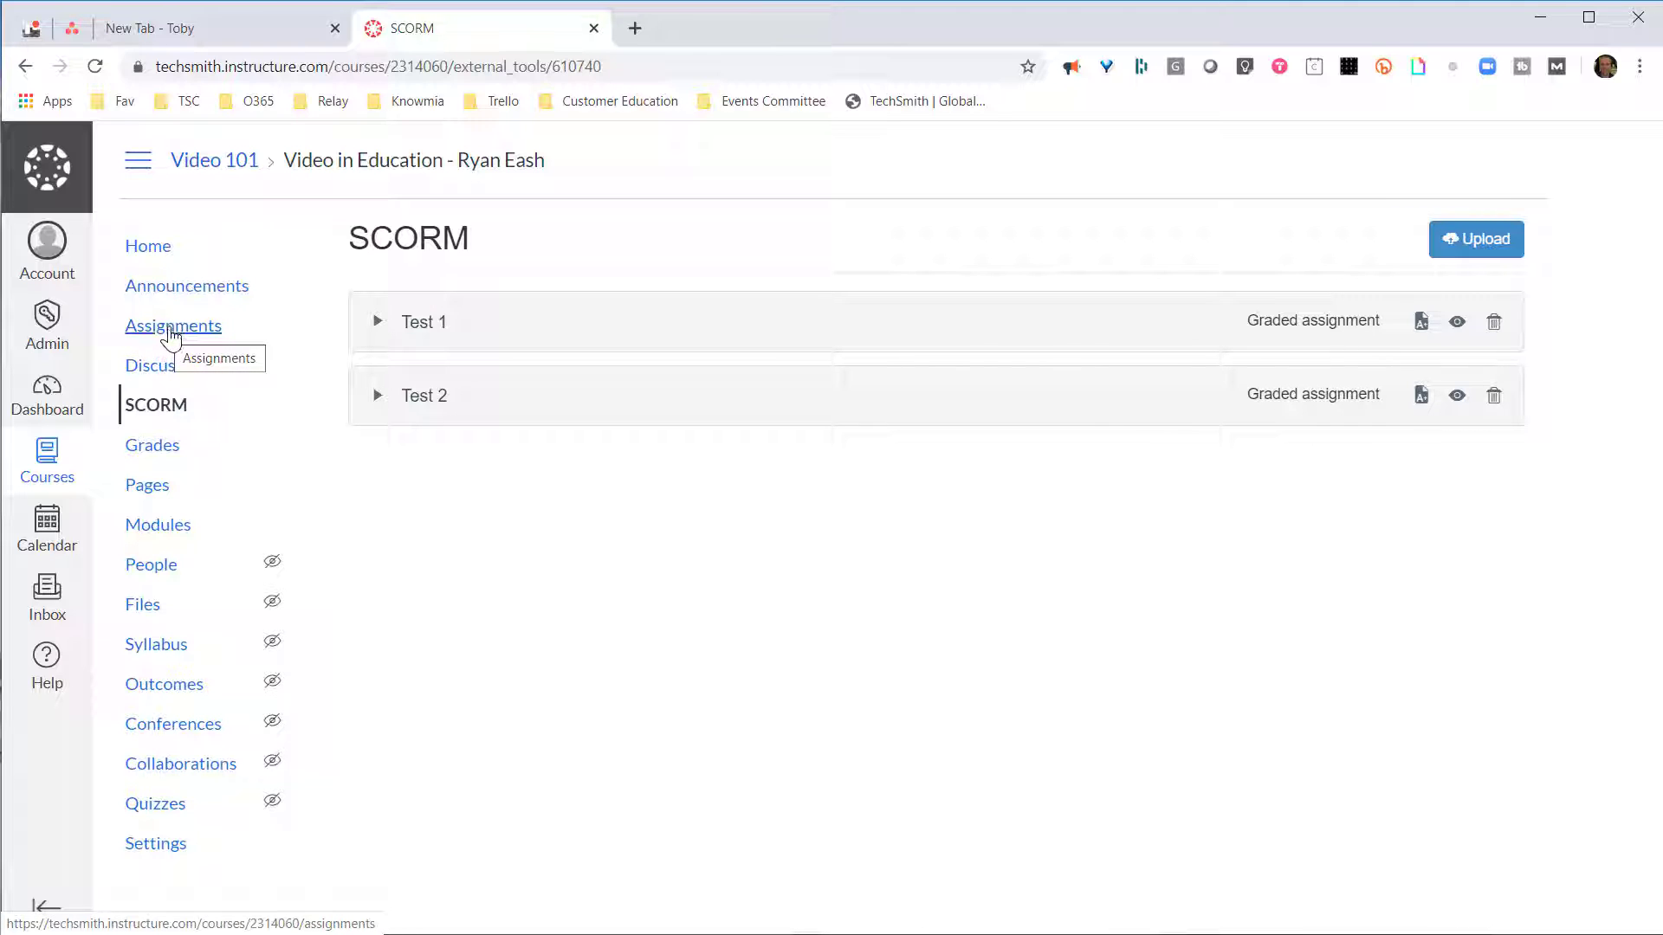
Step: Show the item options for the 100-point Test 2 in the course Assignments list
left_click(173, 326)
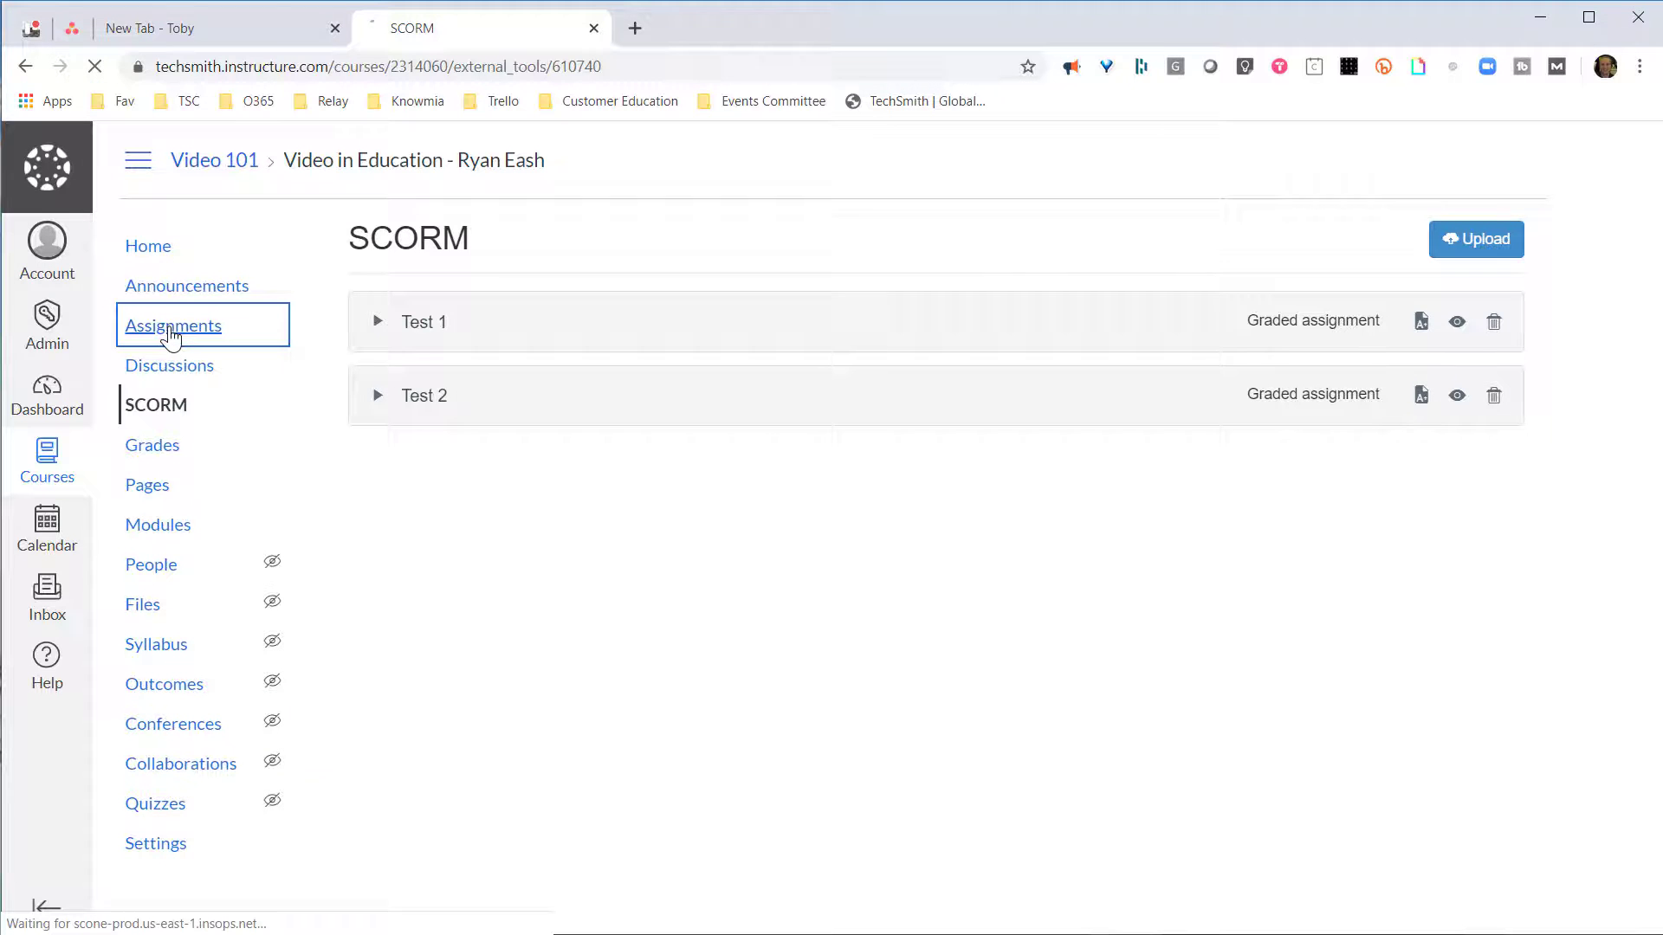
left_click(174, 326)
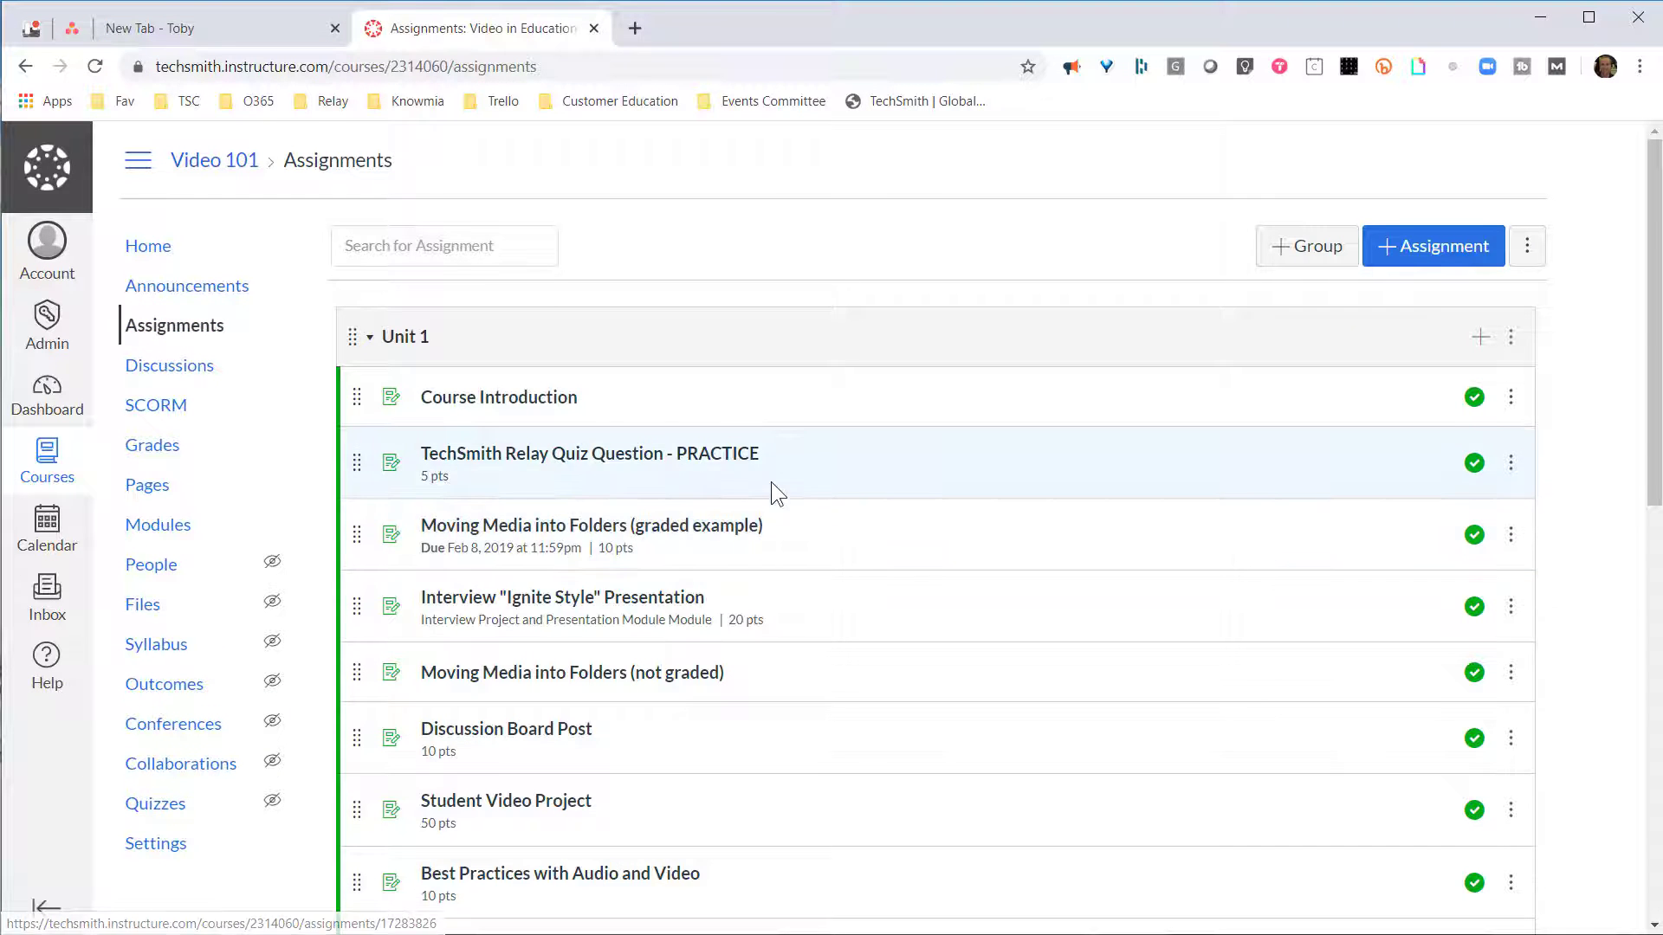
scroll("down", 3)
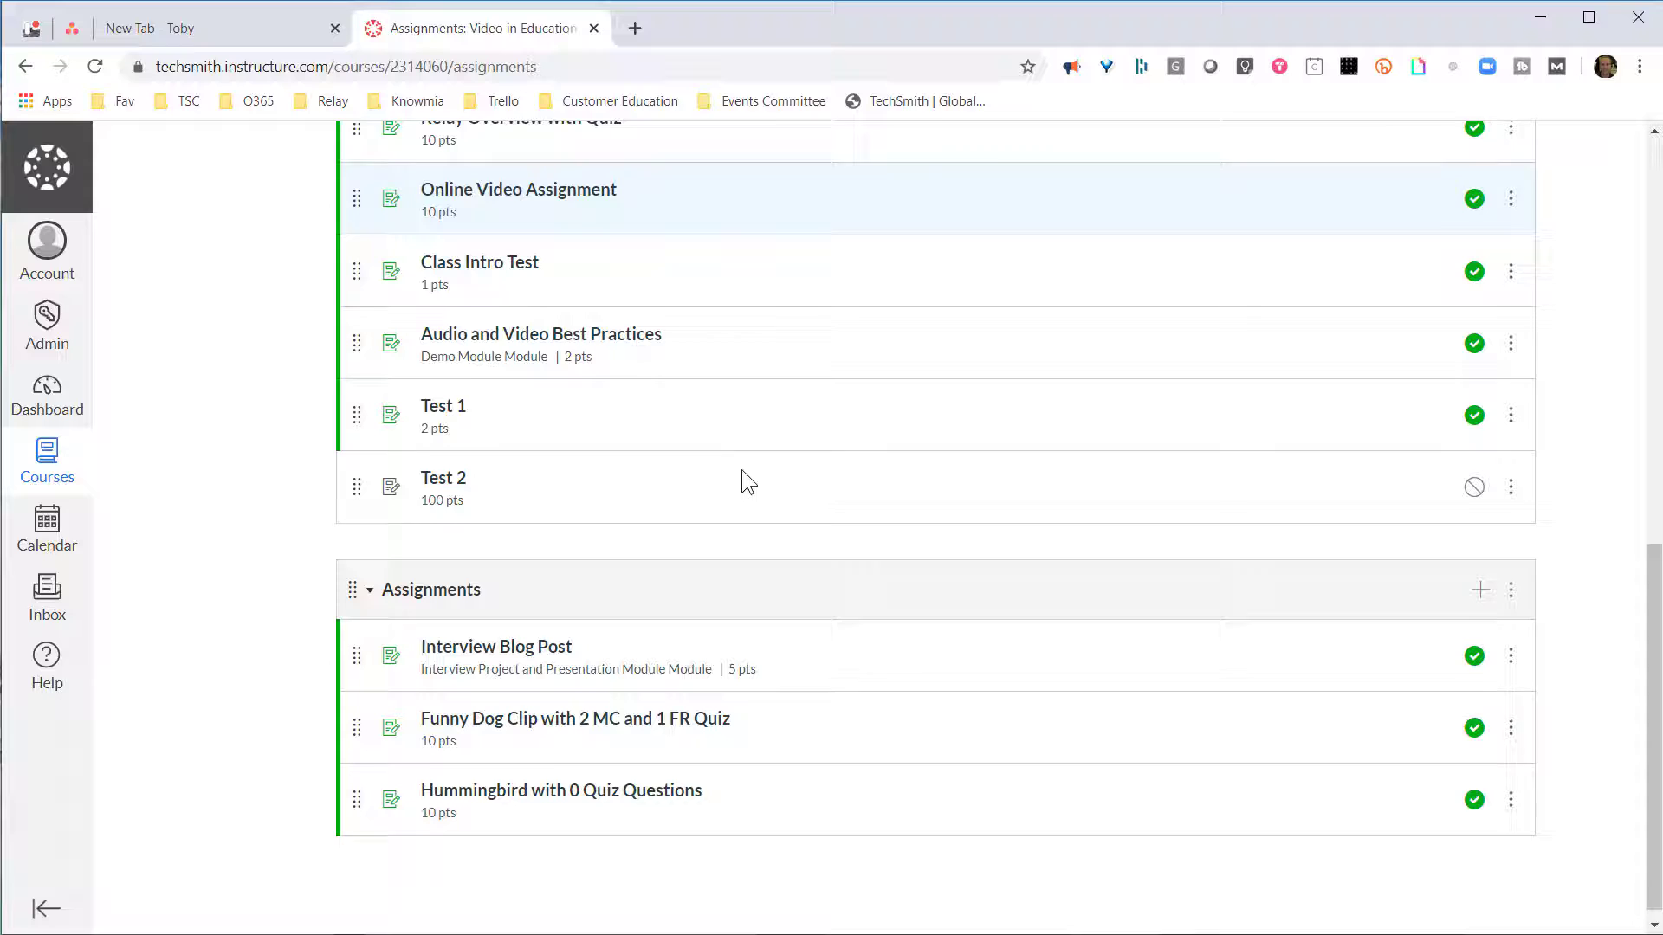
scroll("down", 3)
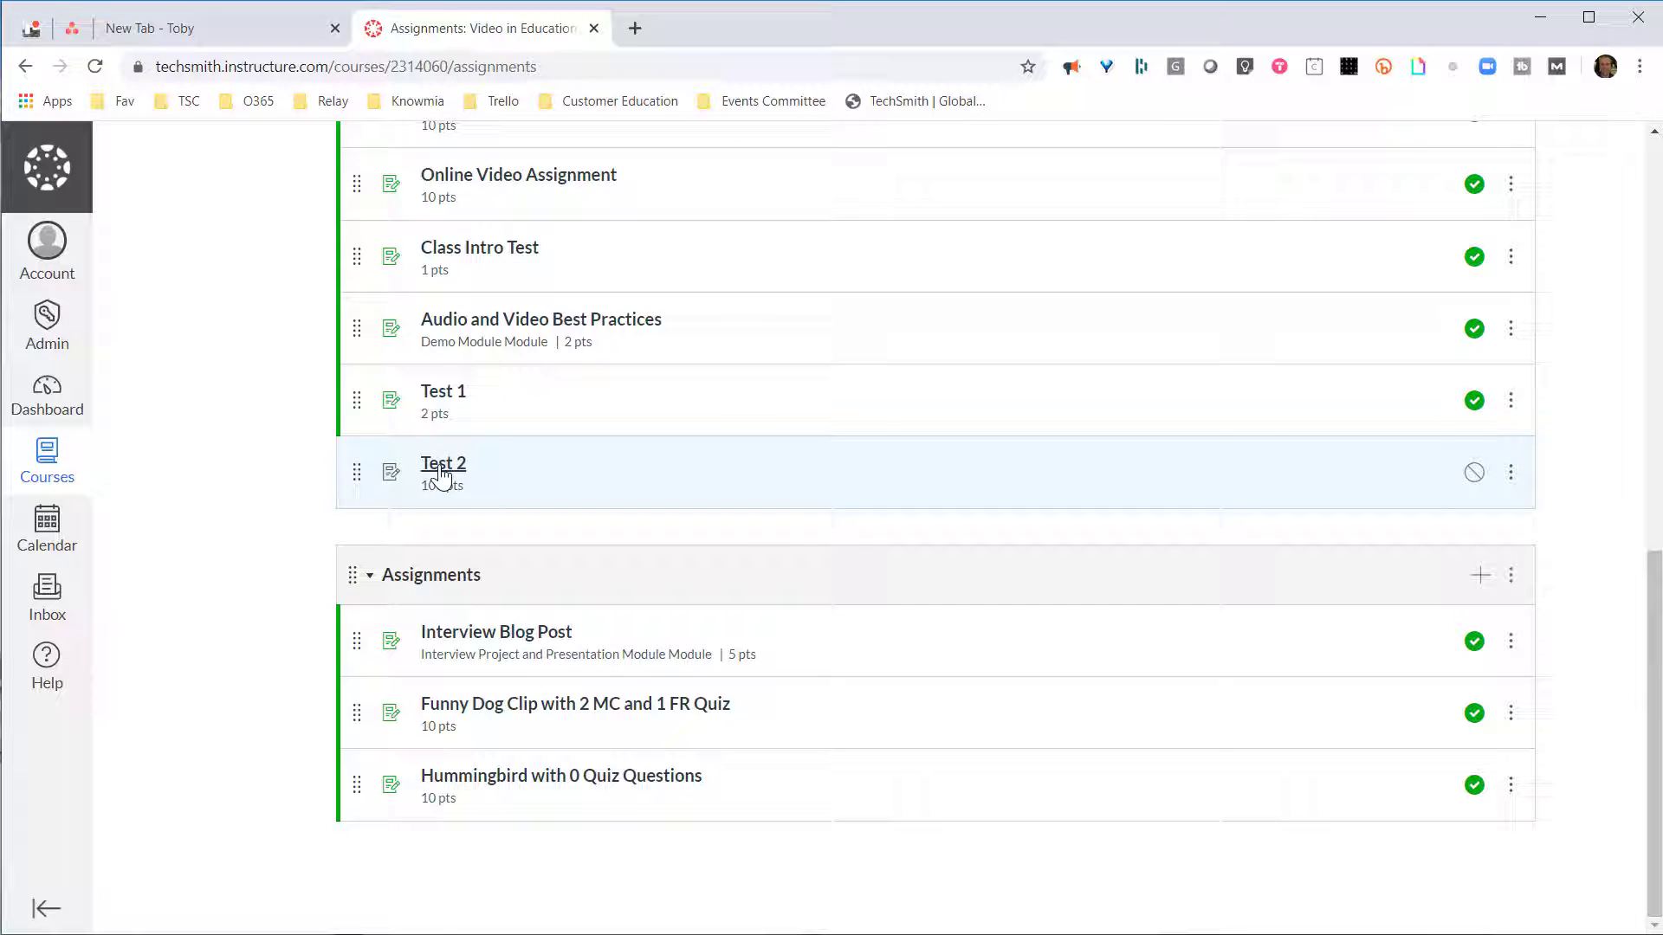
left_click(1511, 471)
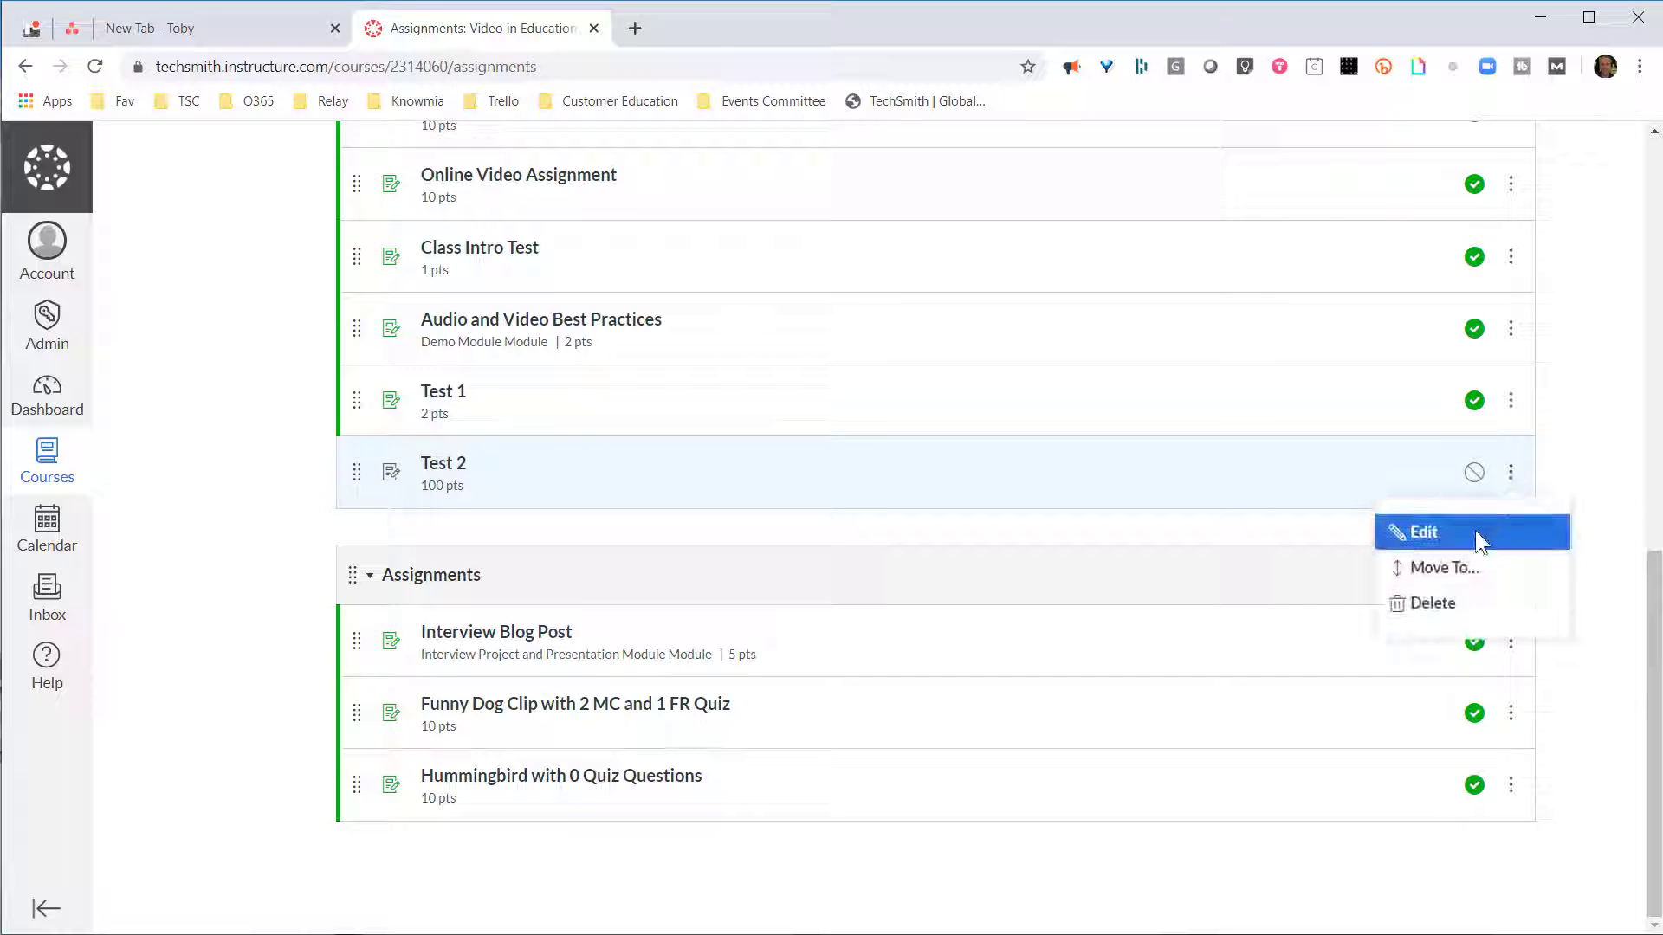
Step: Edit Test 2's full settings to 2 points with the grade displayed as Points
left_click(1425, 532)
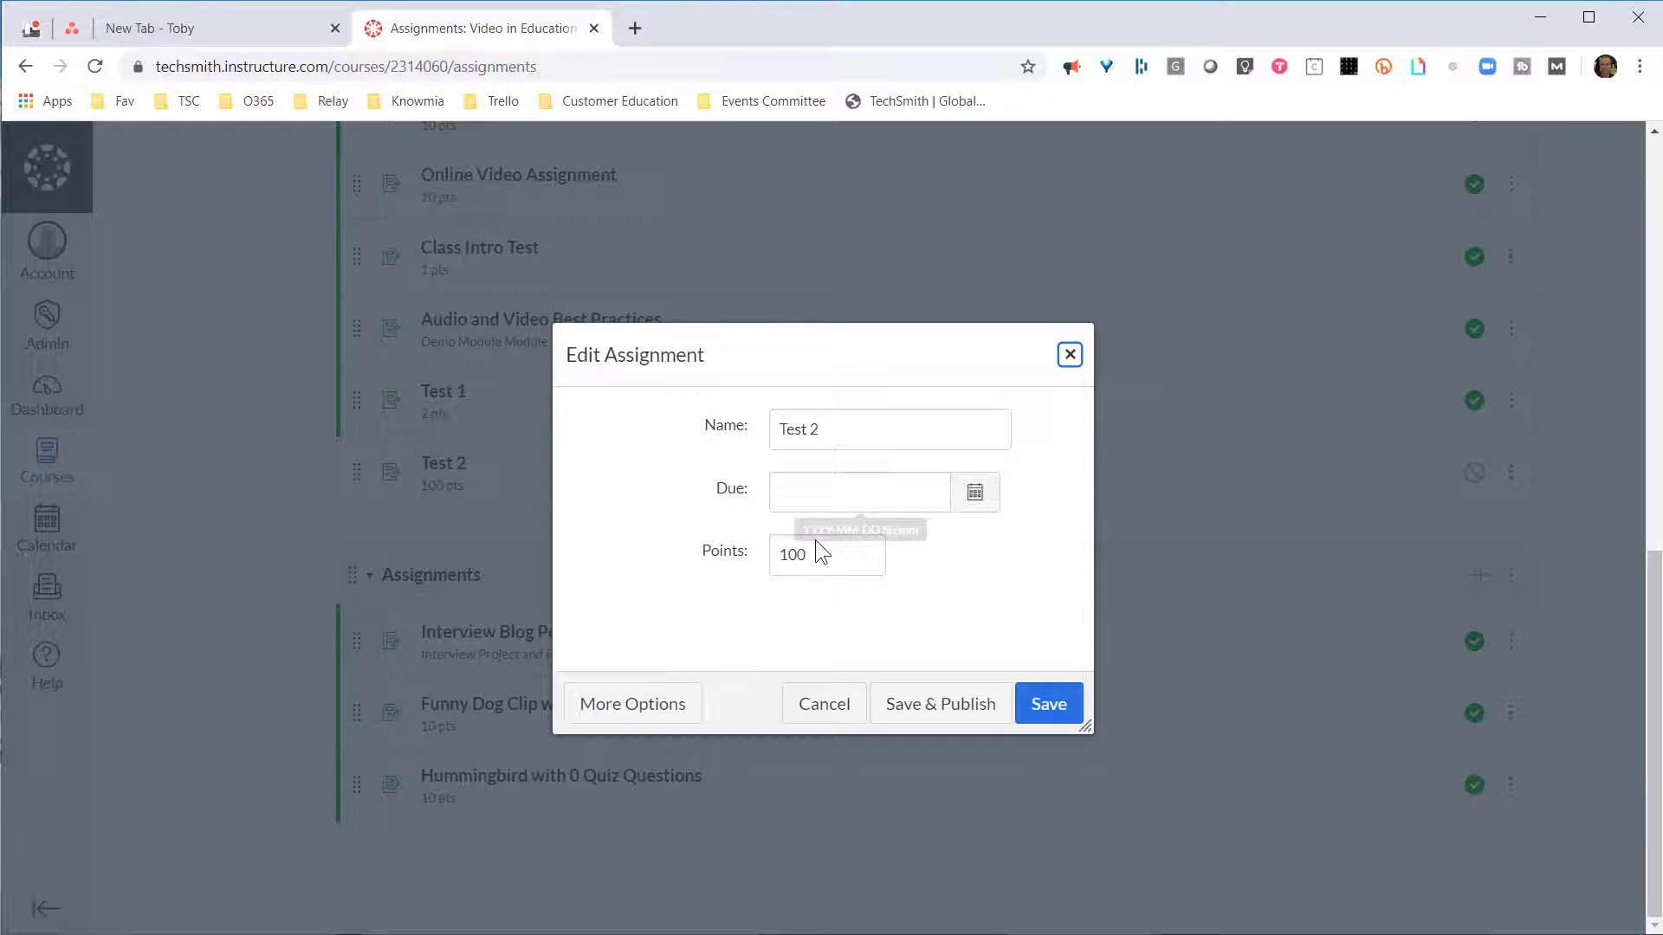
left_click(632, 703)
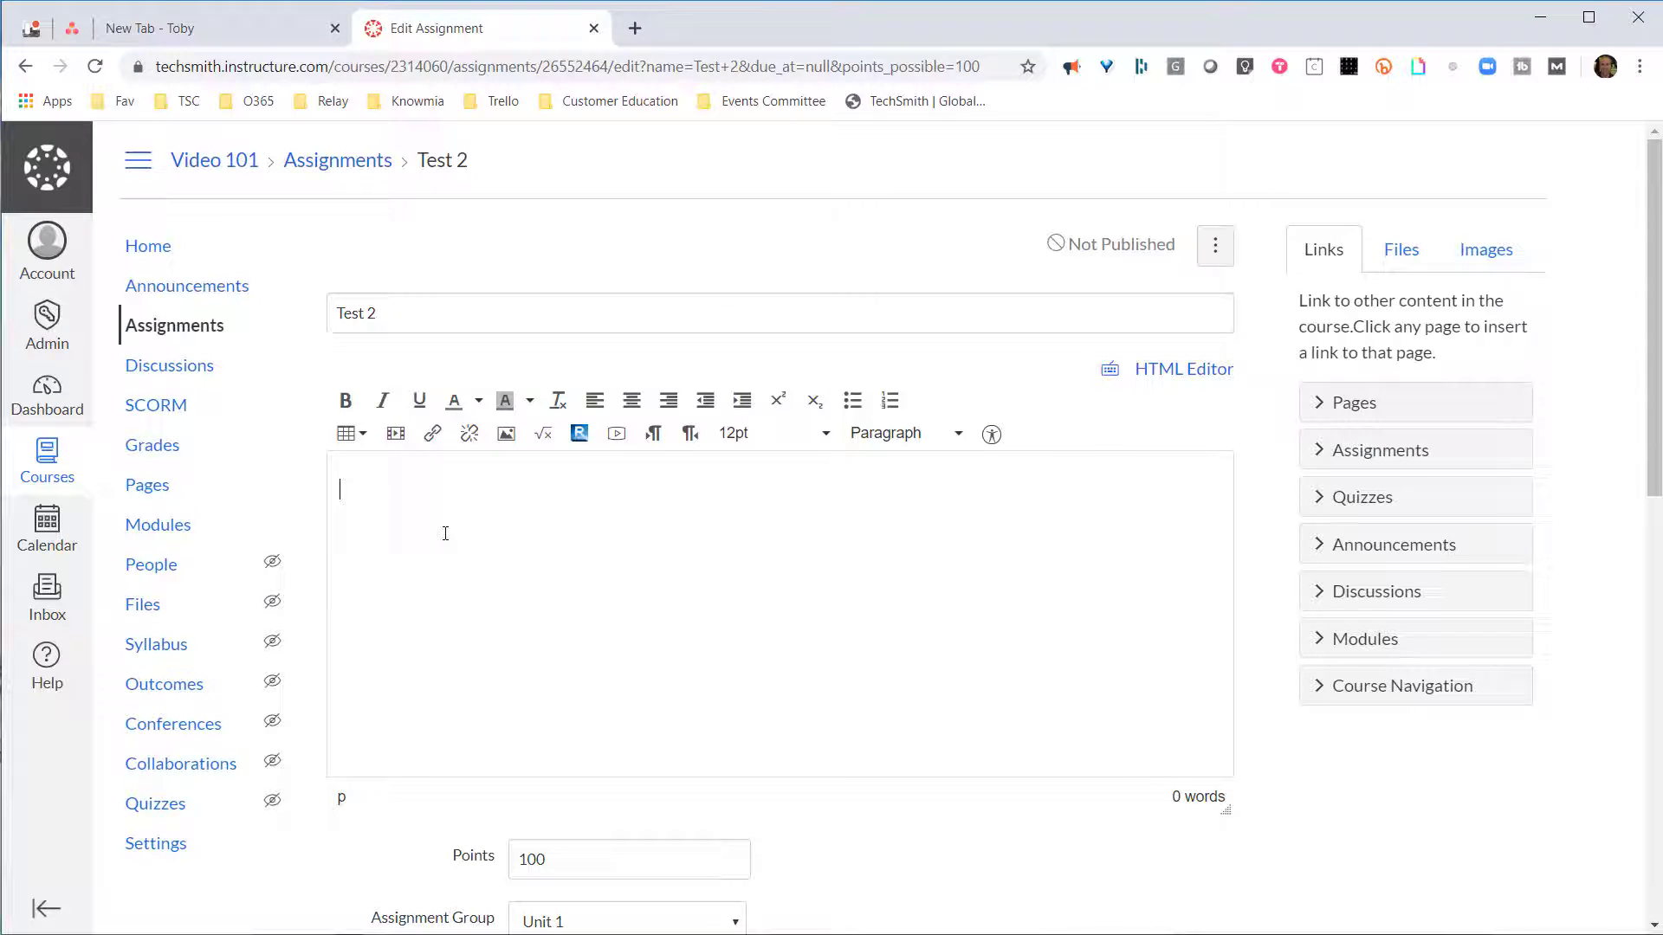
scroll("down", 3)
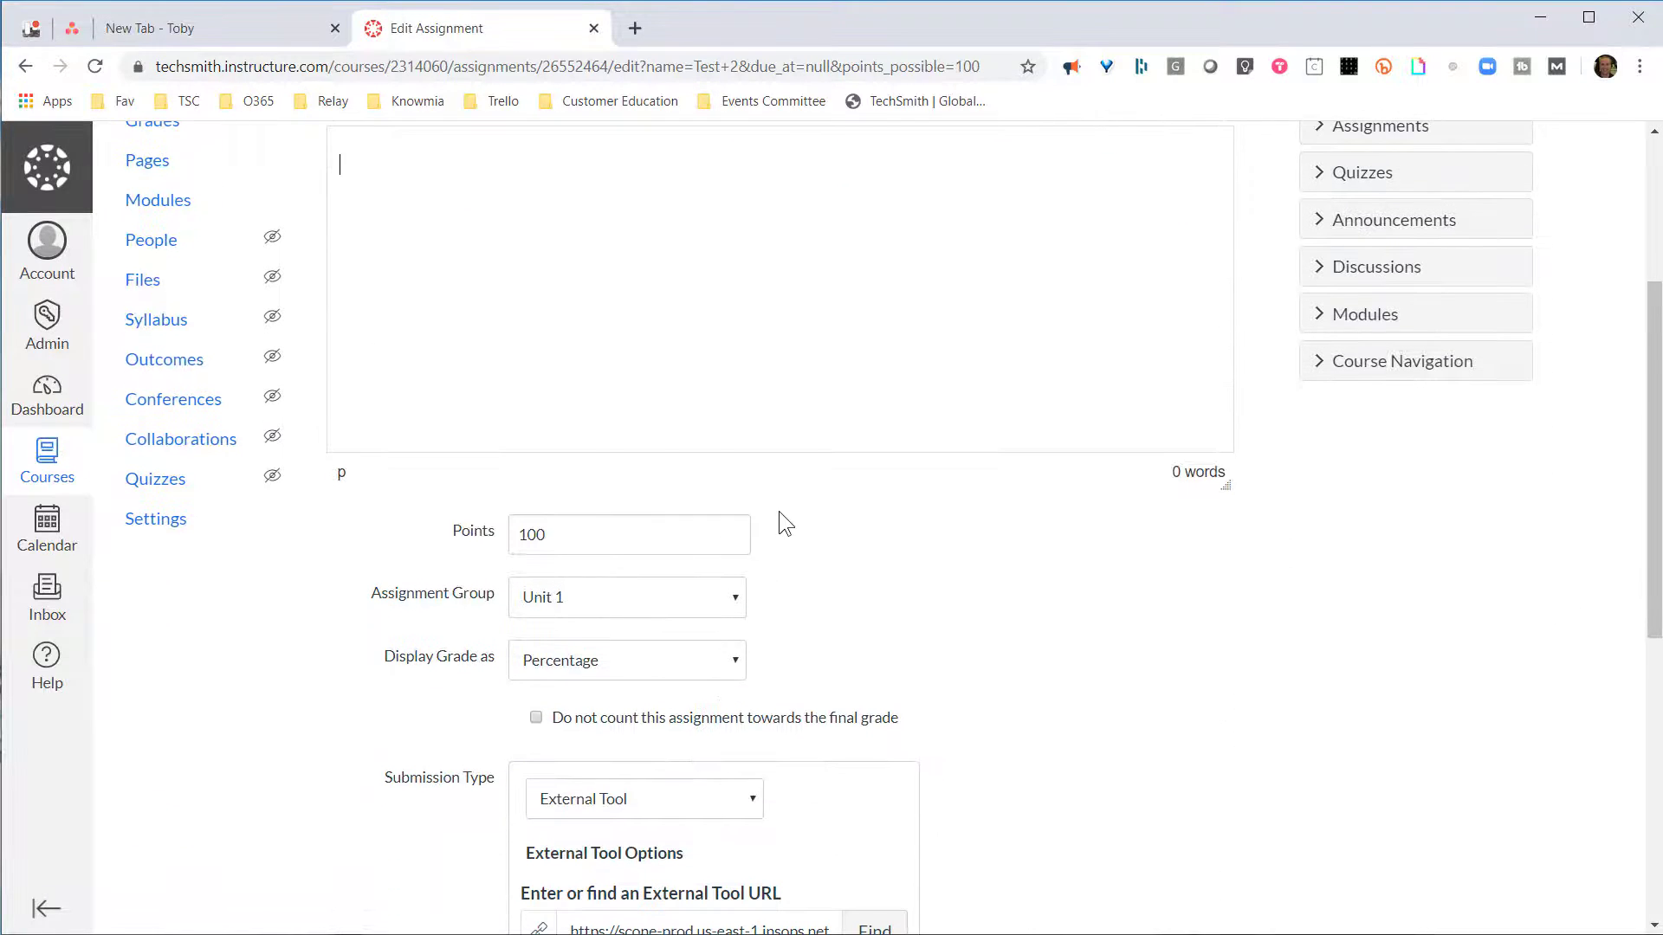
type("2")
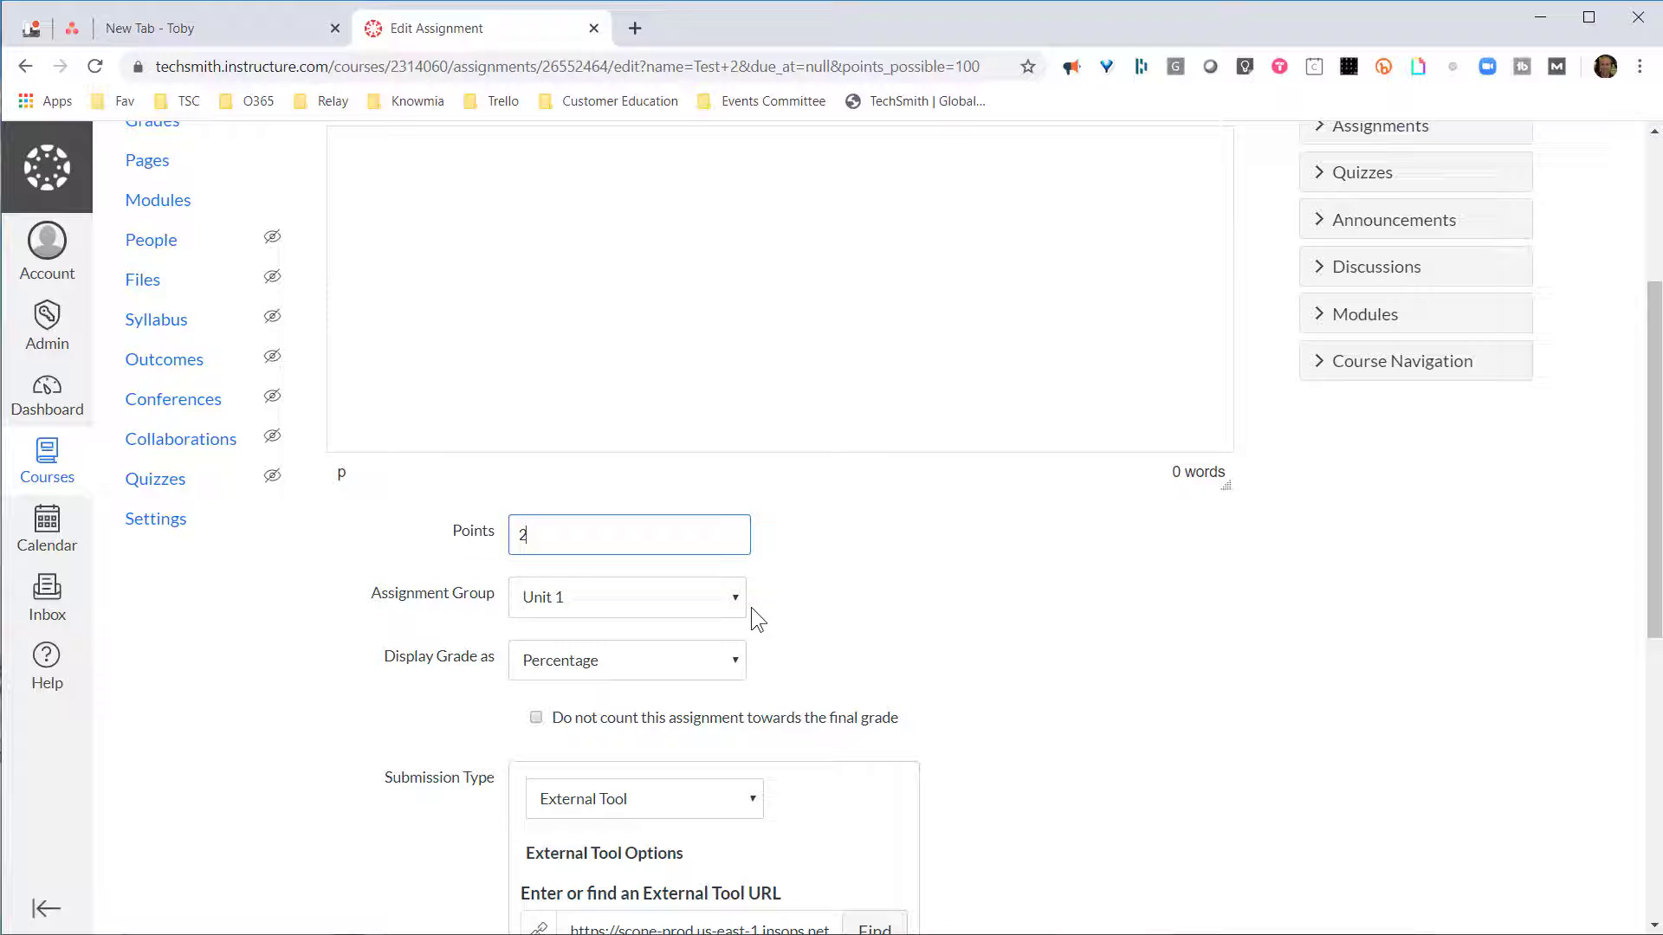
left_click(625, 660)
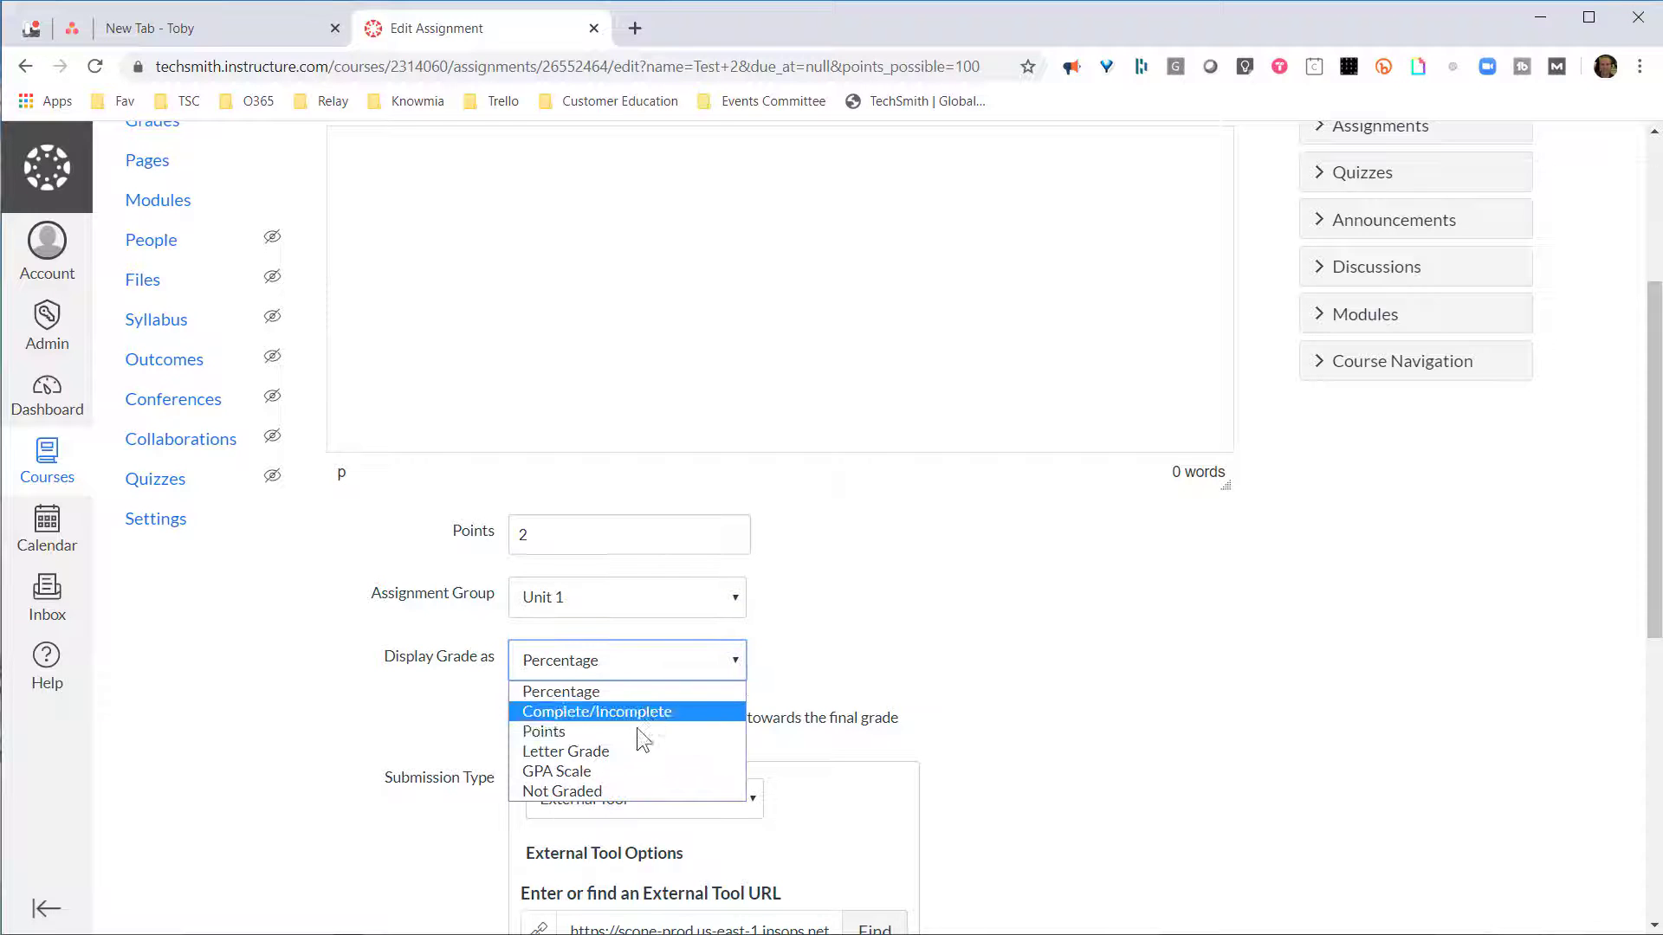
left_click(544, 730)
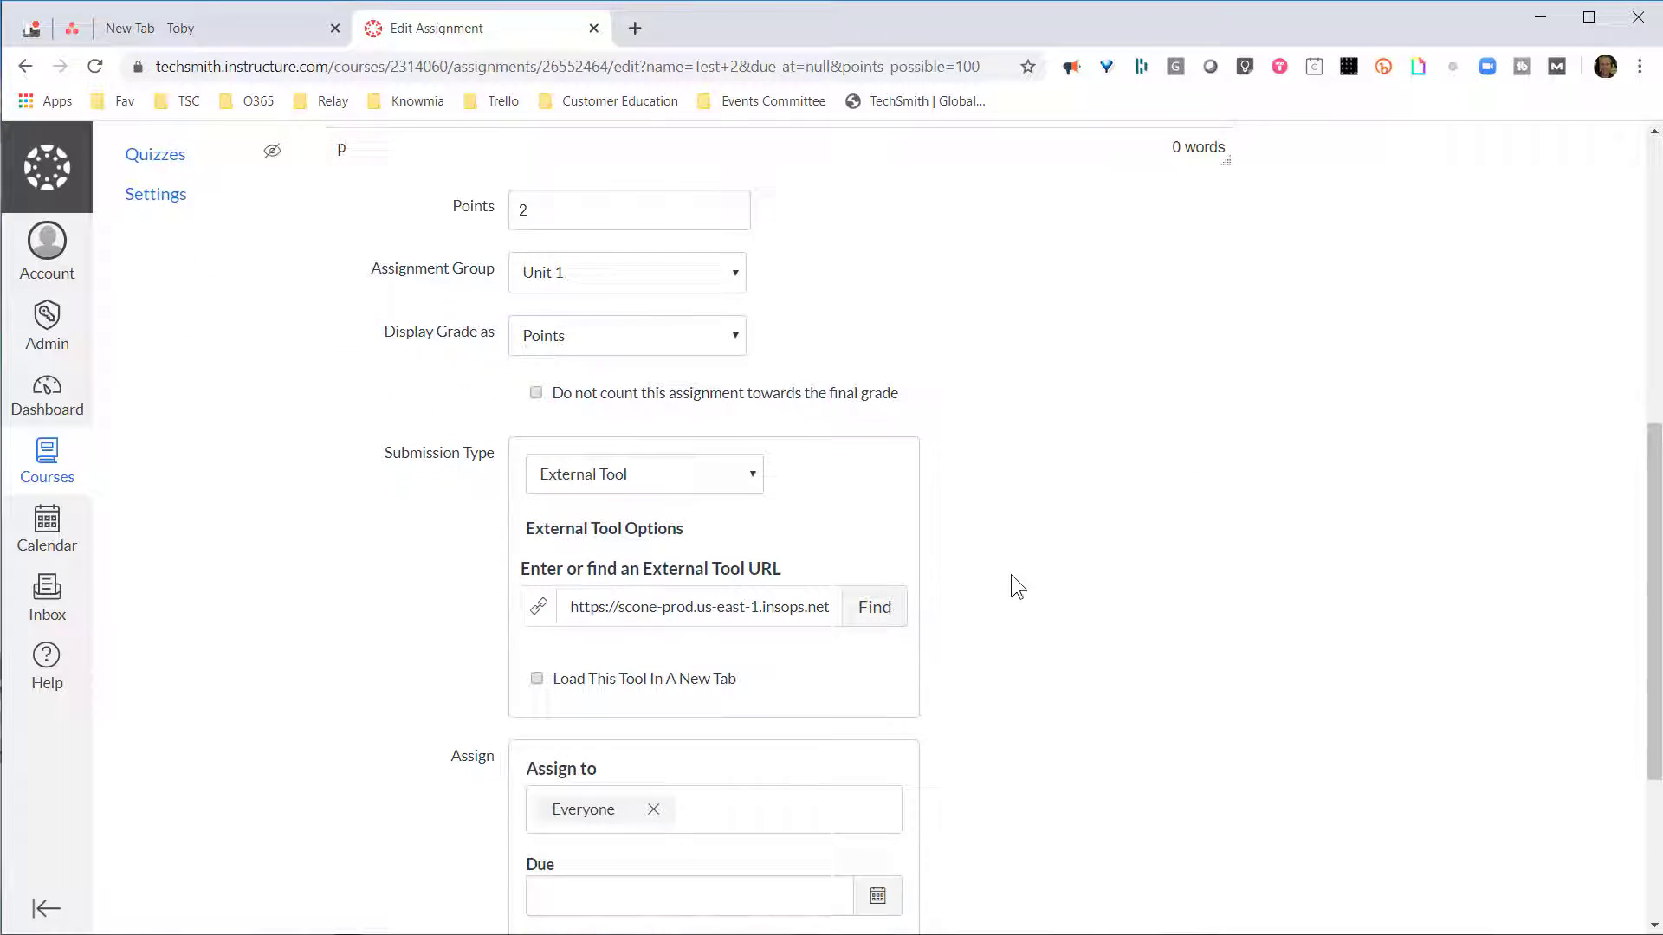
scroll("down", 3)
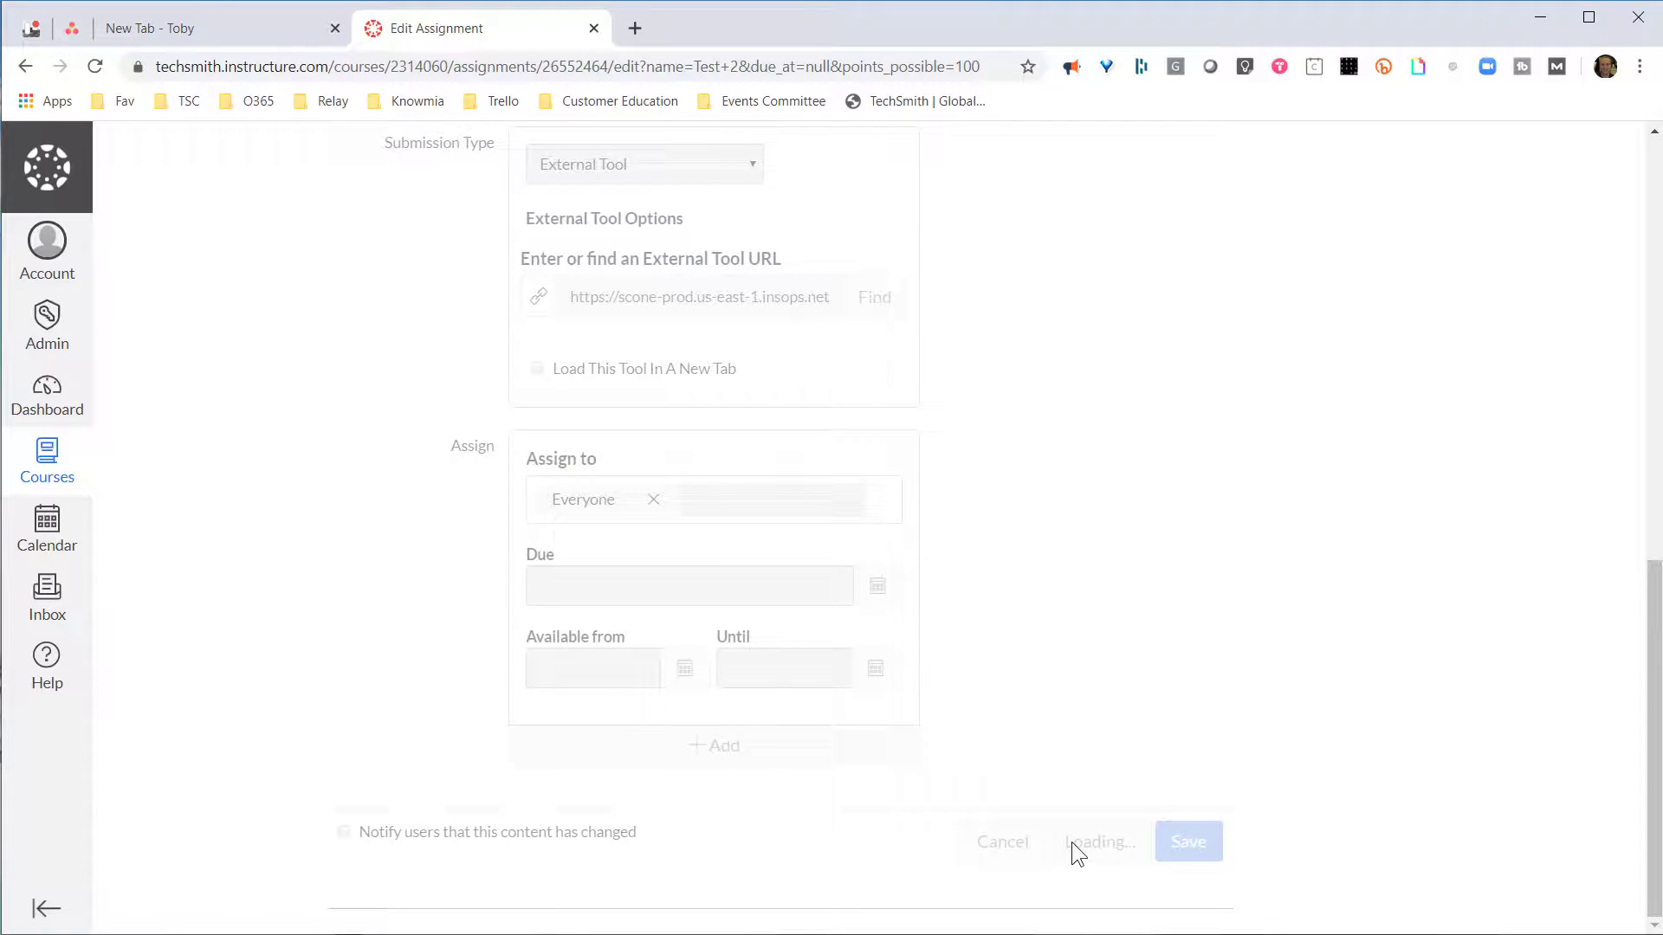
Step: Save Test 2 and start its embedded SCORM video playing
left_click(1186, 842)
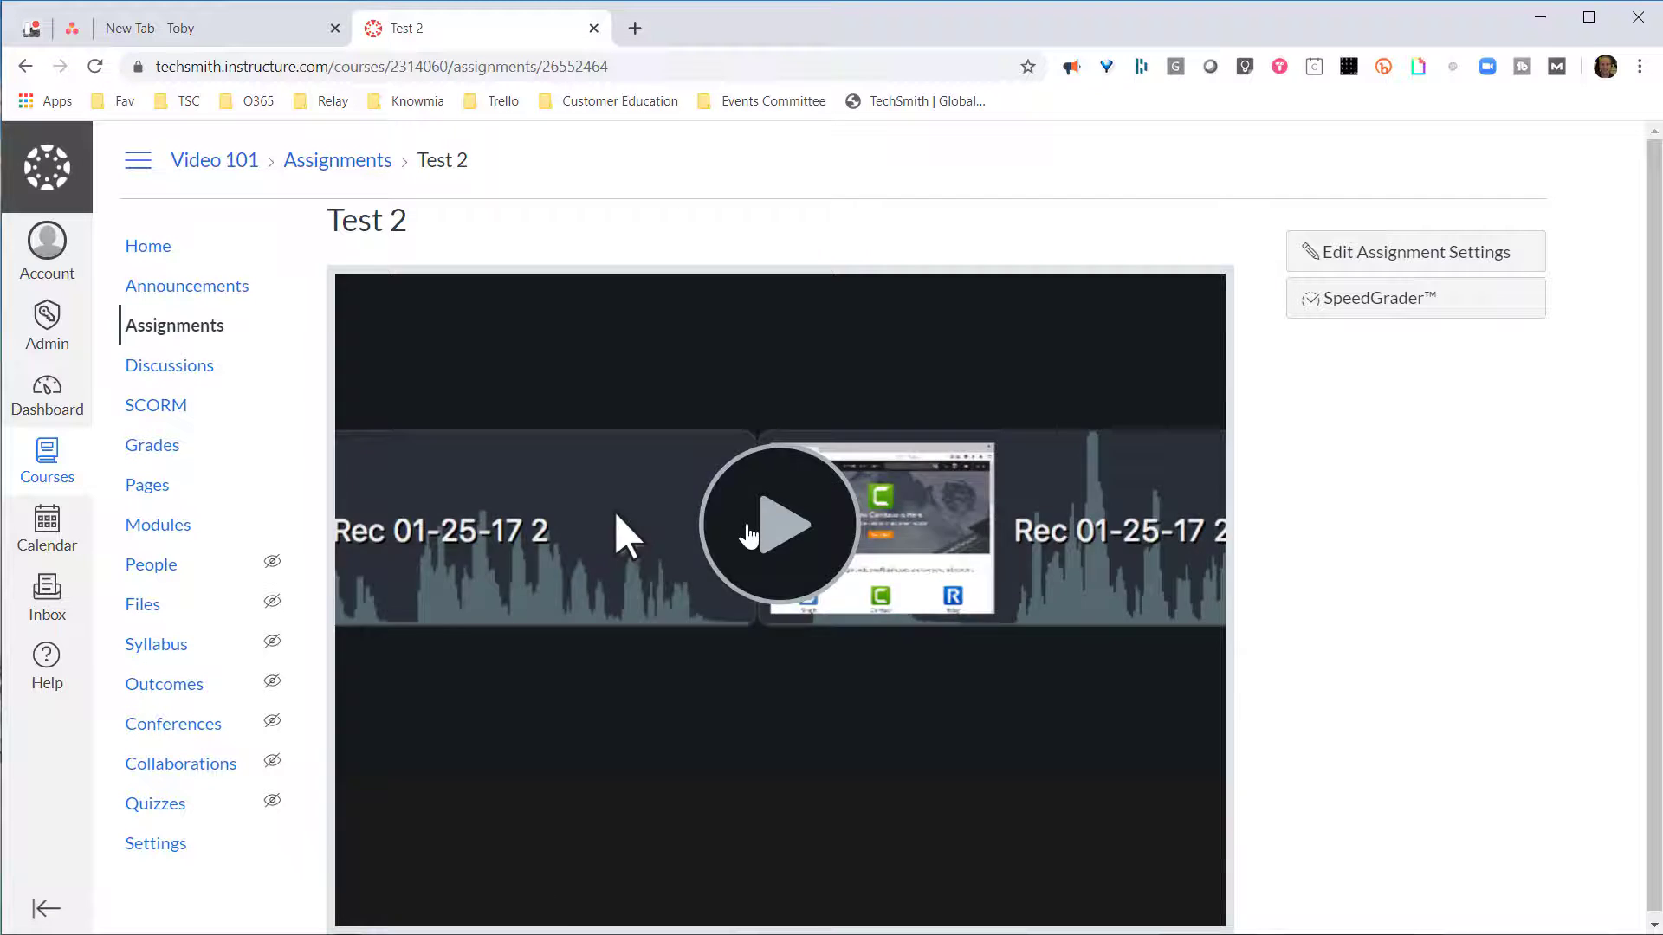
left_click(780, 525)
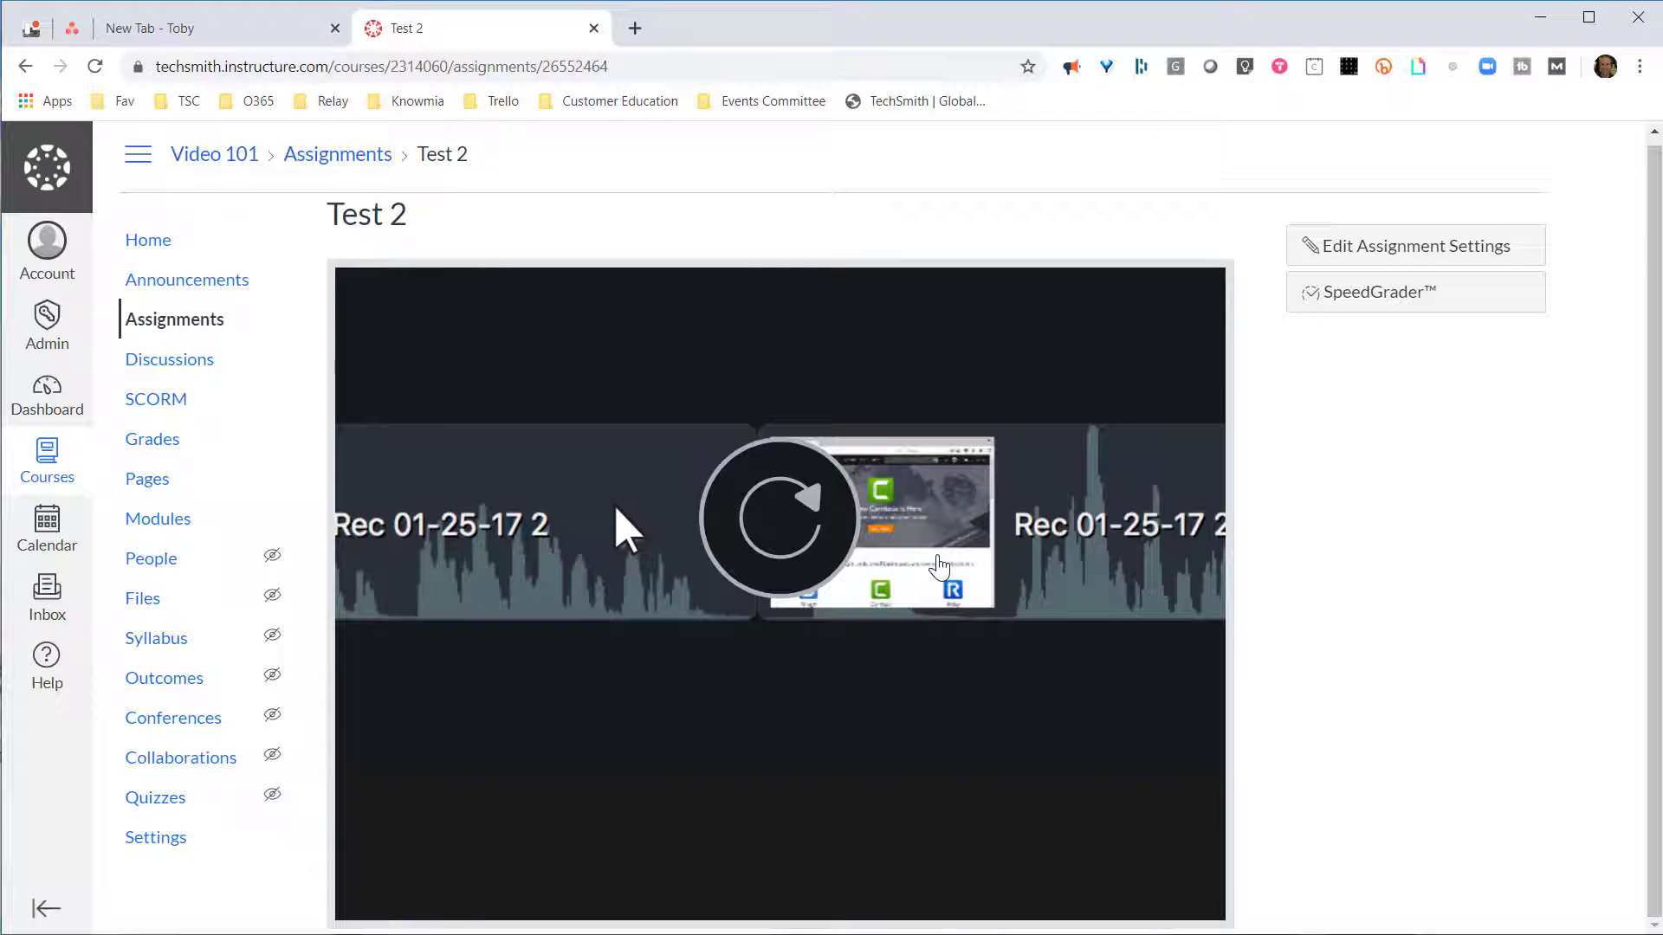
mouse_move(152, 438)
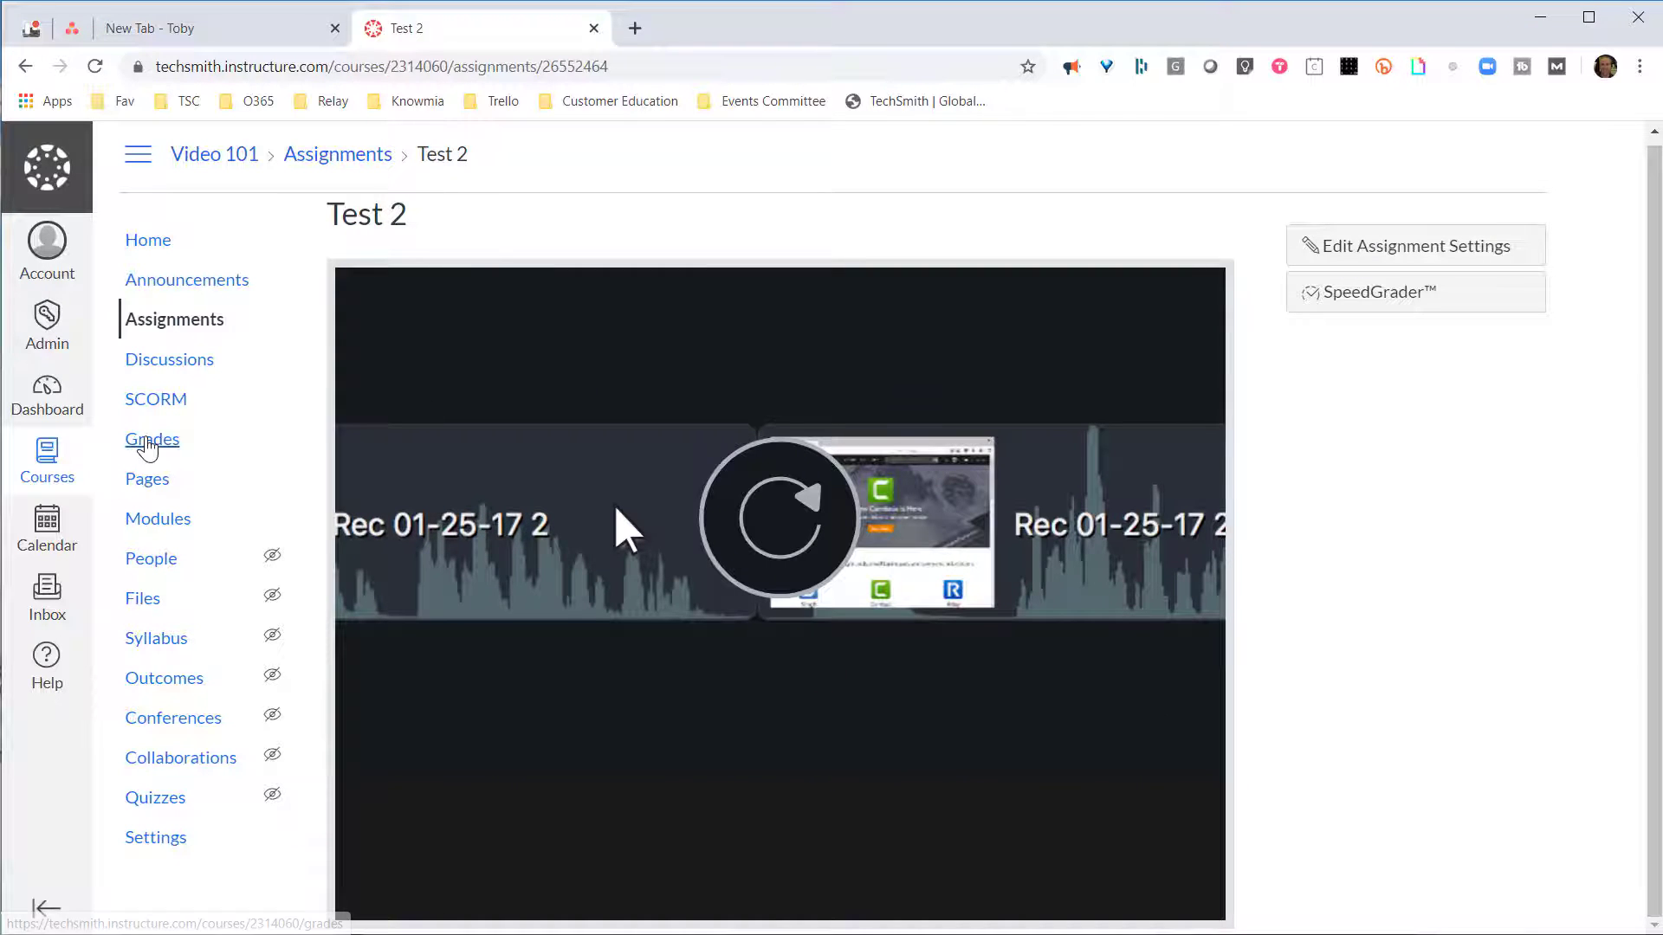
Step: Bring the 2-point Test 2 column into view in the course Gradebook
left_click(153, 438)
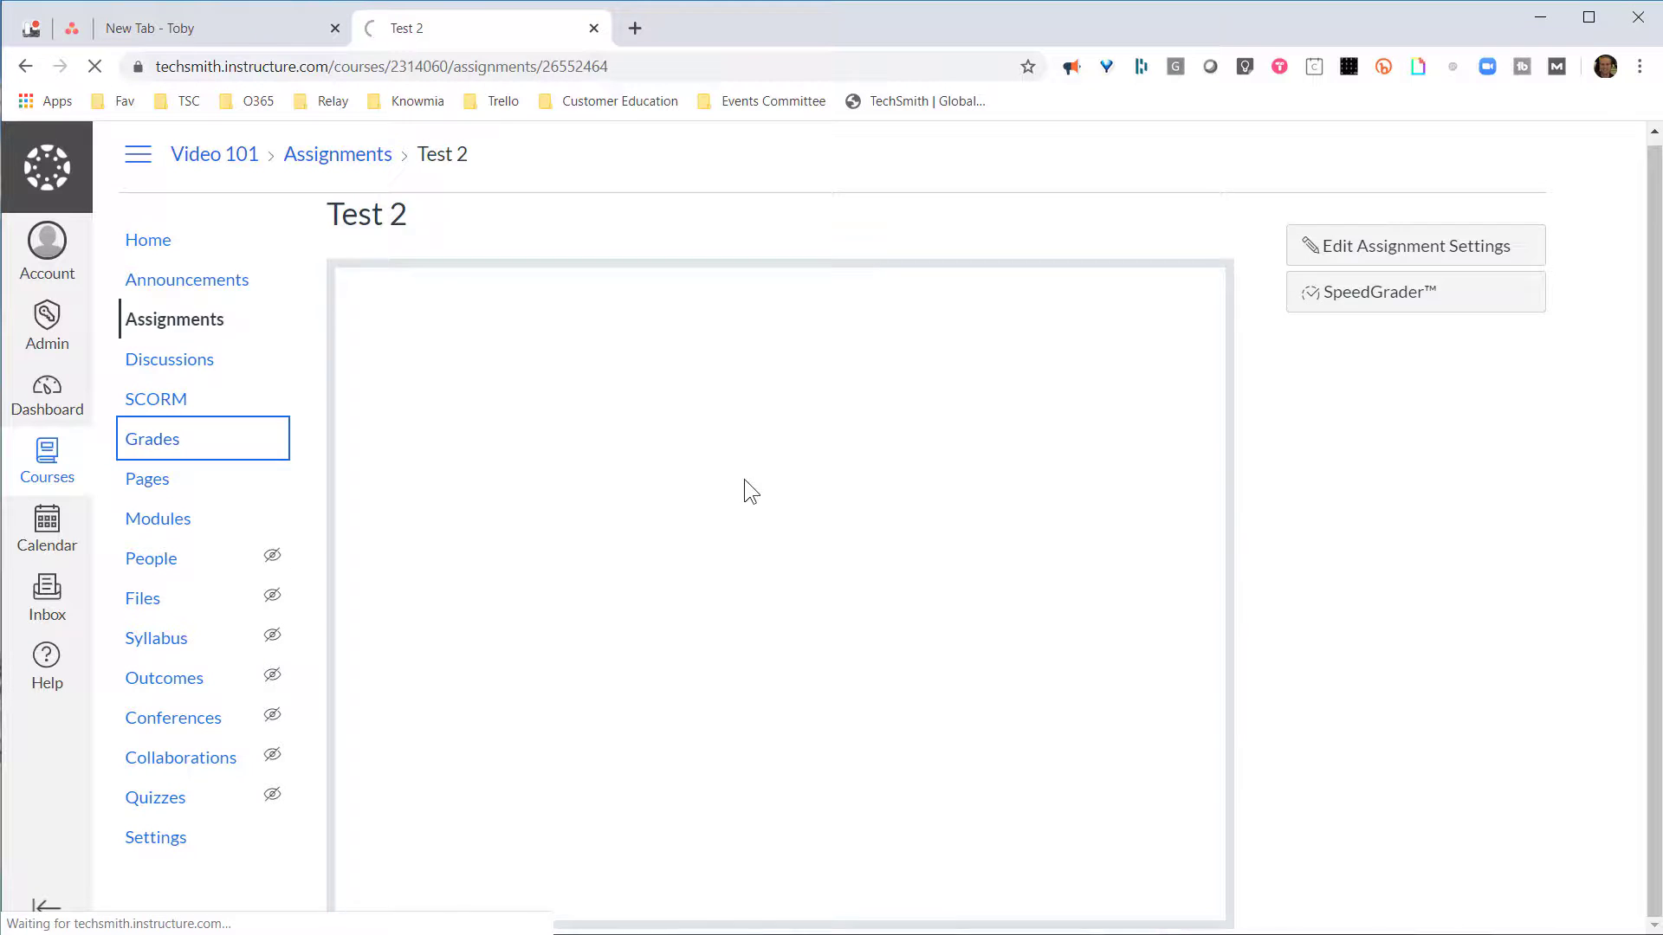
left_click(153, 438)
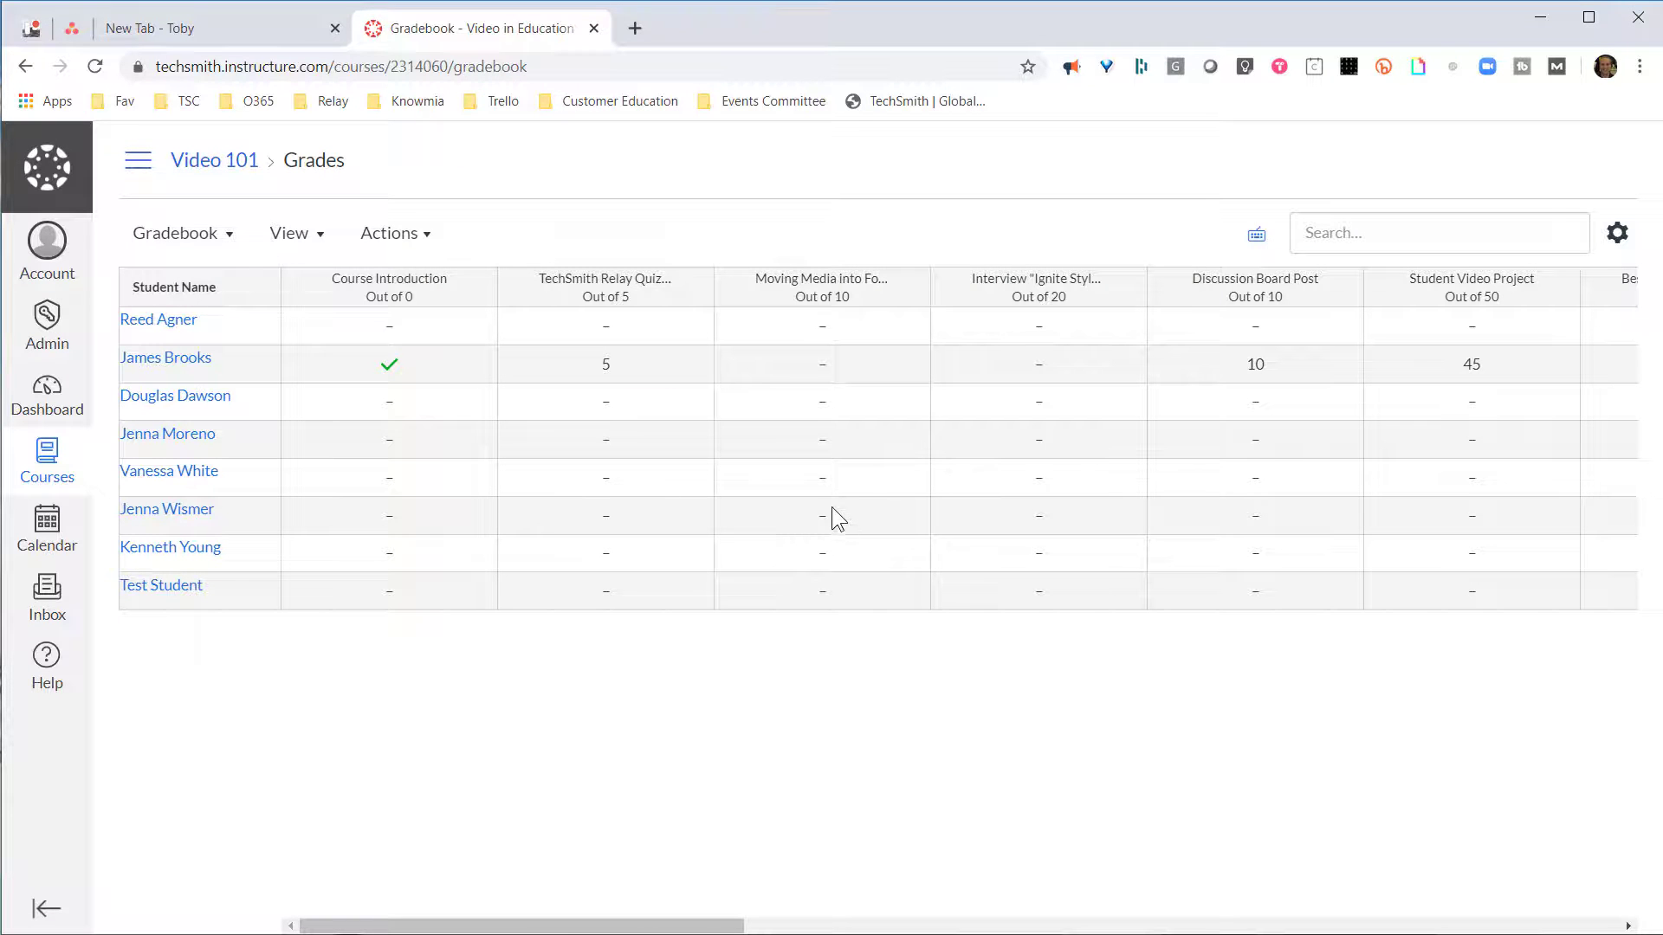
scroll("right", 3)
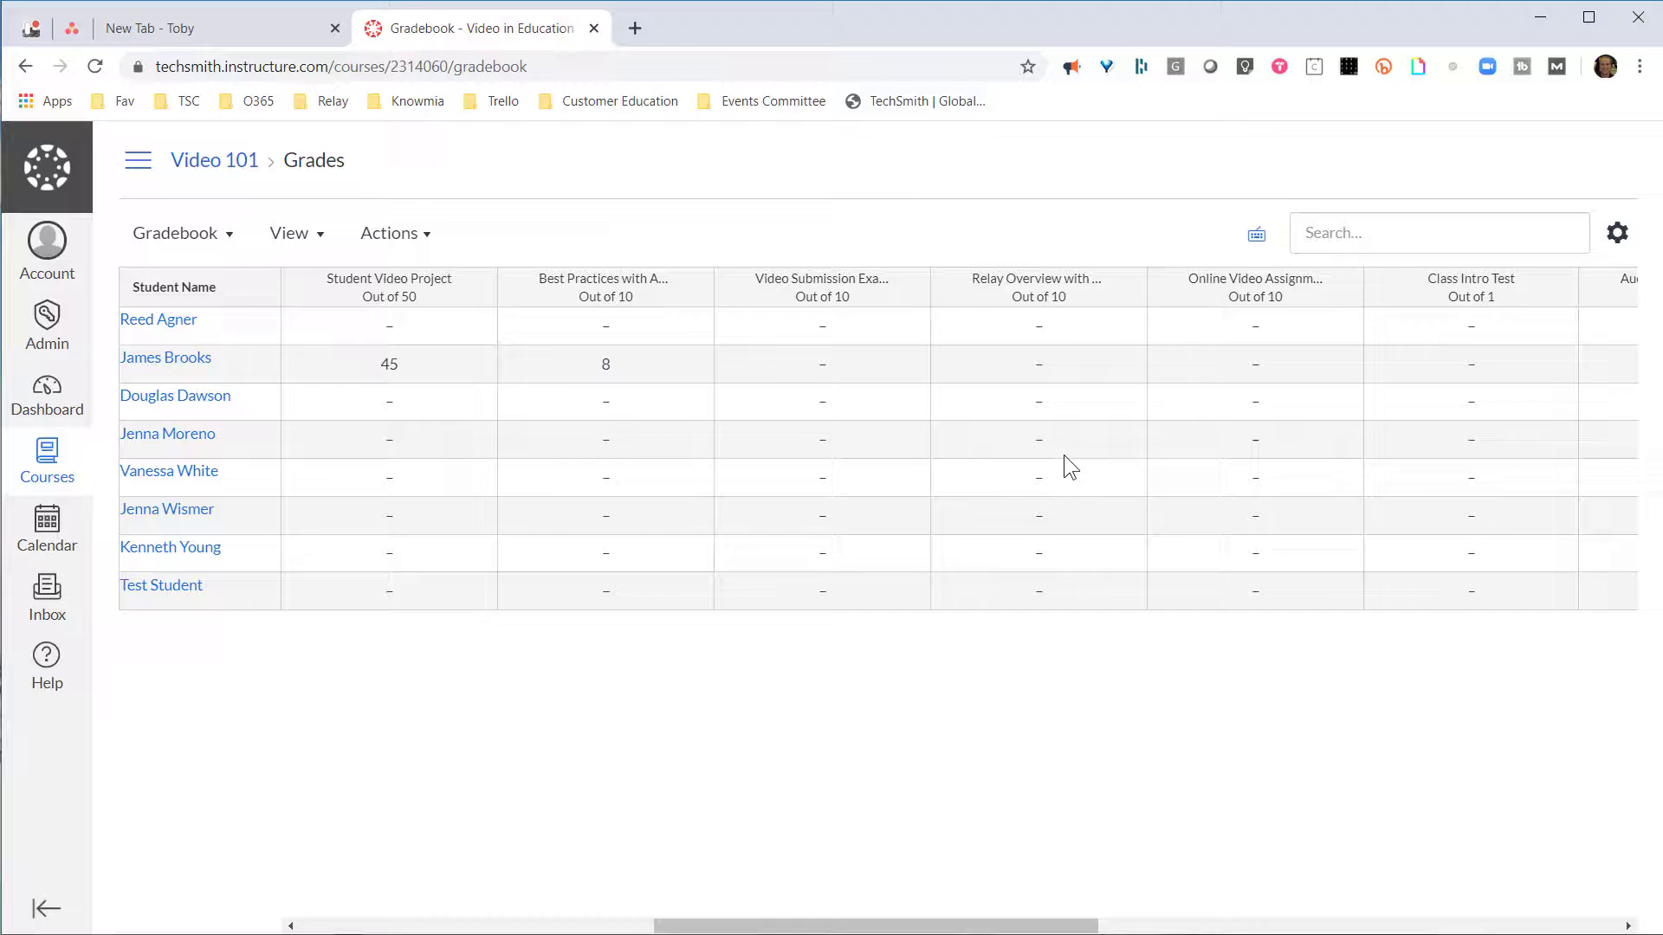
scroll("right", 3)
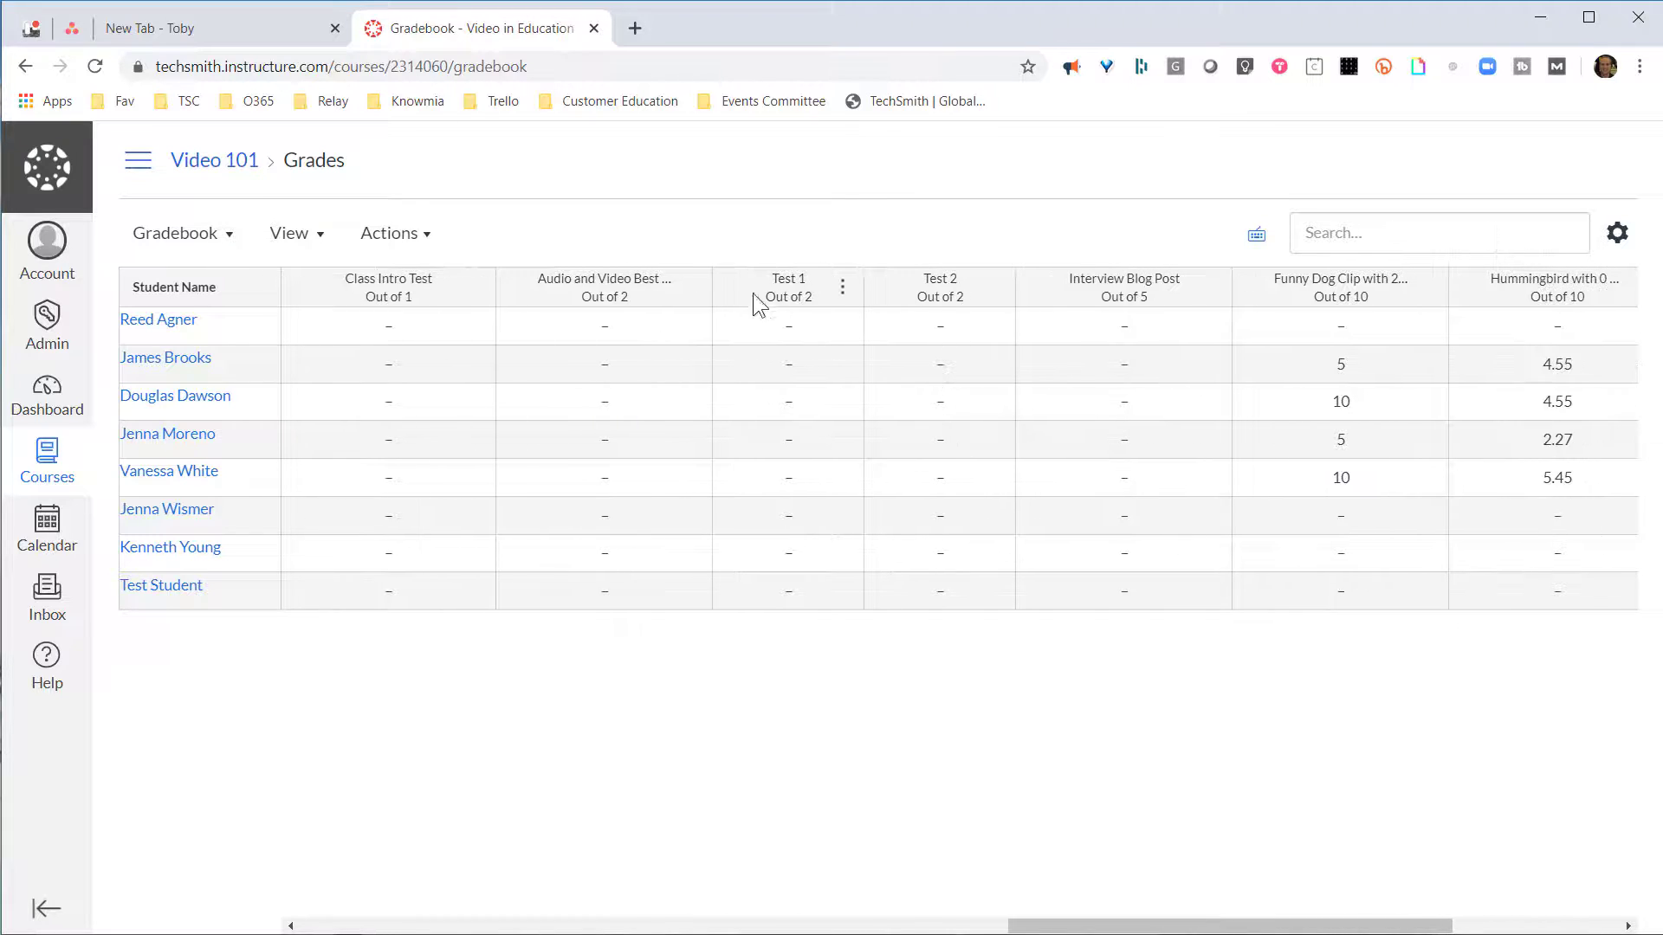
mouse_move(939, 286)
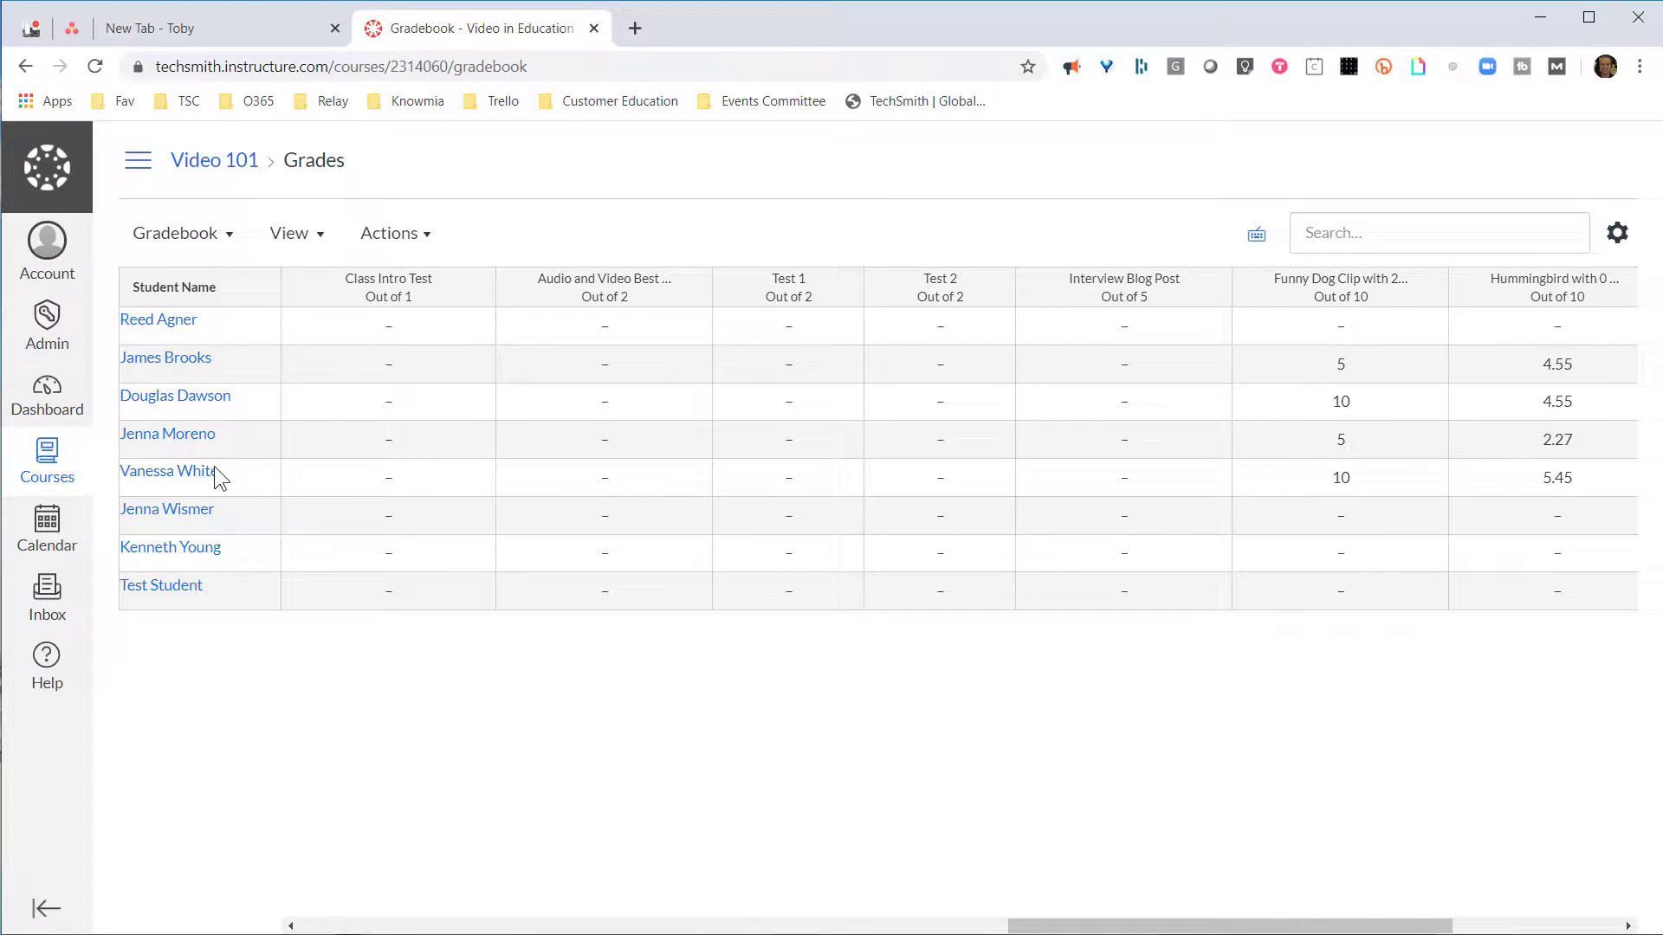
mouse_move(141, 381)
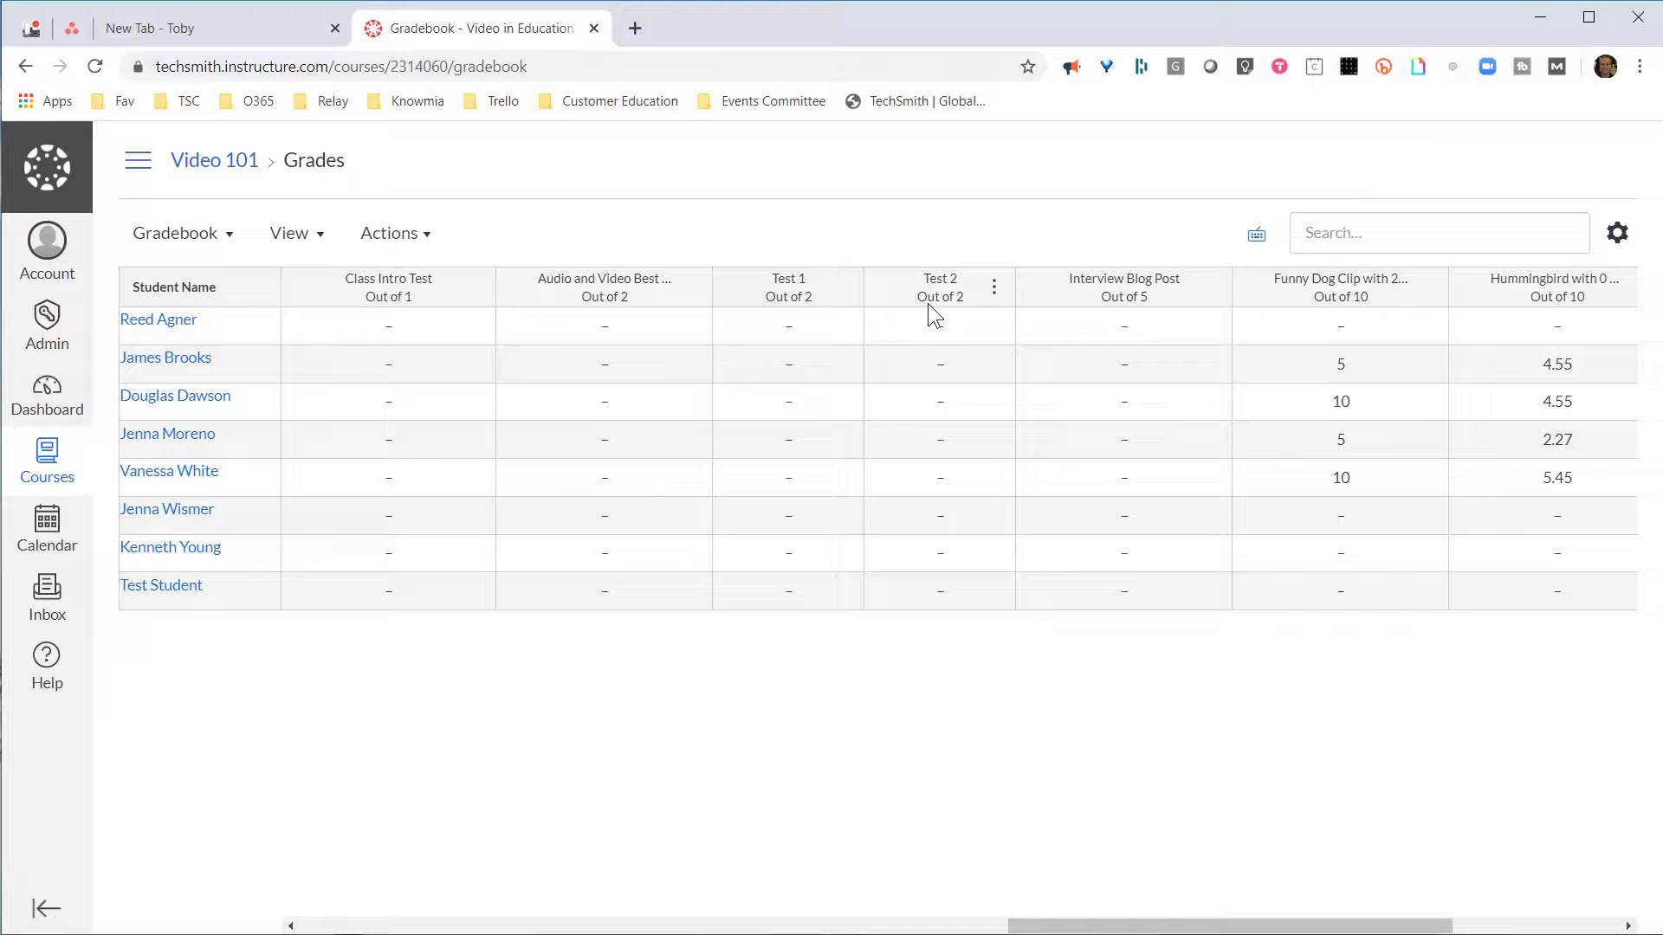
mouse_move(958, 483)
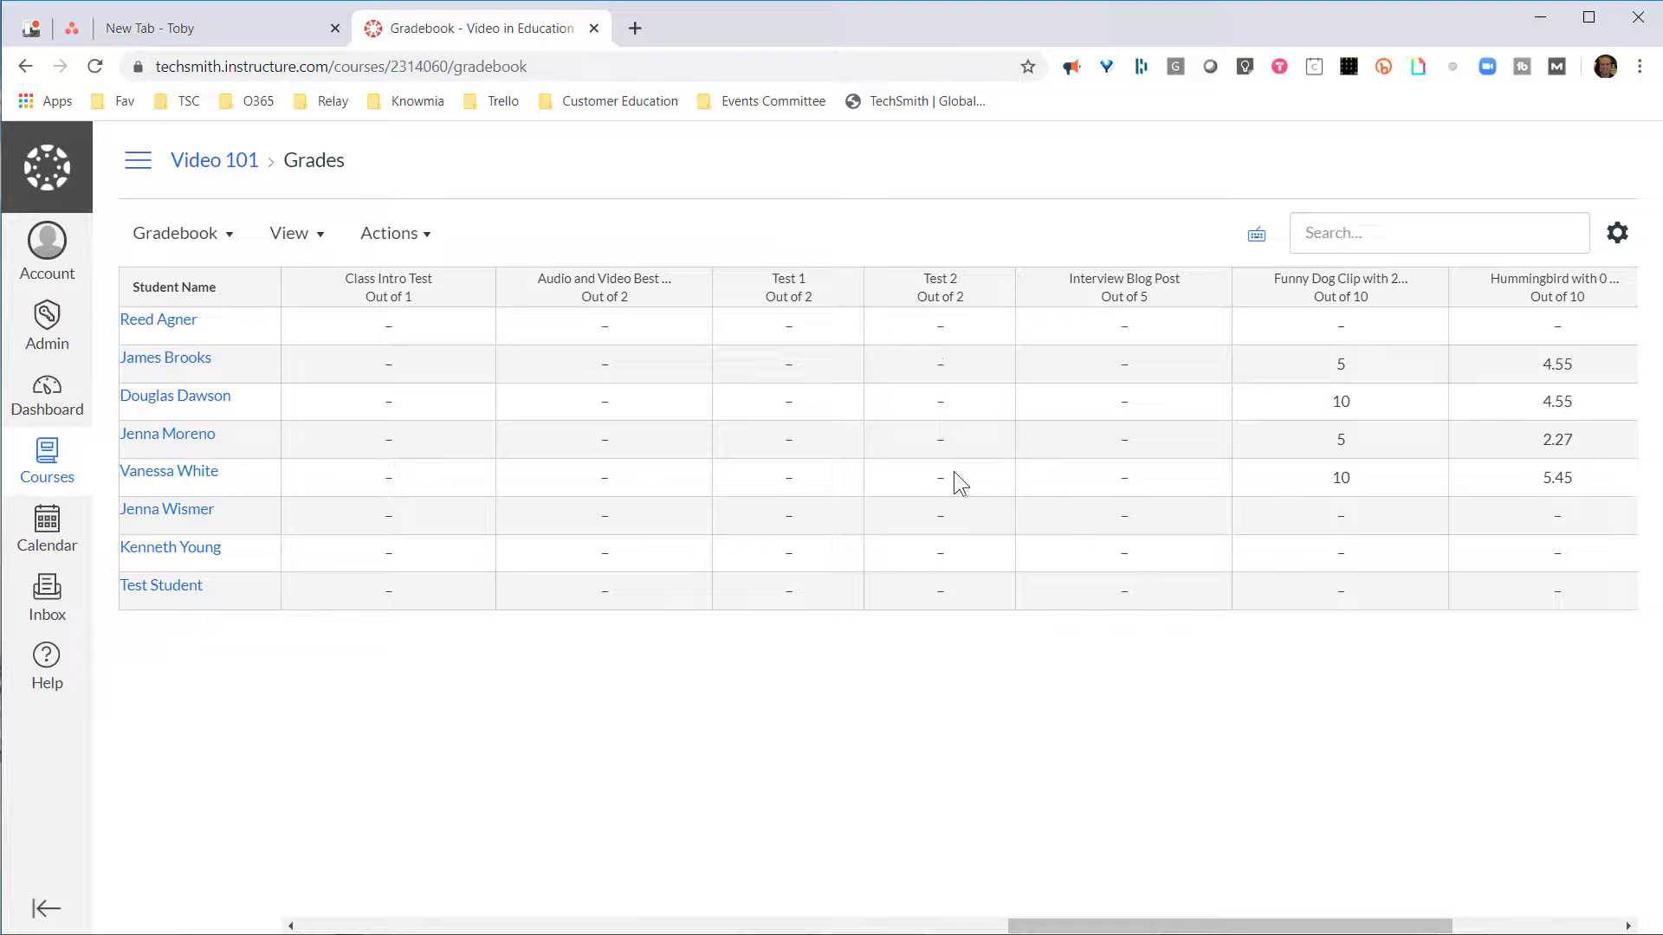